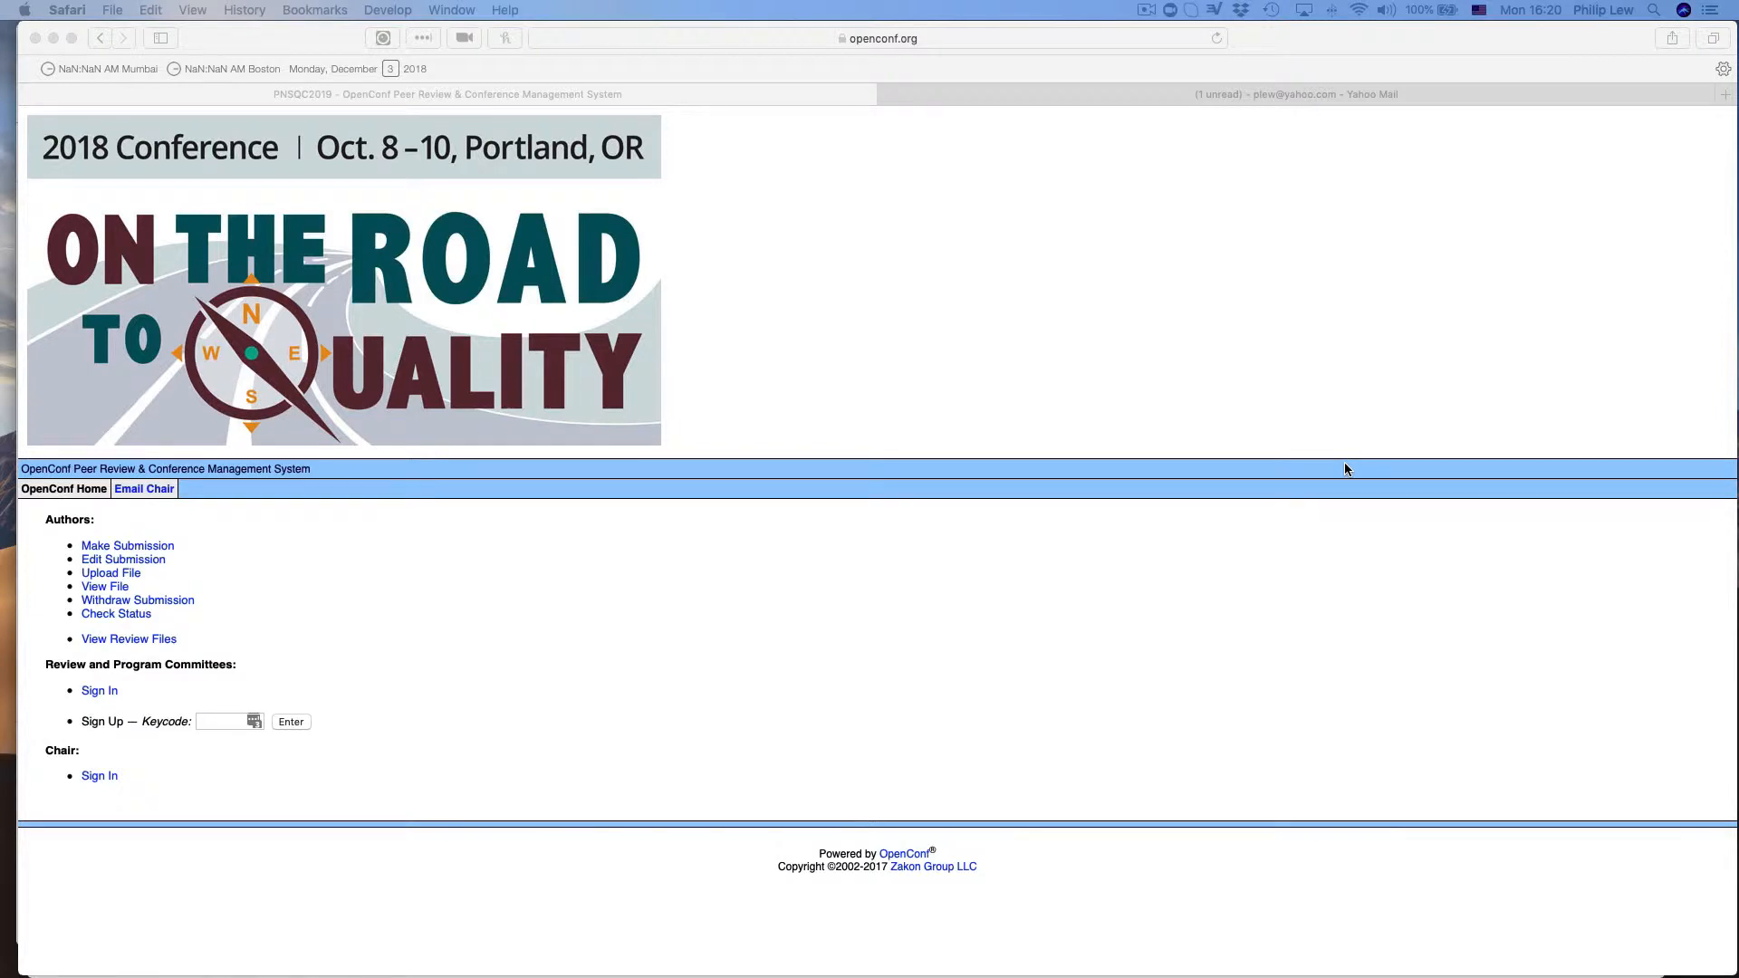
pyautogui.moveTo(794, 437)
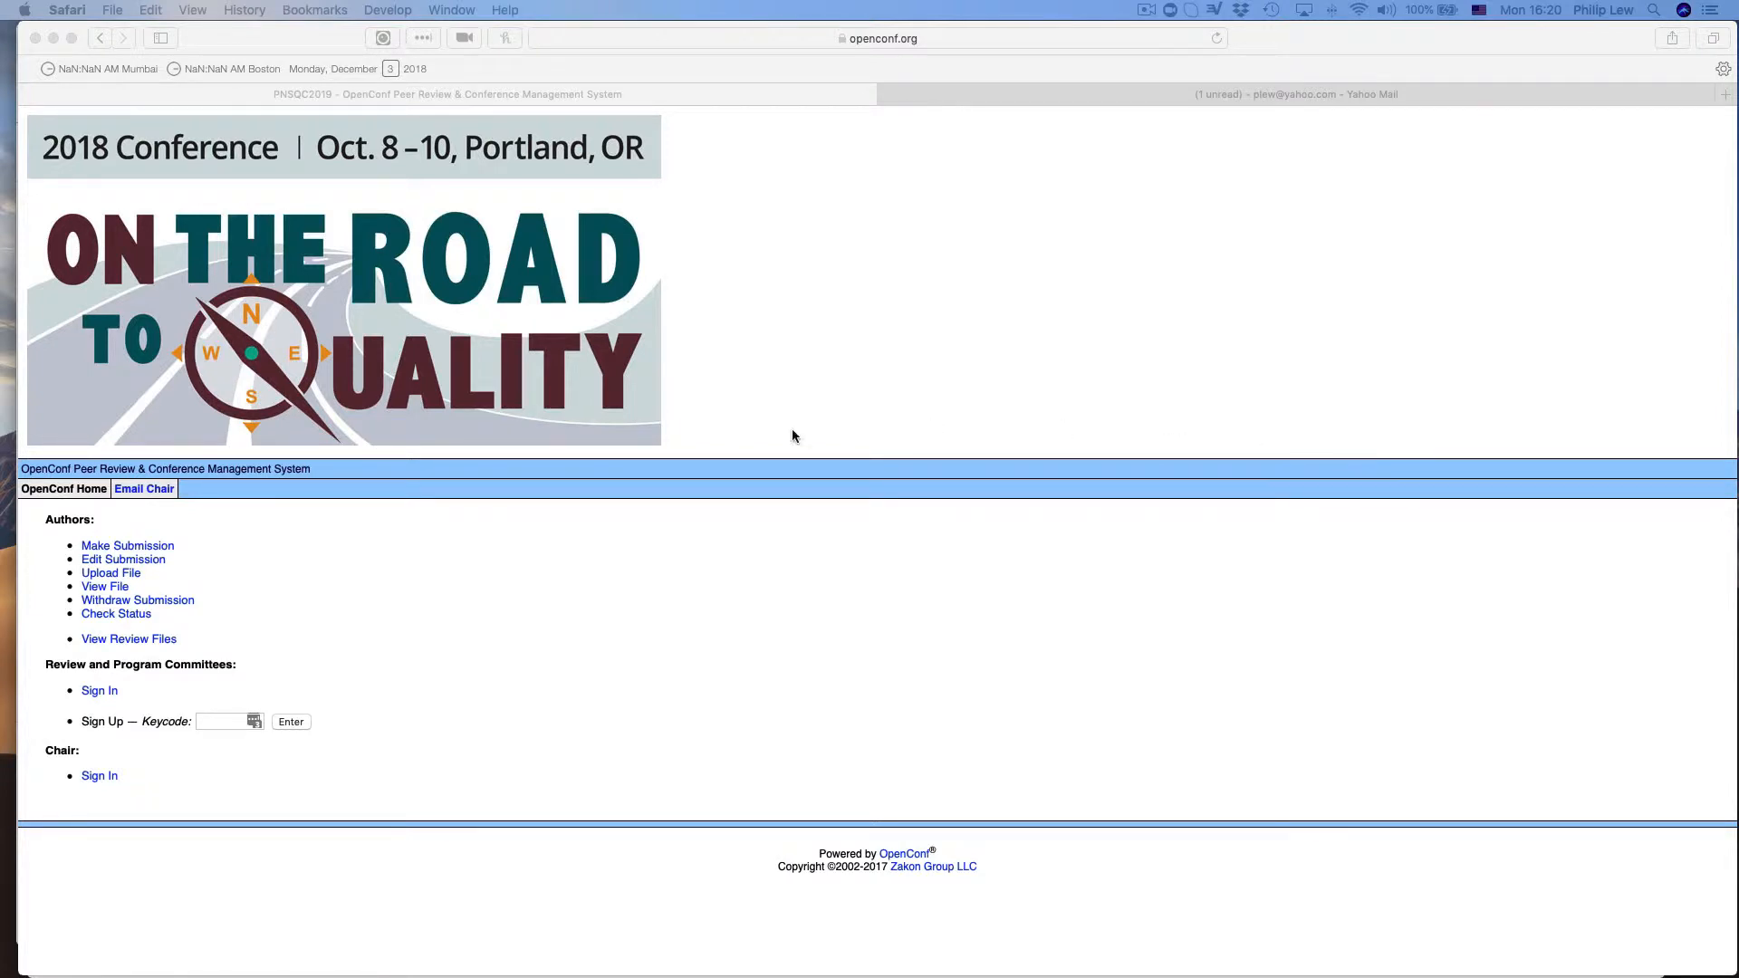
pyautogui.moveTo(640, 451)
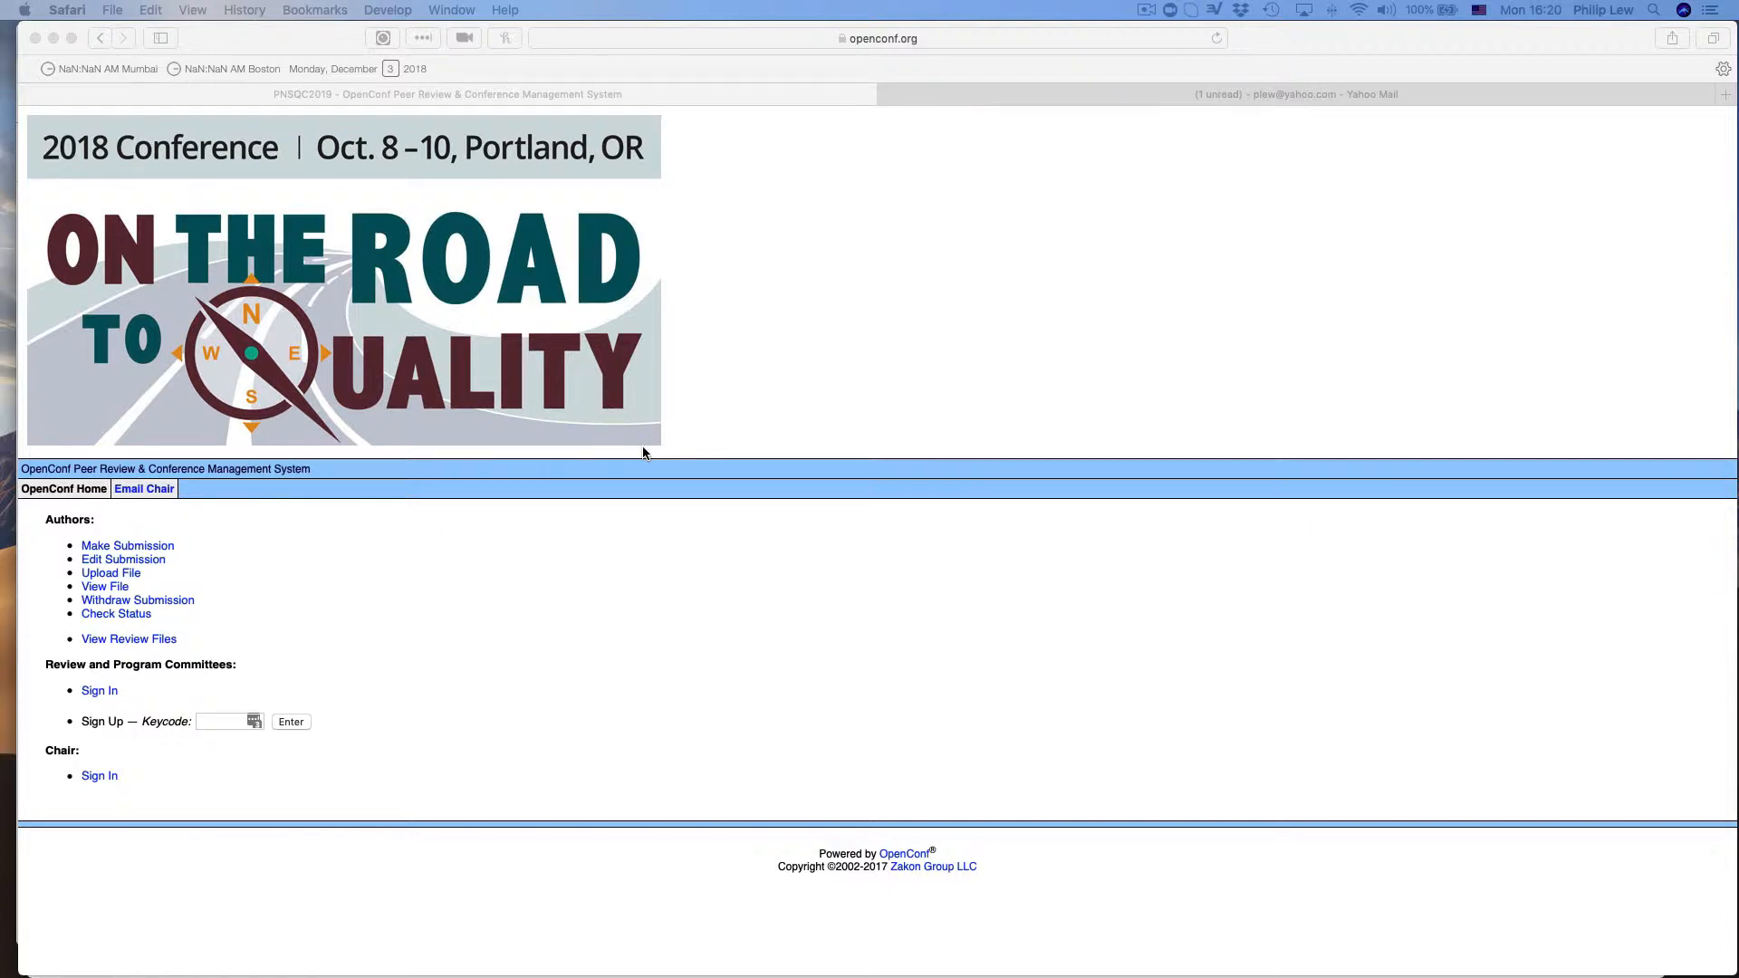
pyautogui.moveTo(513, 560)
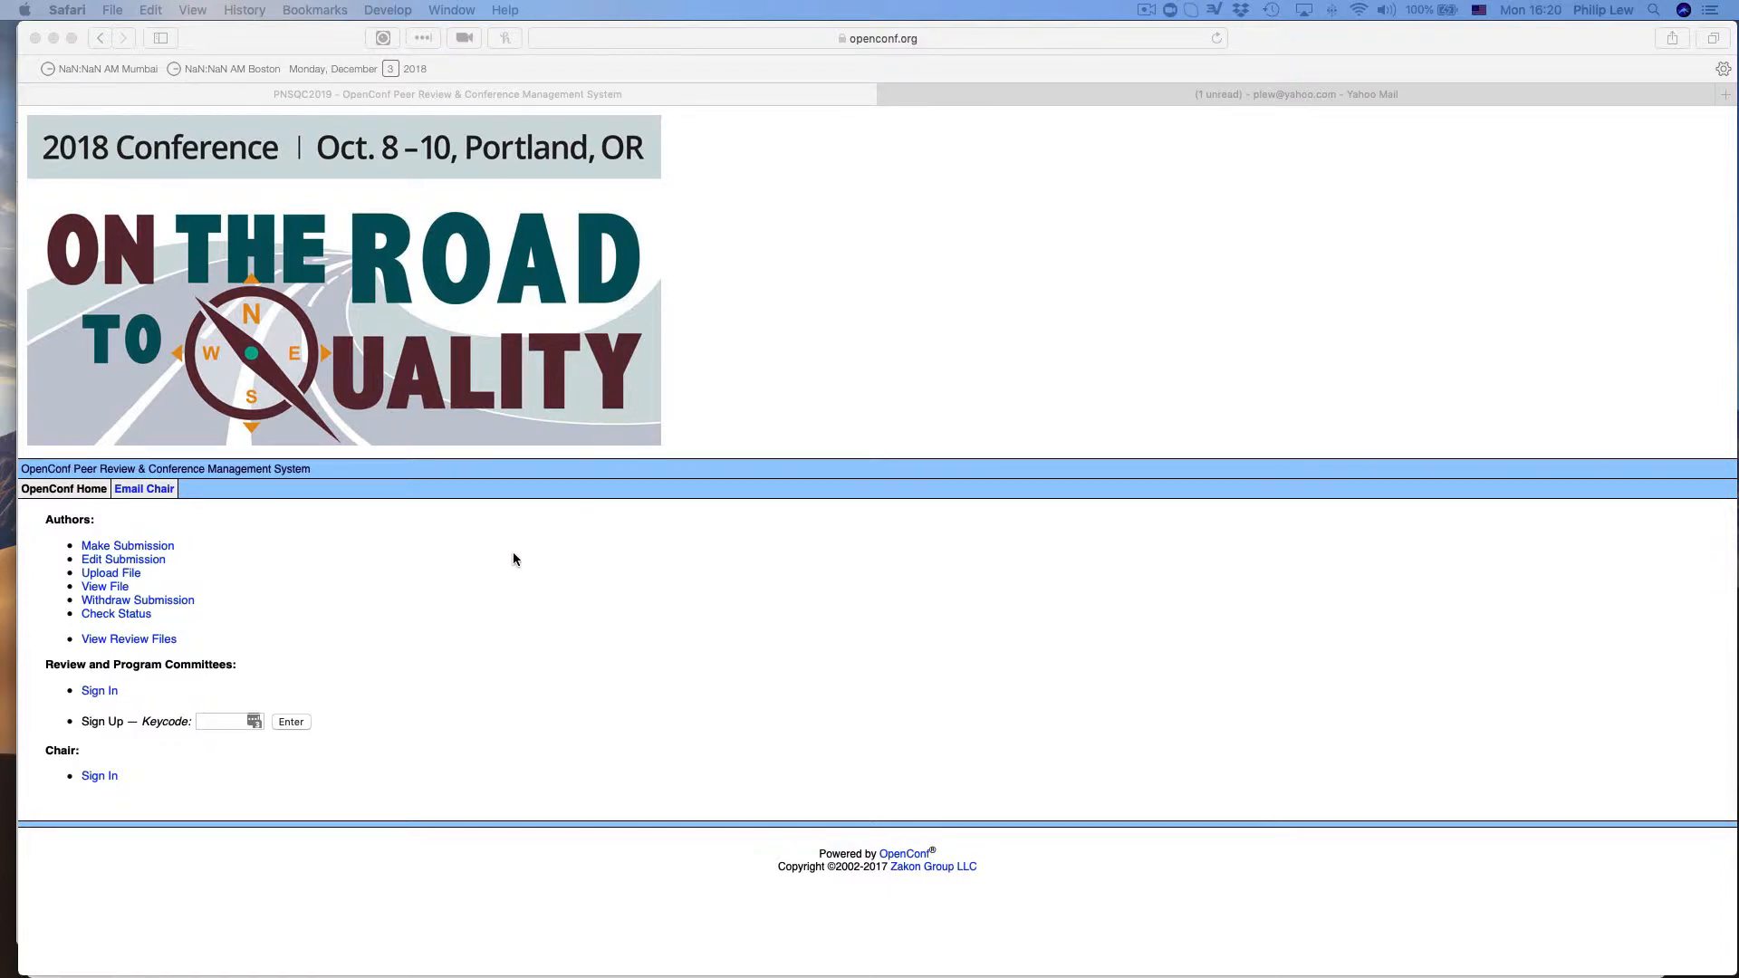
pyautogui.moveTo(256, 708)
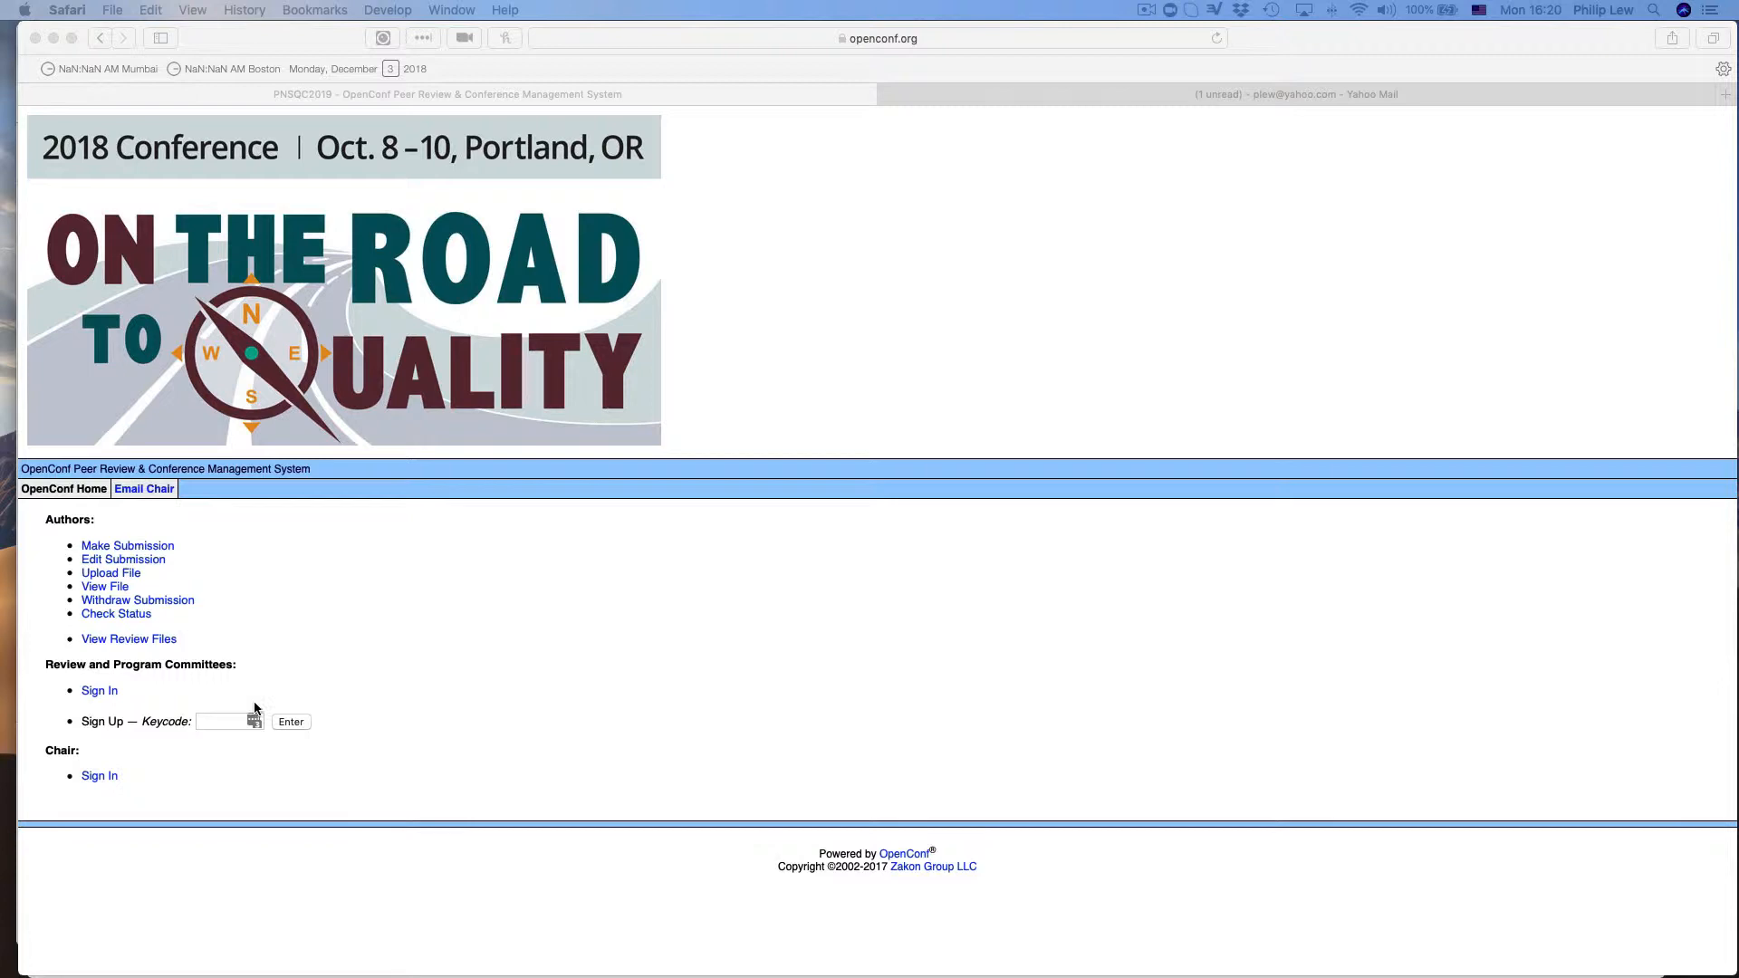
pyautogui.moveTo(237, 633)
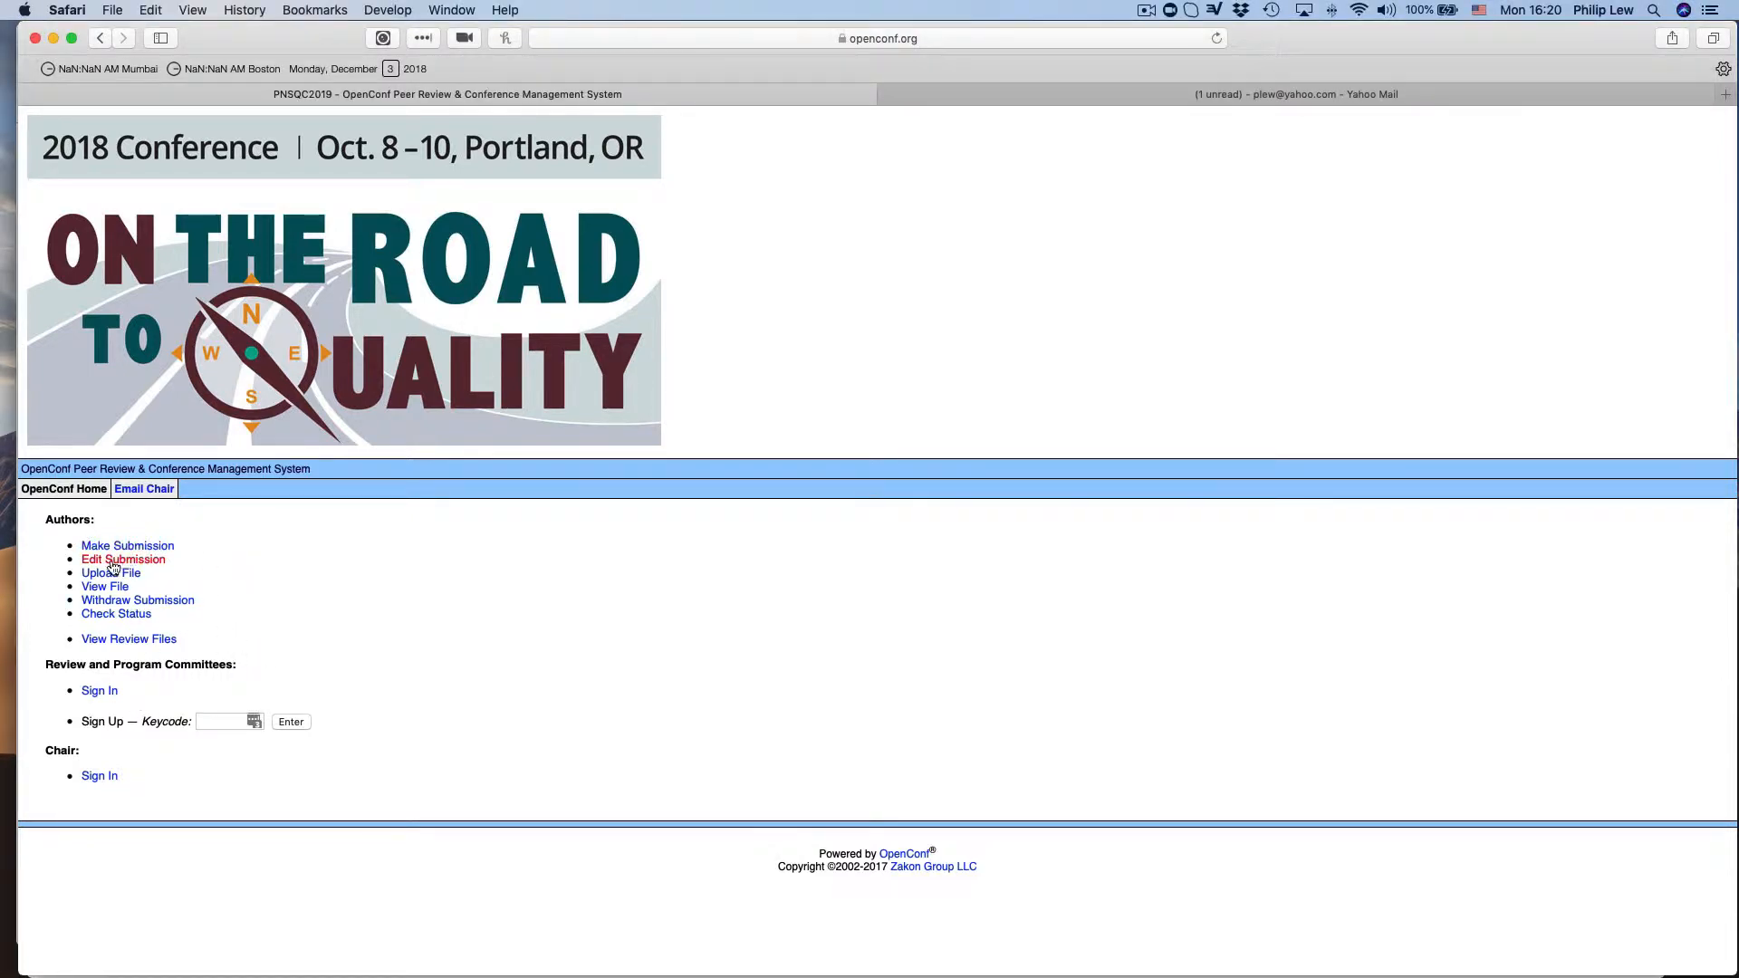
pyautogui.moveTo(163, 692)
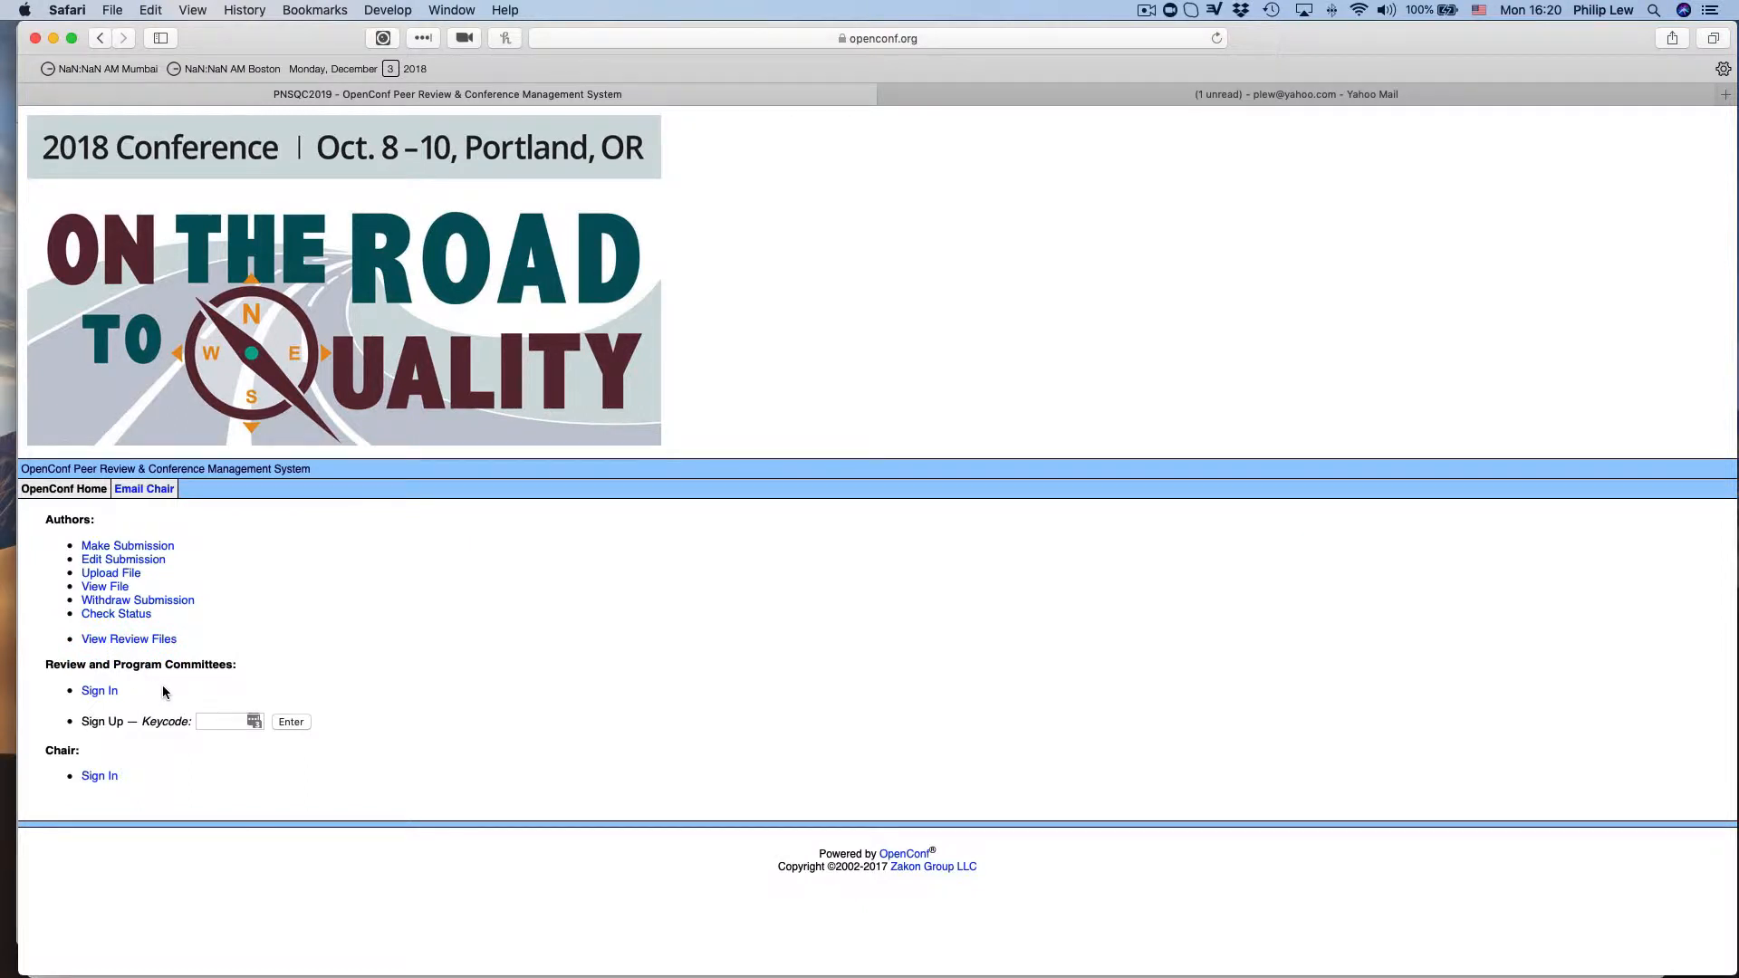
pyautogui.moveTo(131, 690)
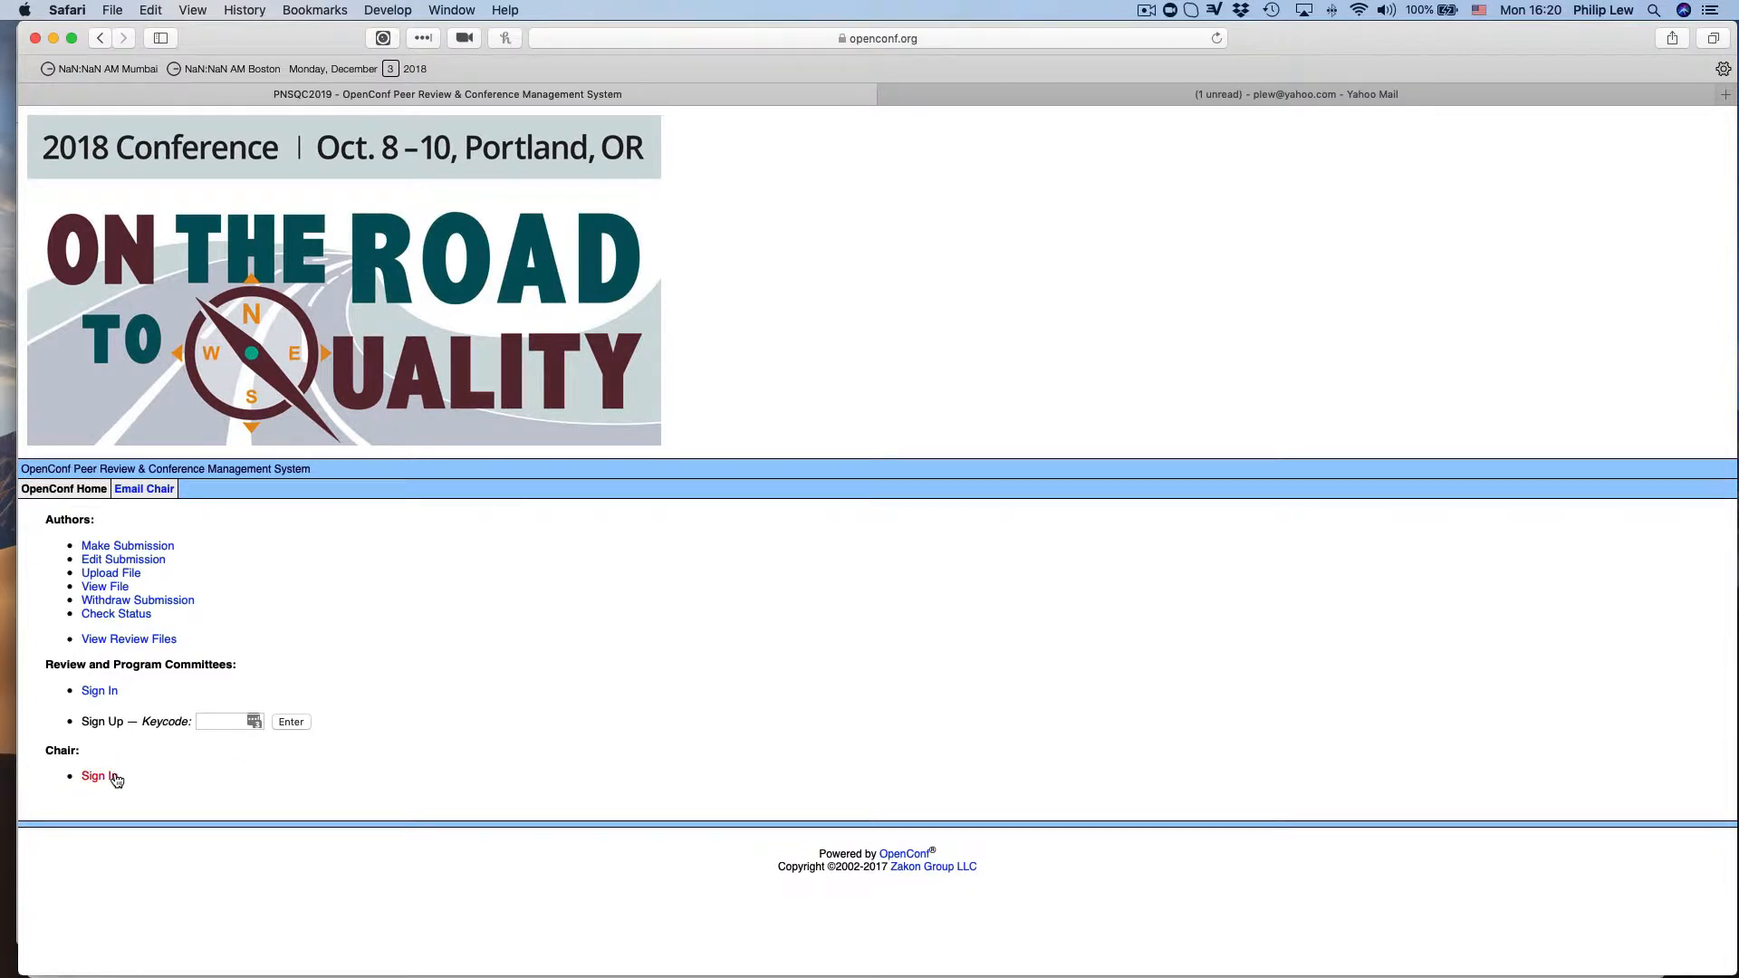
pyautogui.moveTo(126, 545)
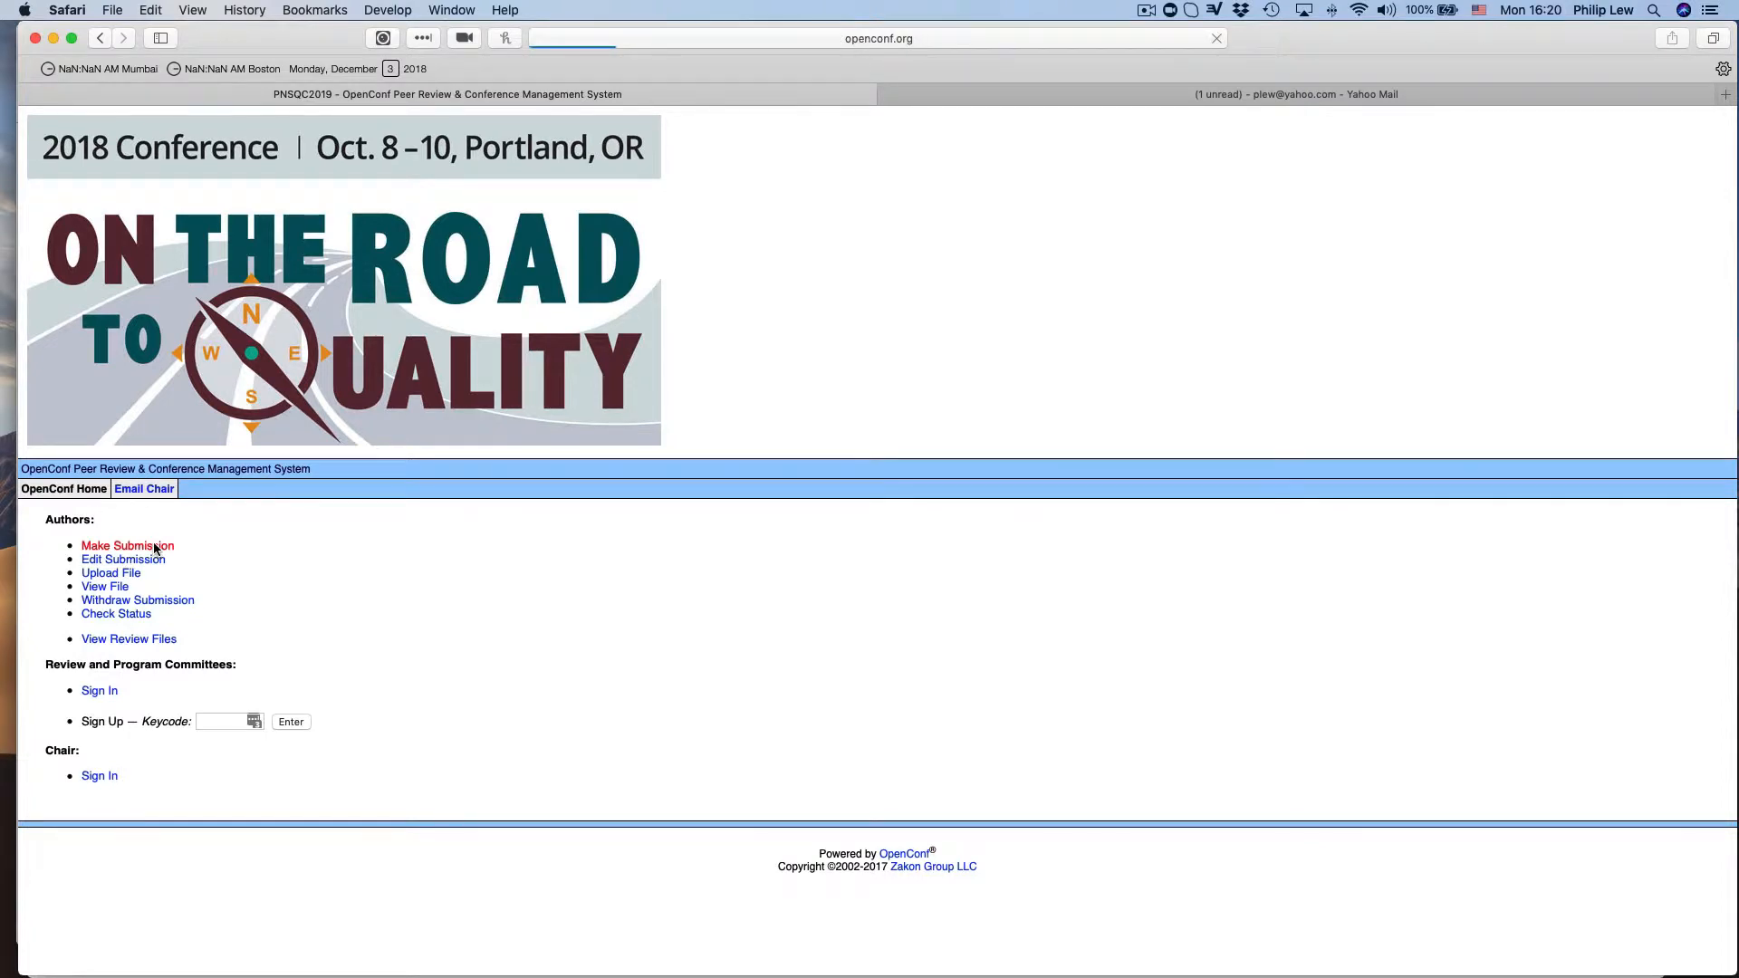
# Load the Submission page and scroll through General Information, the Author 1–3 blocks and Contact Author.
pyautogui.click(127, 545)
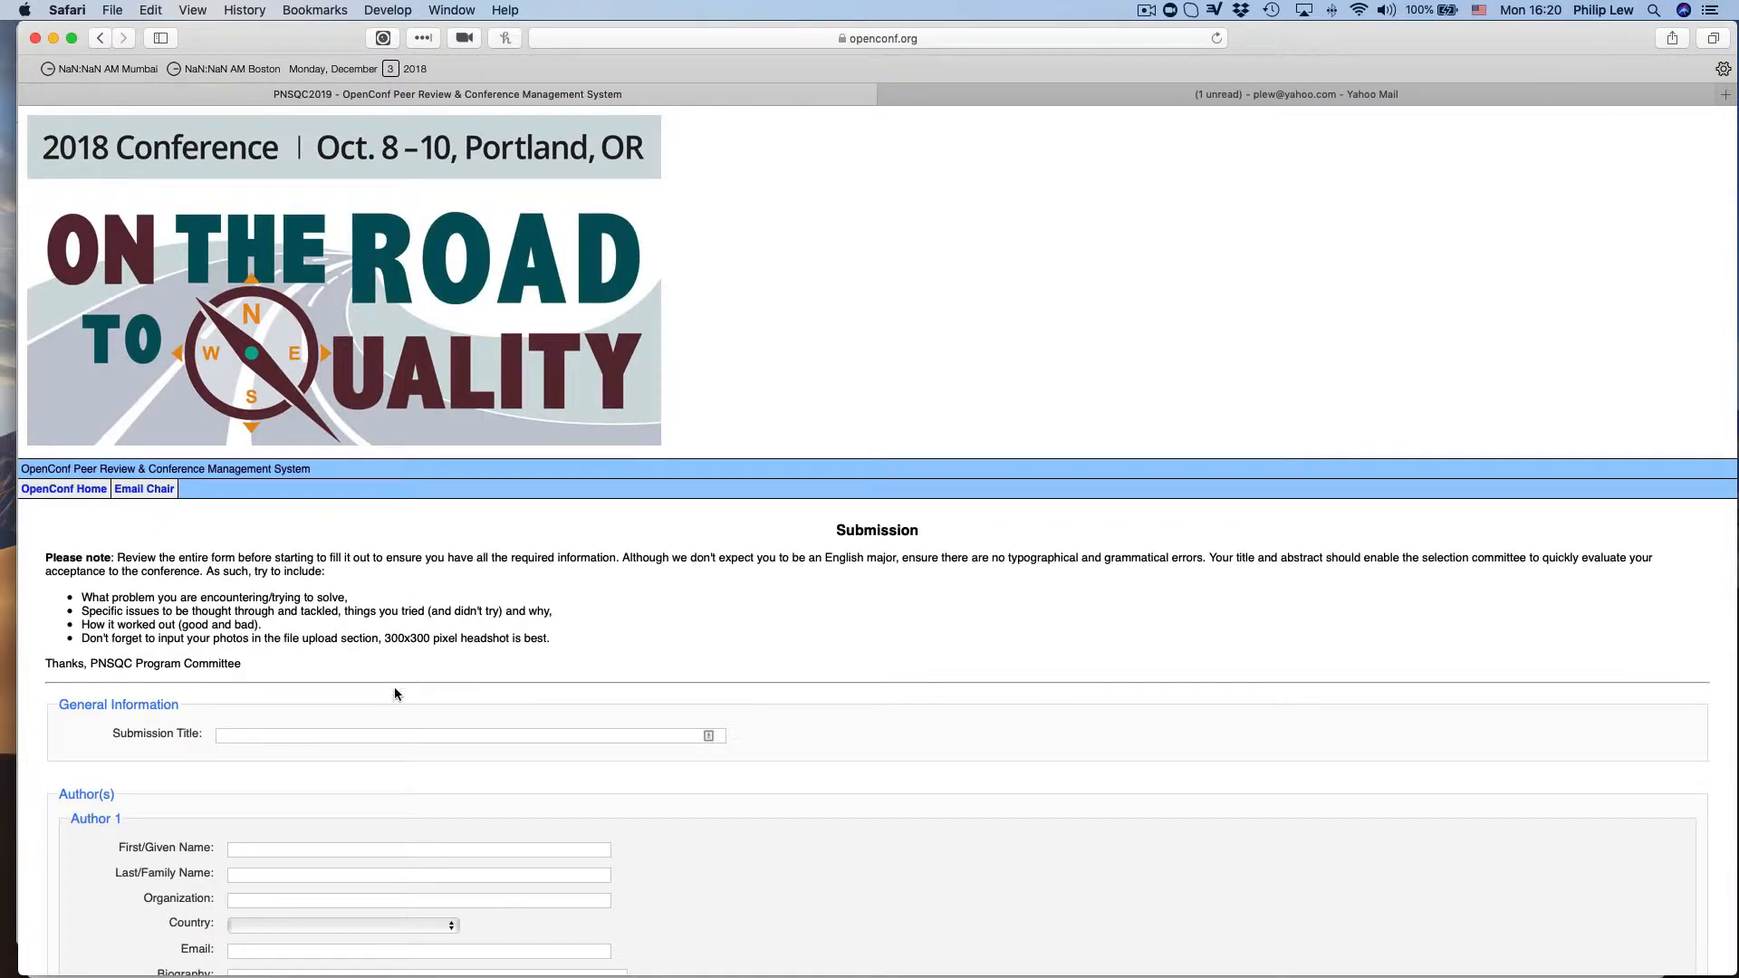
pyautogui.scroll(-3)
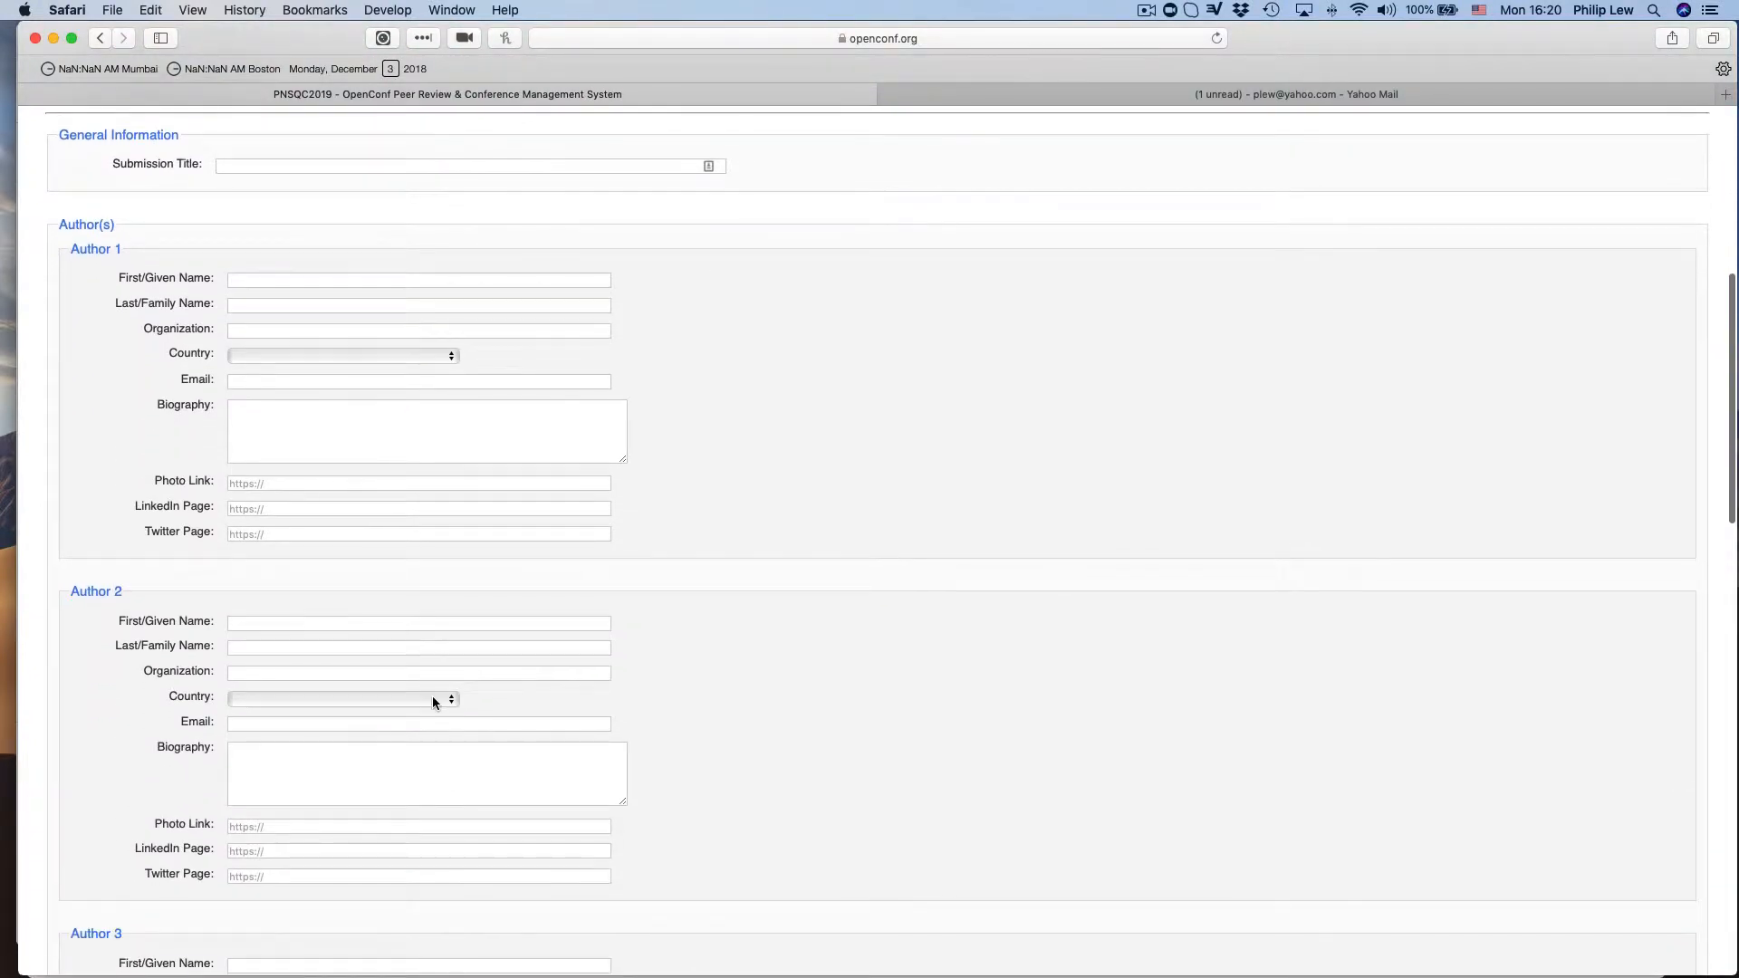
pyautogui.scroll(3)
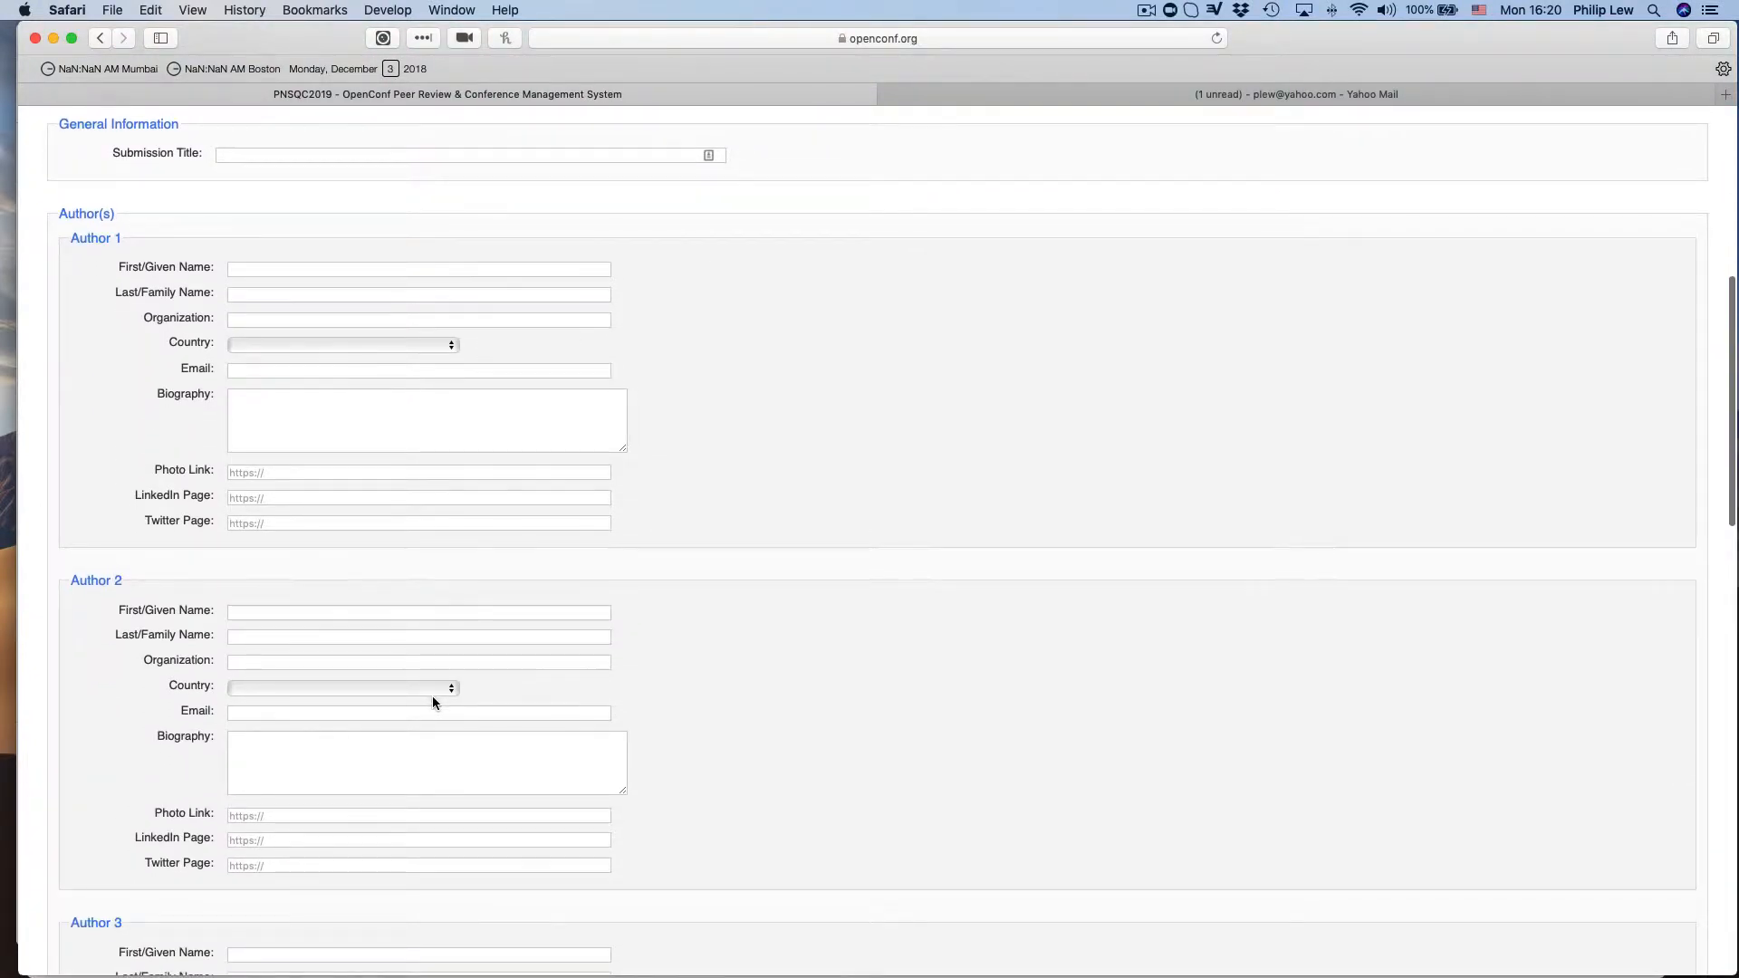
pyautogui.scroll(-3)
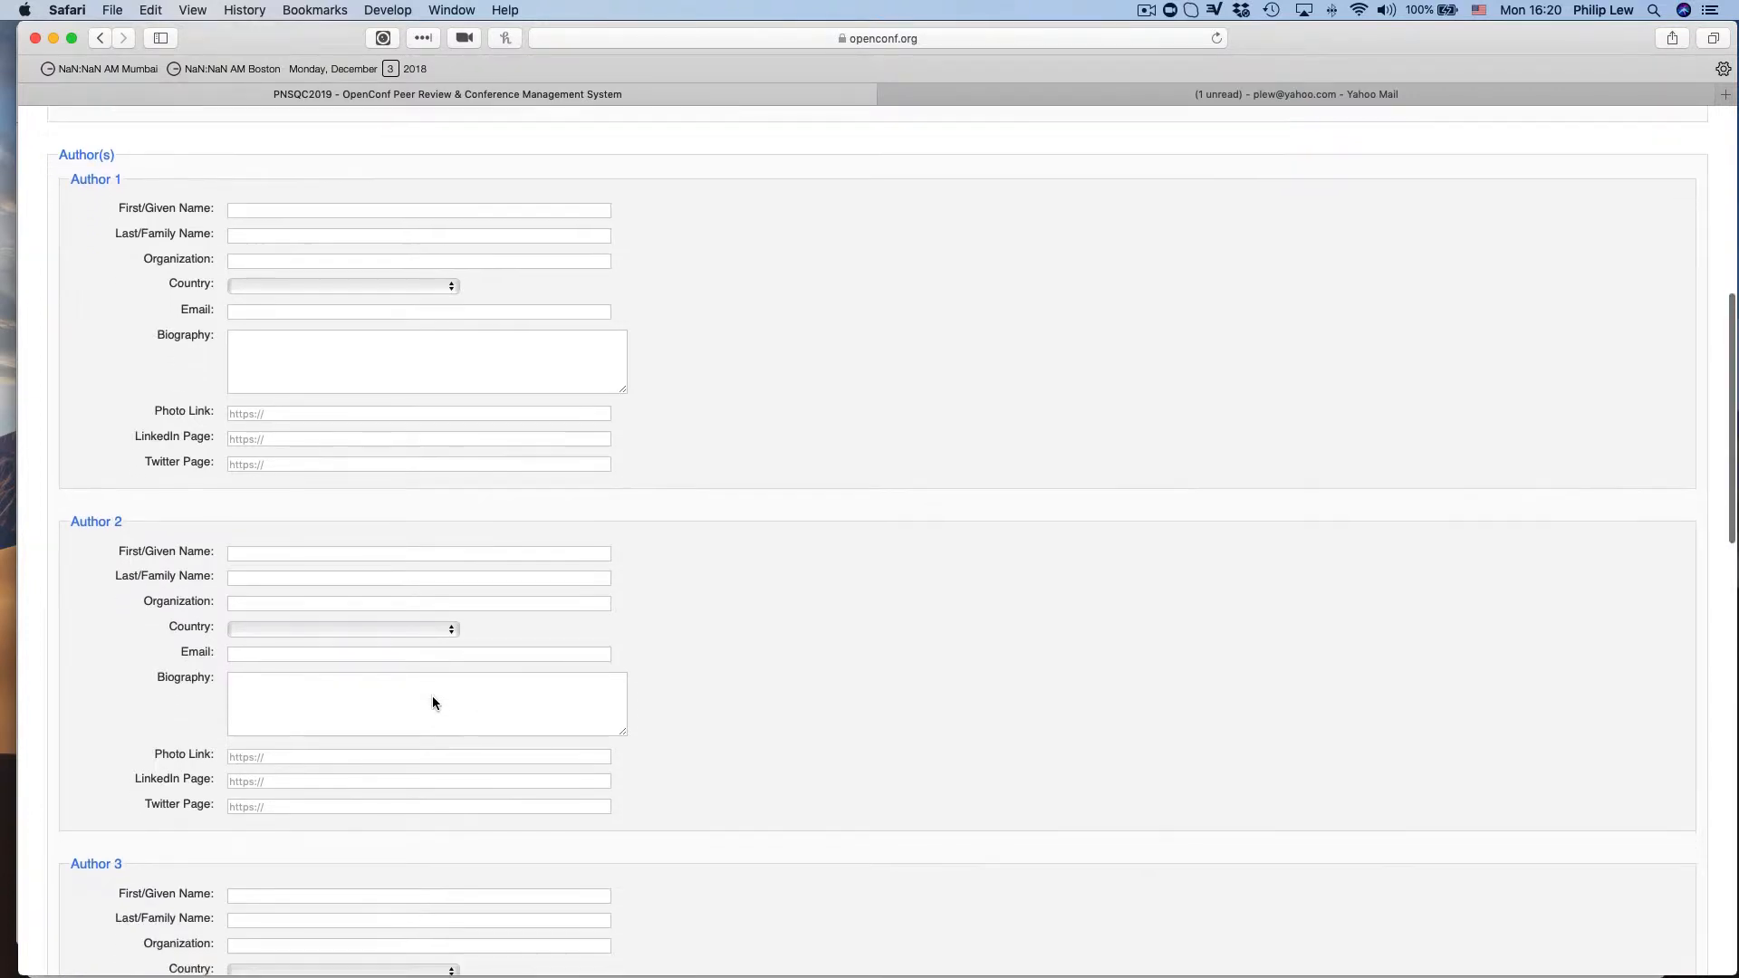
pyautogui.scroll(-3)
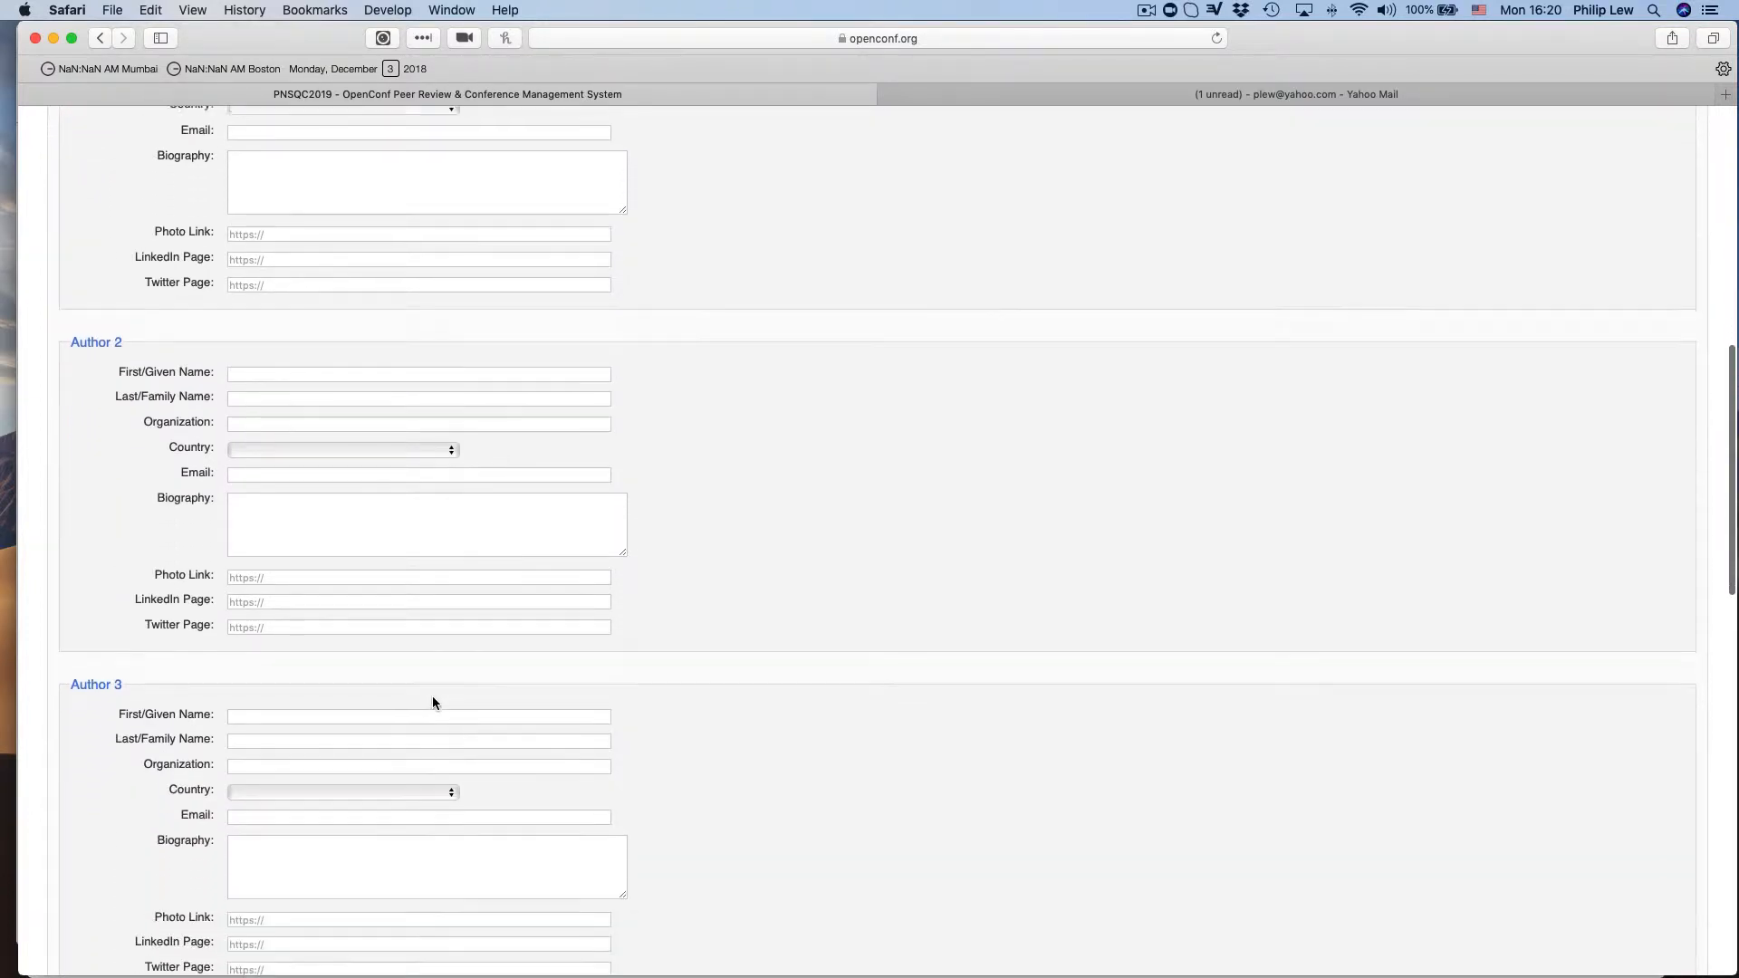
pyautogui.scroll(3)
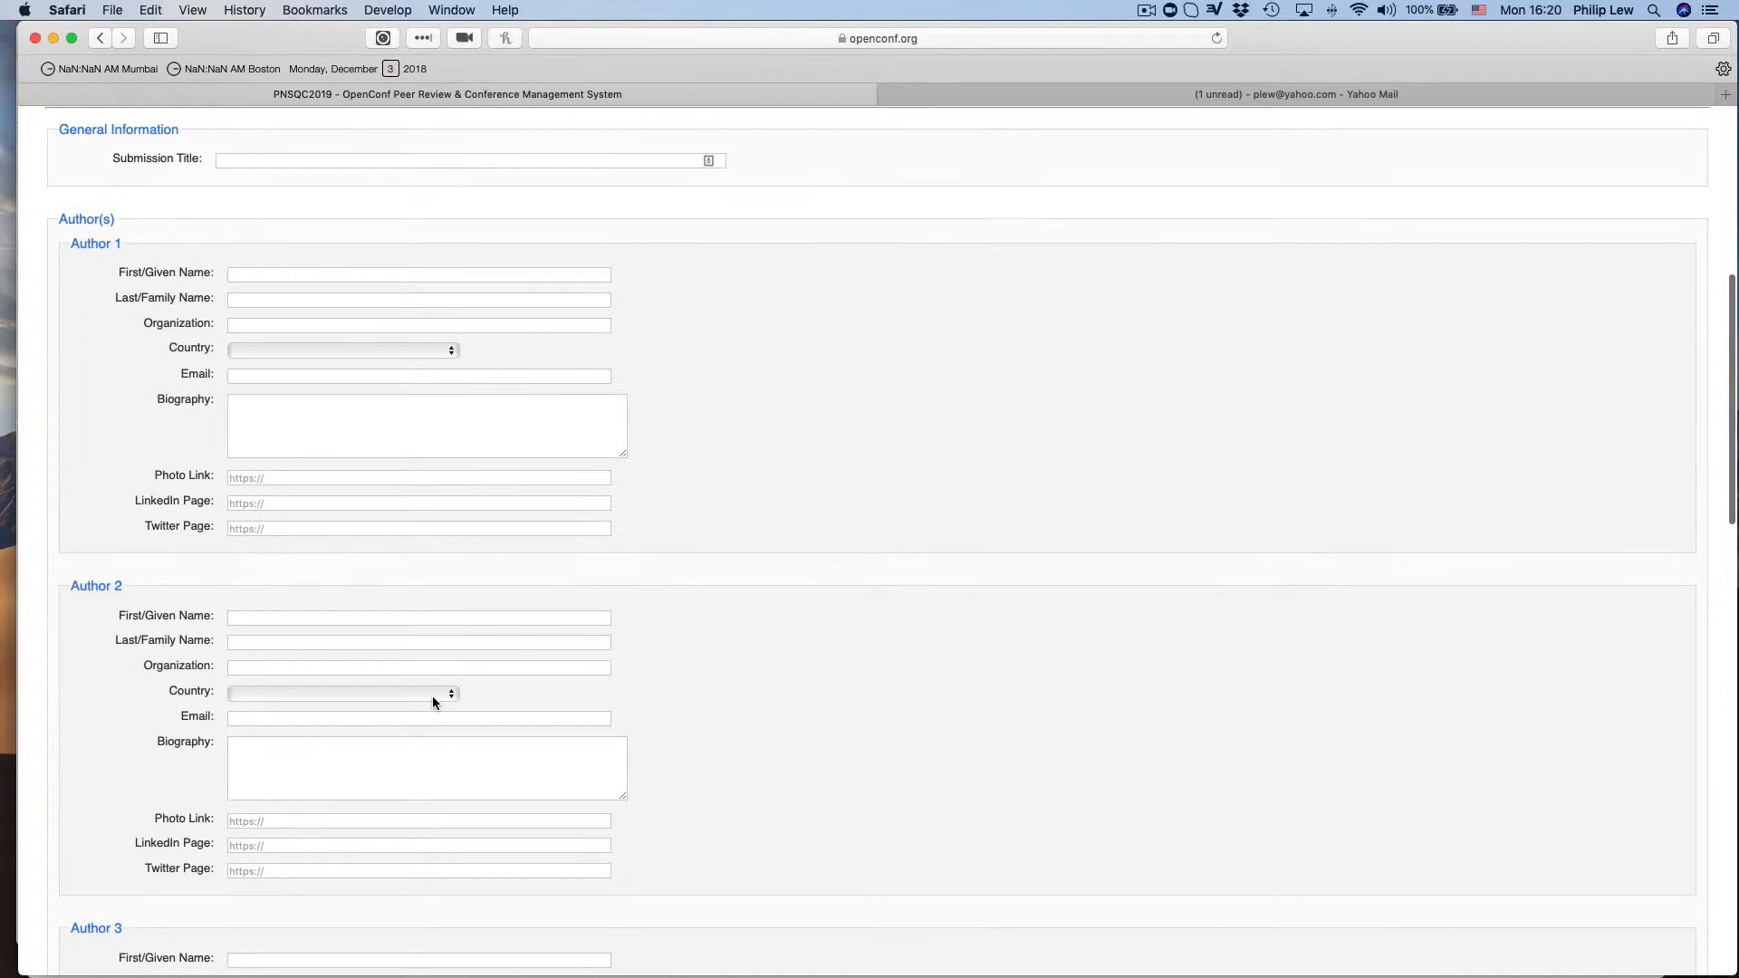
pyautogui.scroll(-3)
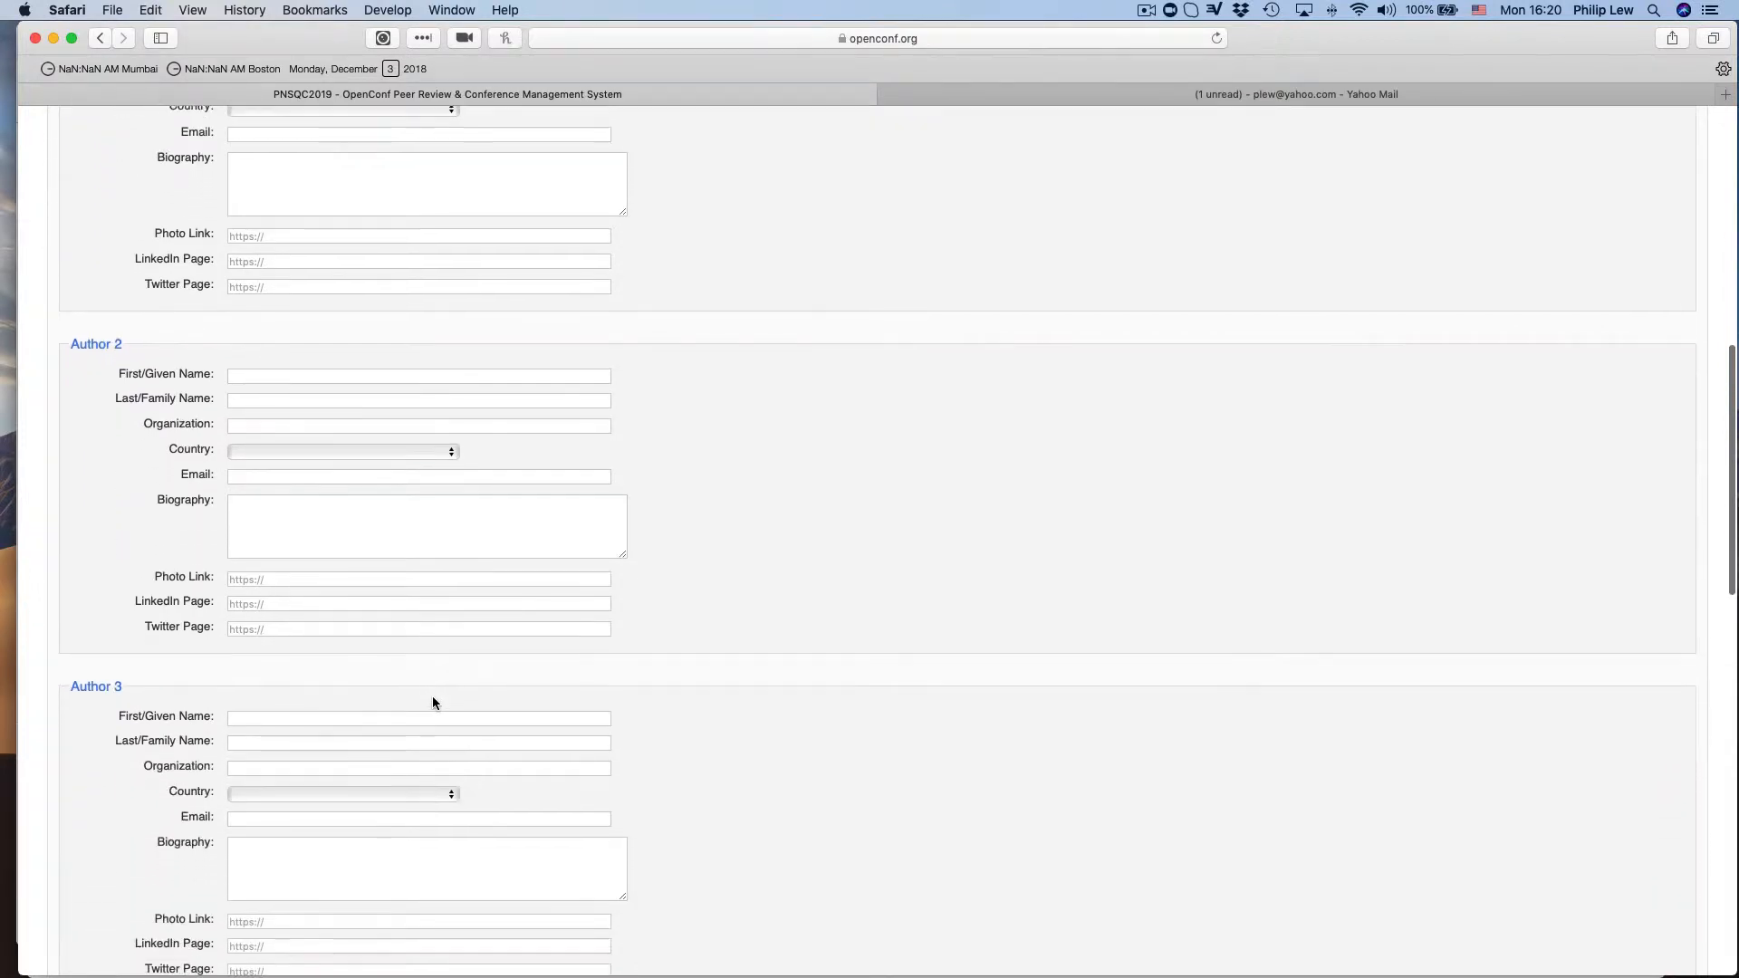
pyautogui.scroll(-3)
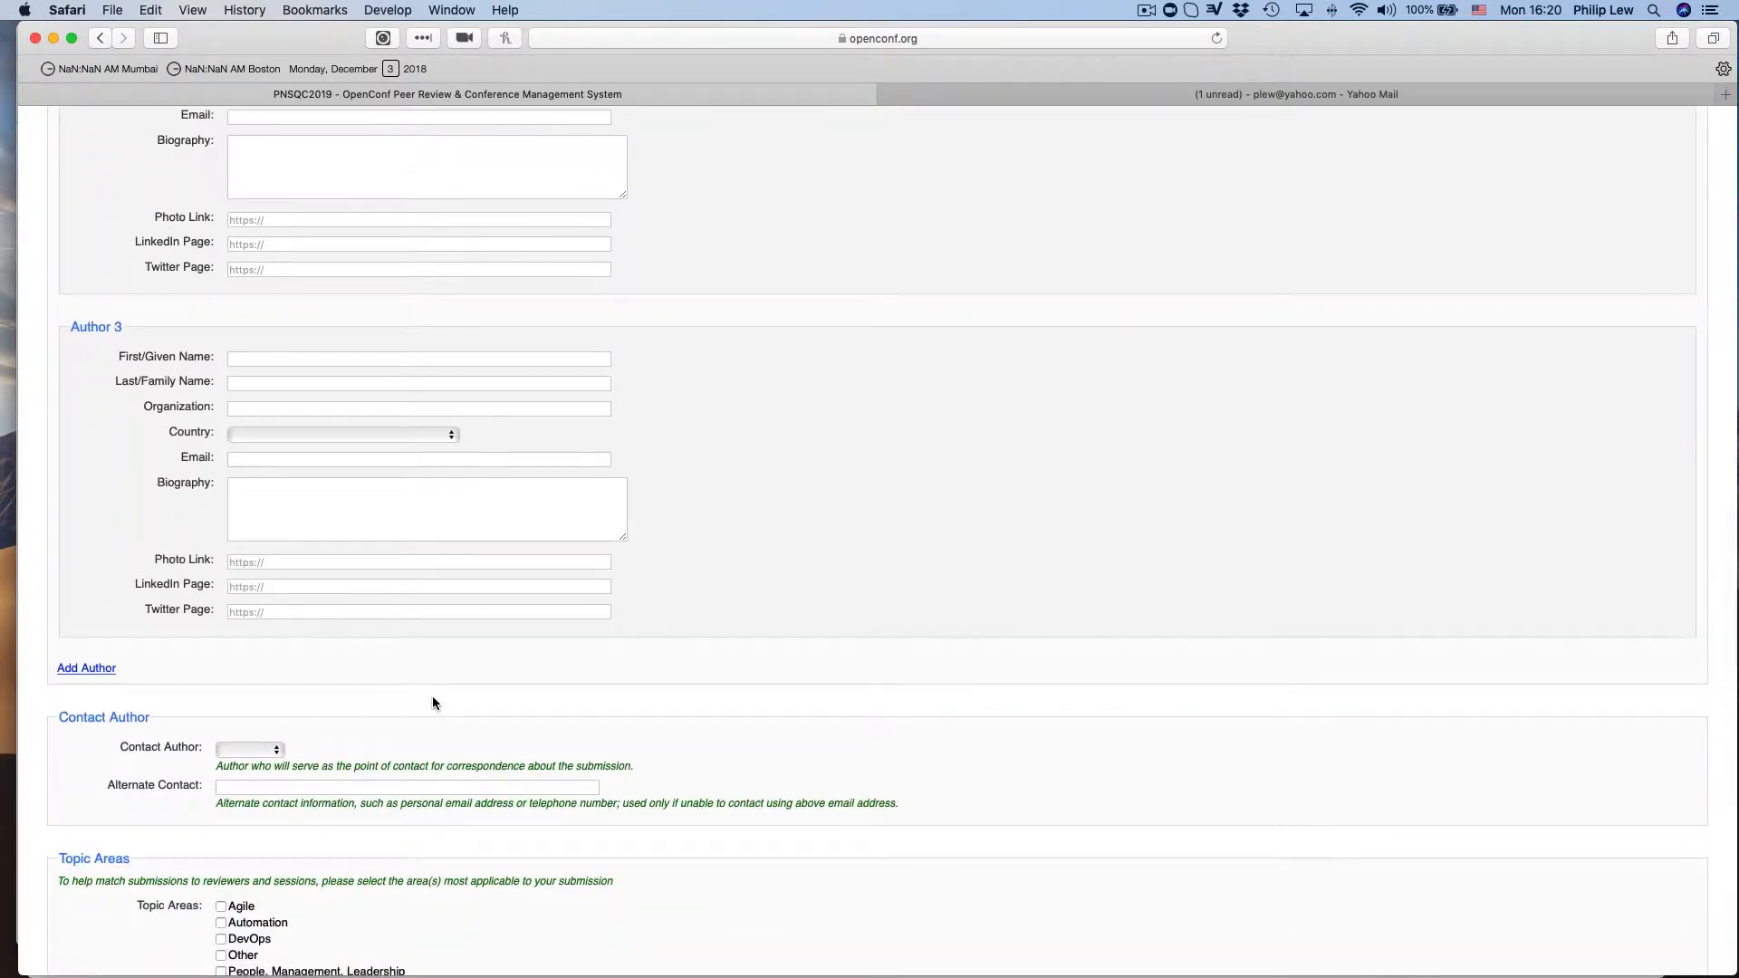
pyautogui.scroll(-3)
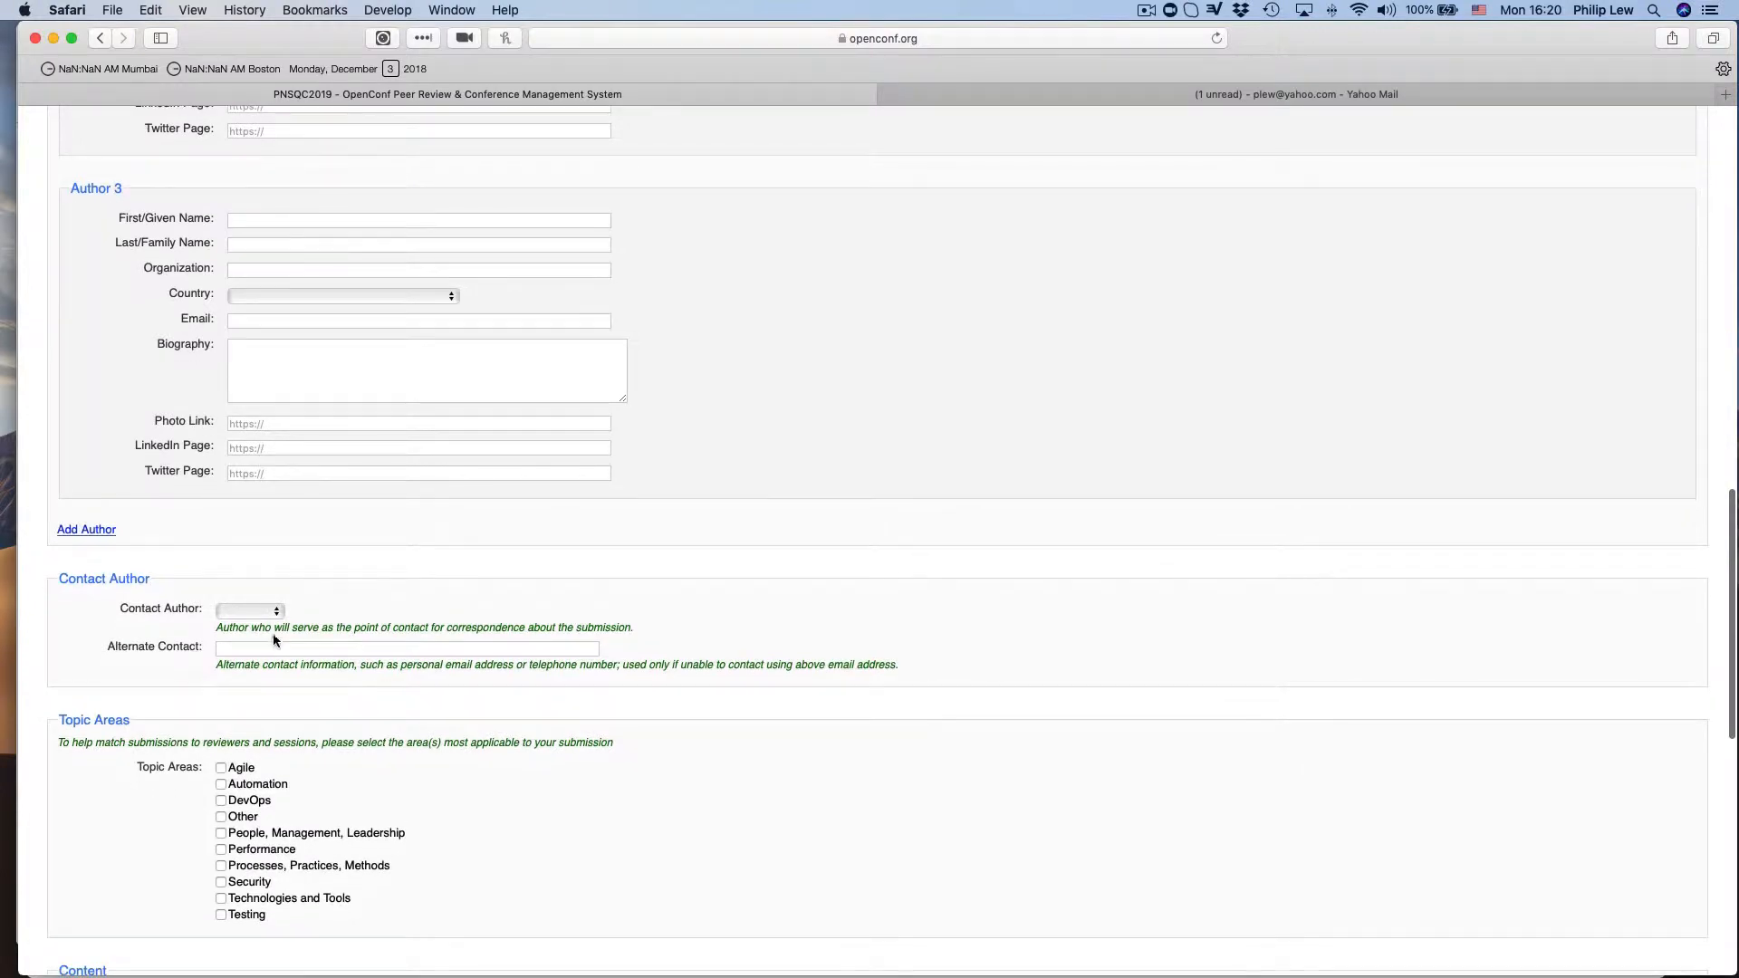
pyautogui.click(248, 611)
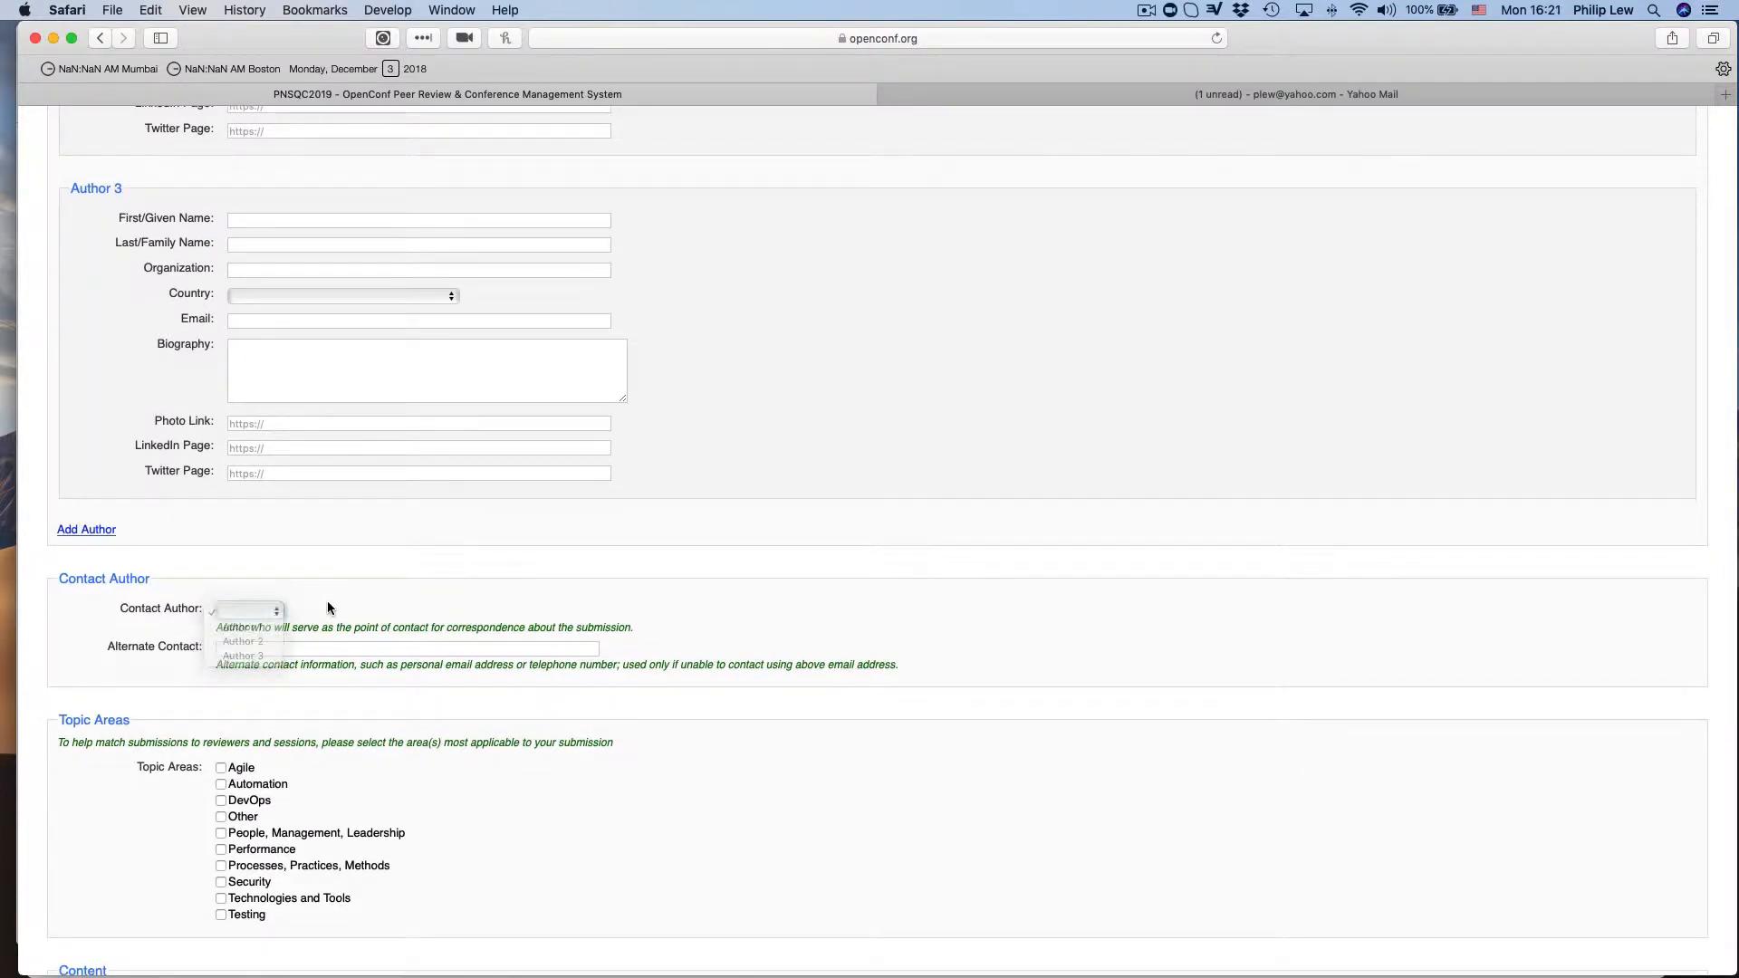
pyautogui.scroll(-3)
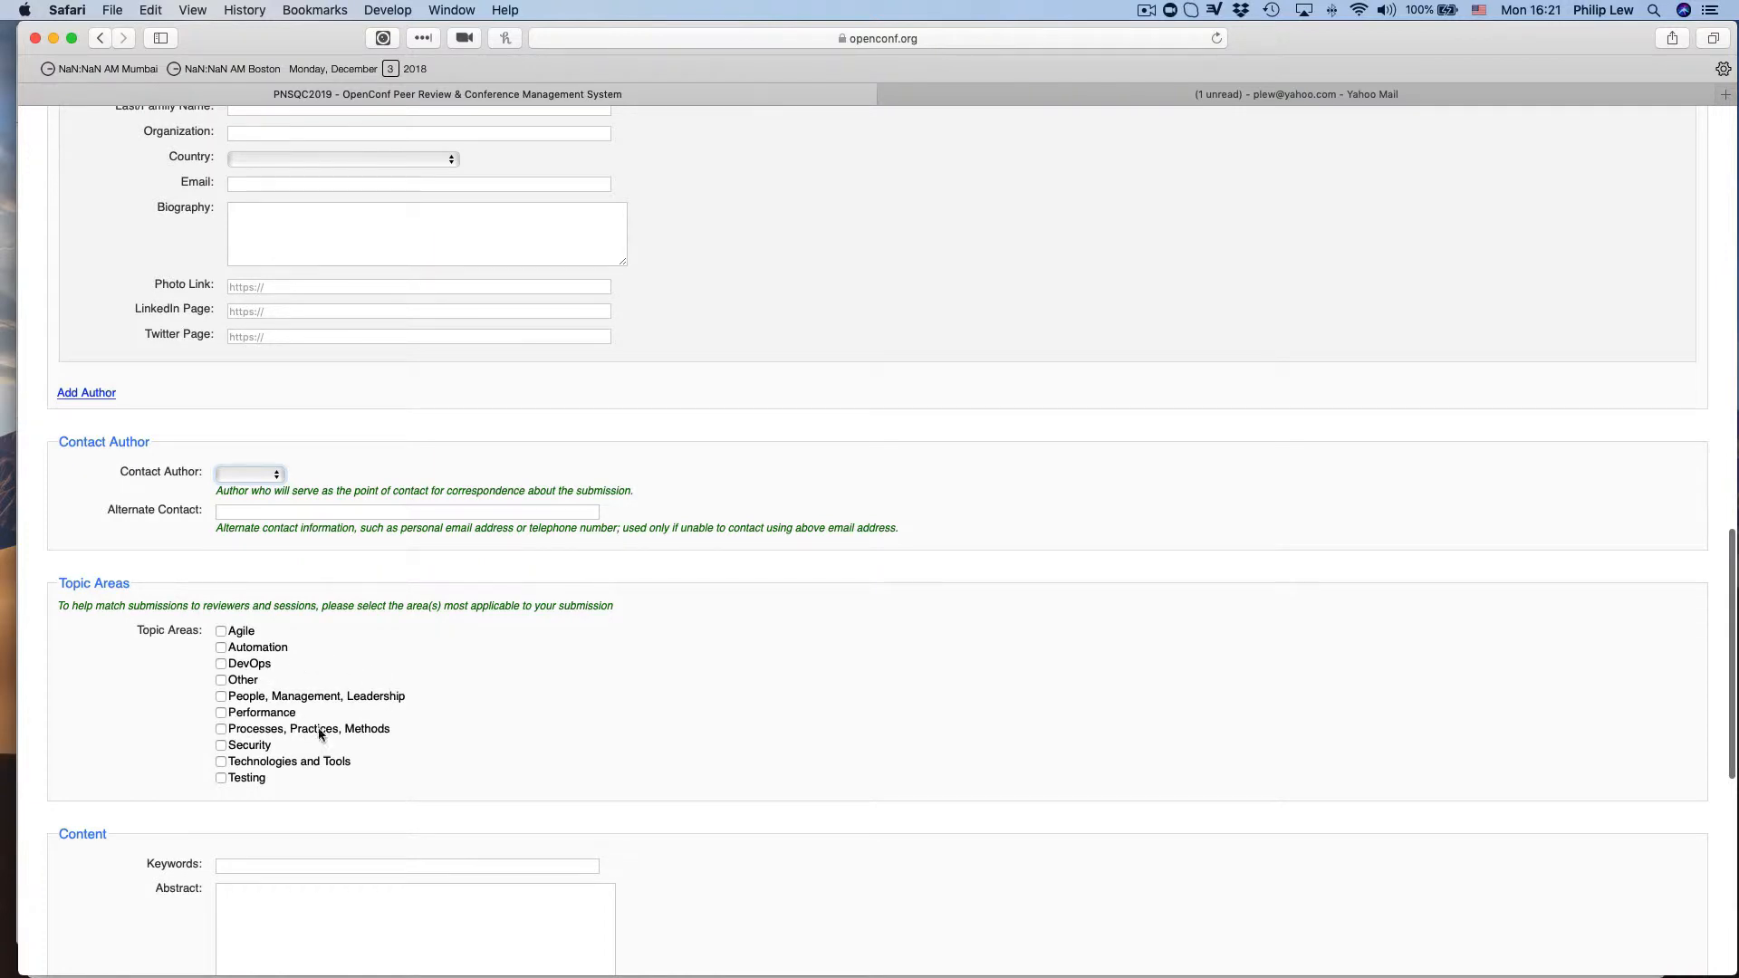
pyautogui.scroll(-3)
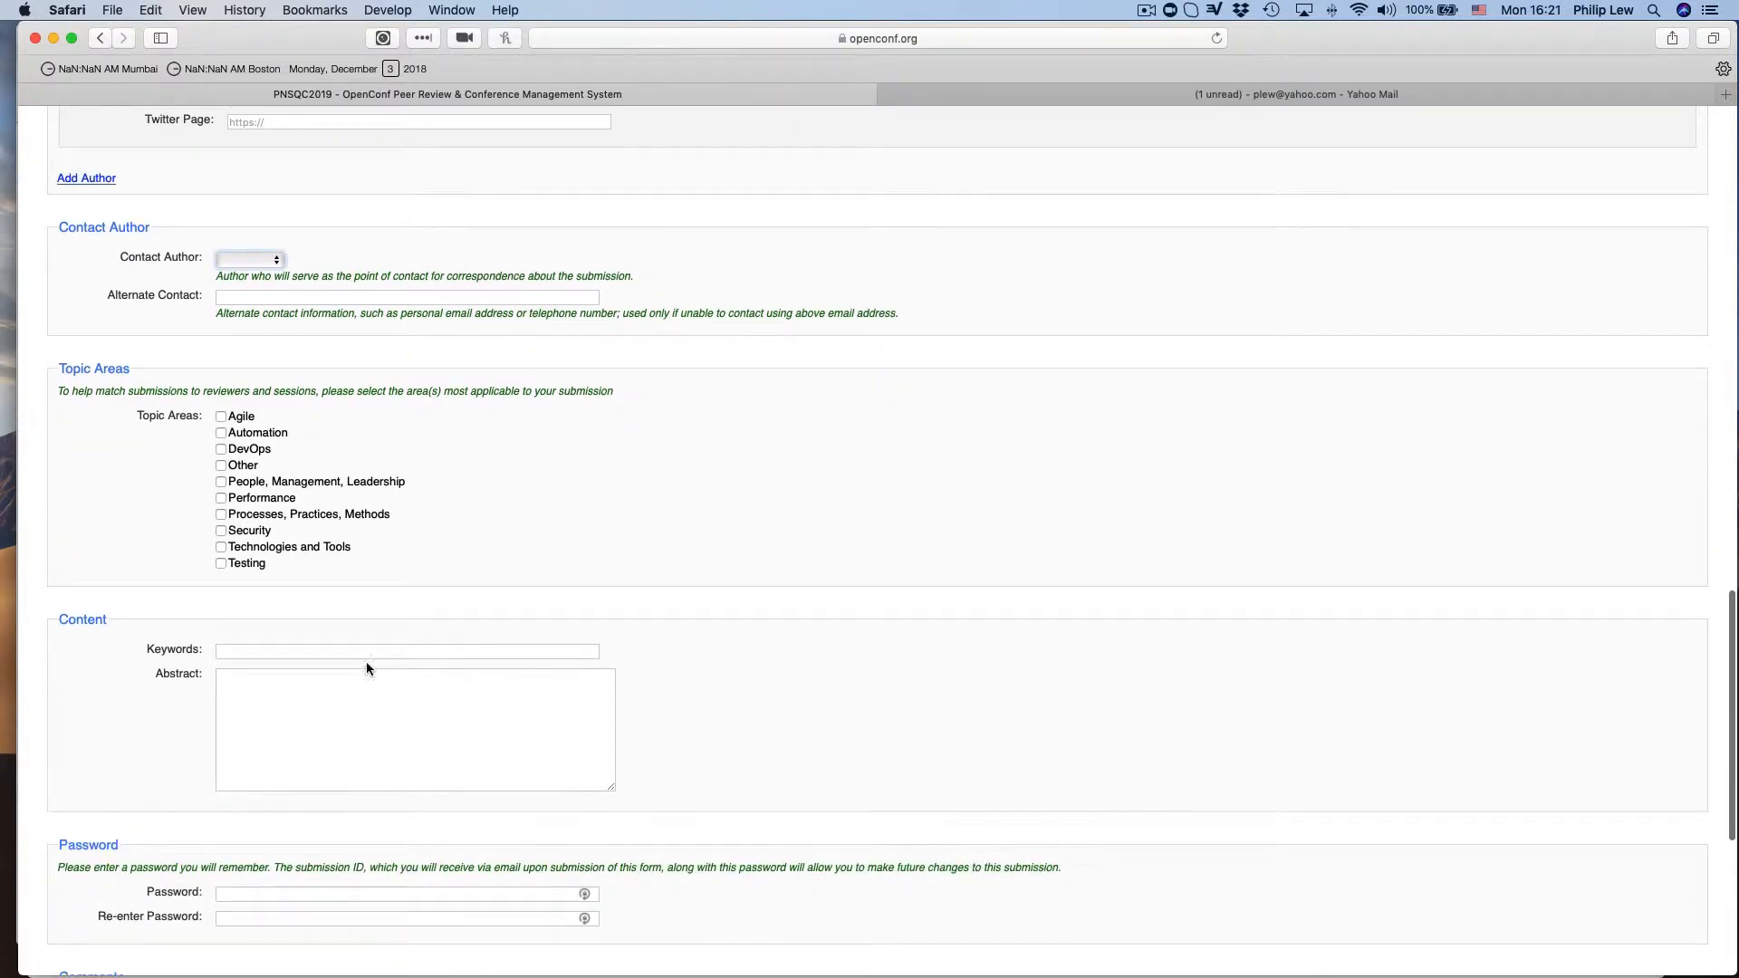
pyautogui.click(407, 651)
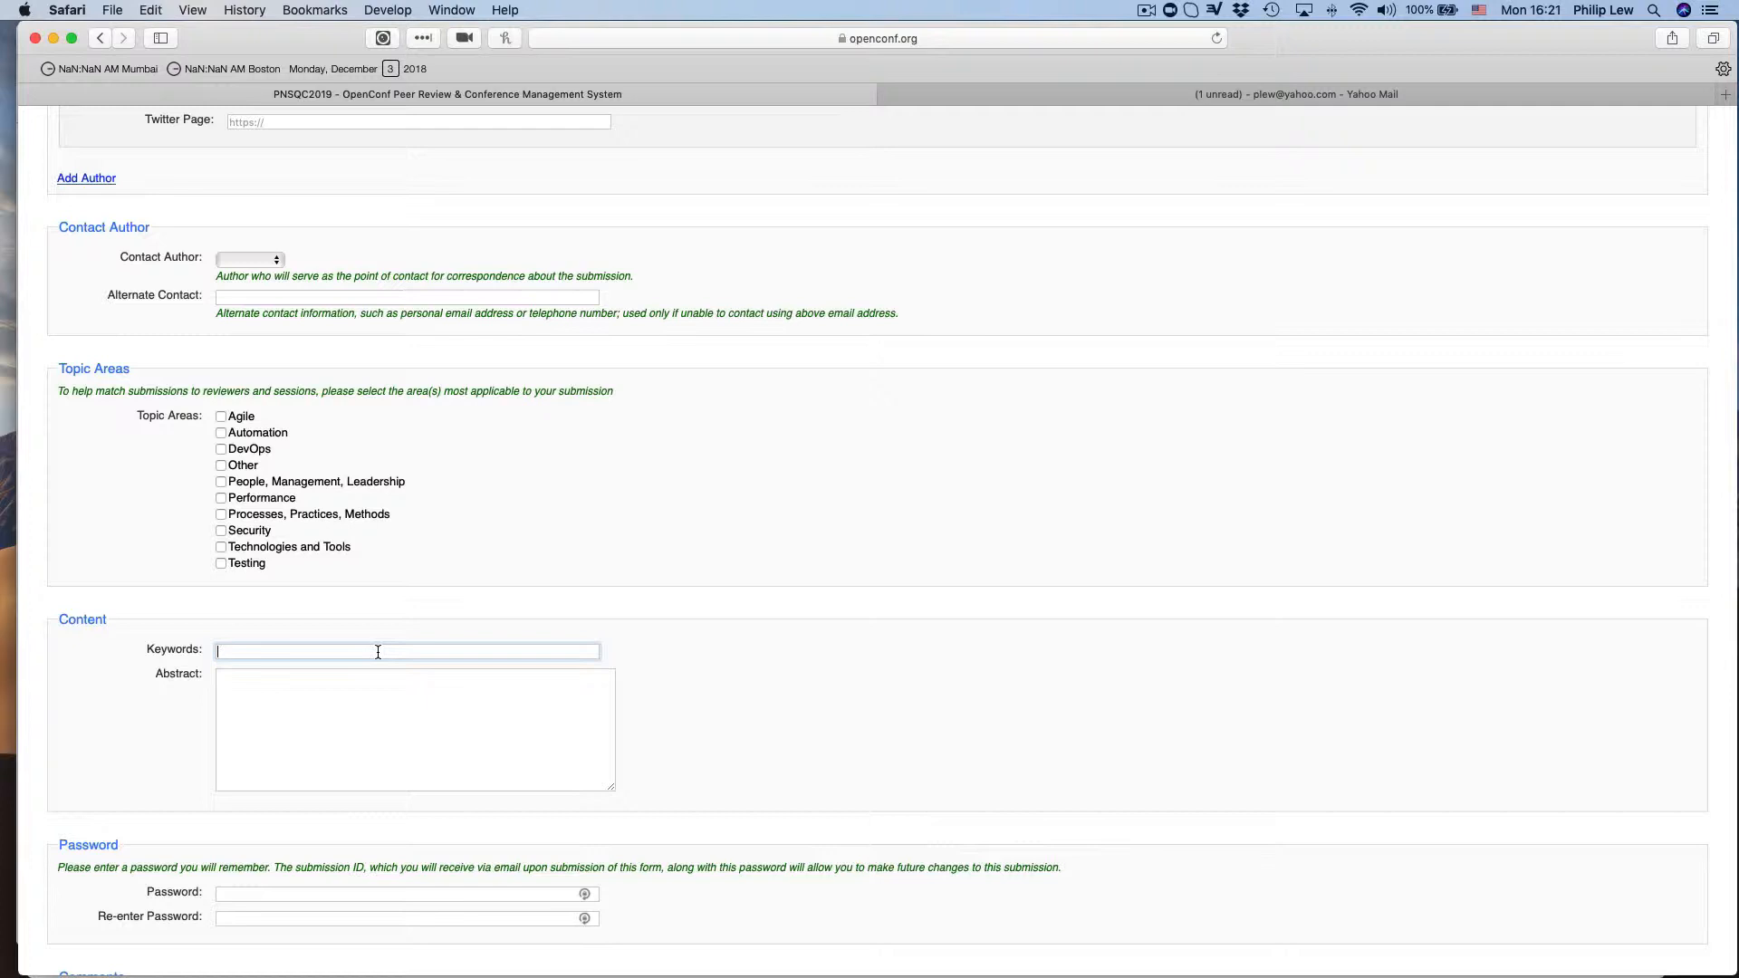
pyautogui.click(413, 728)
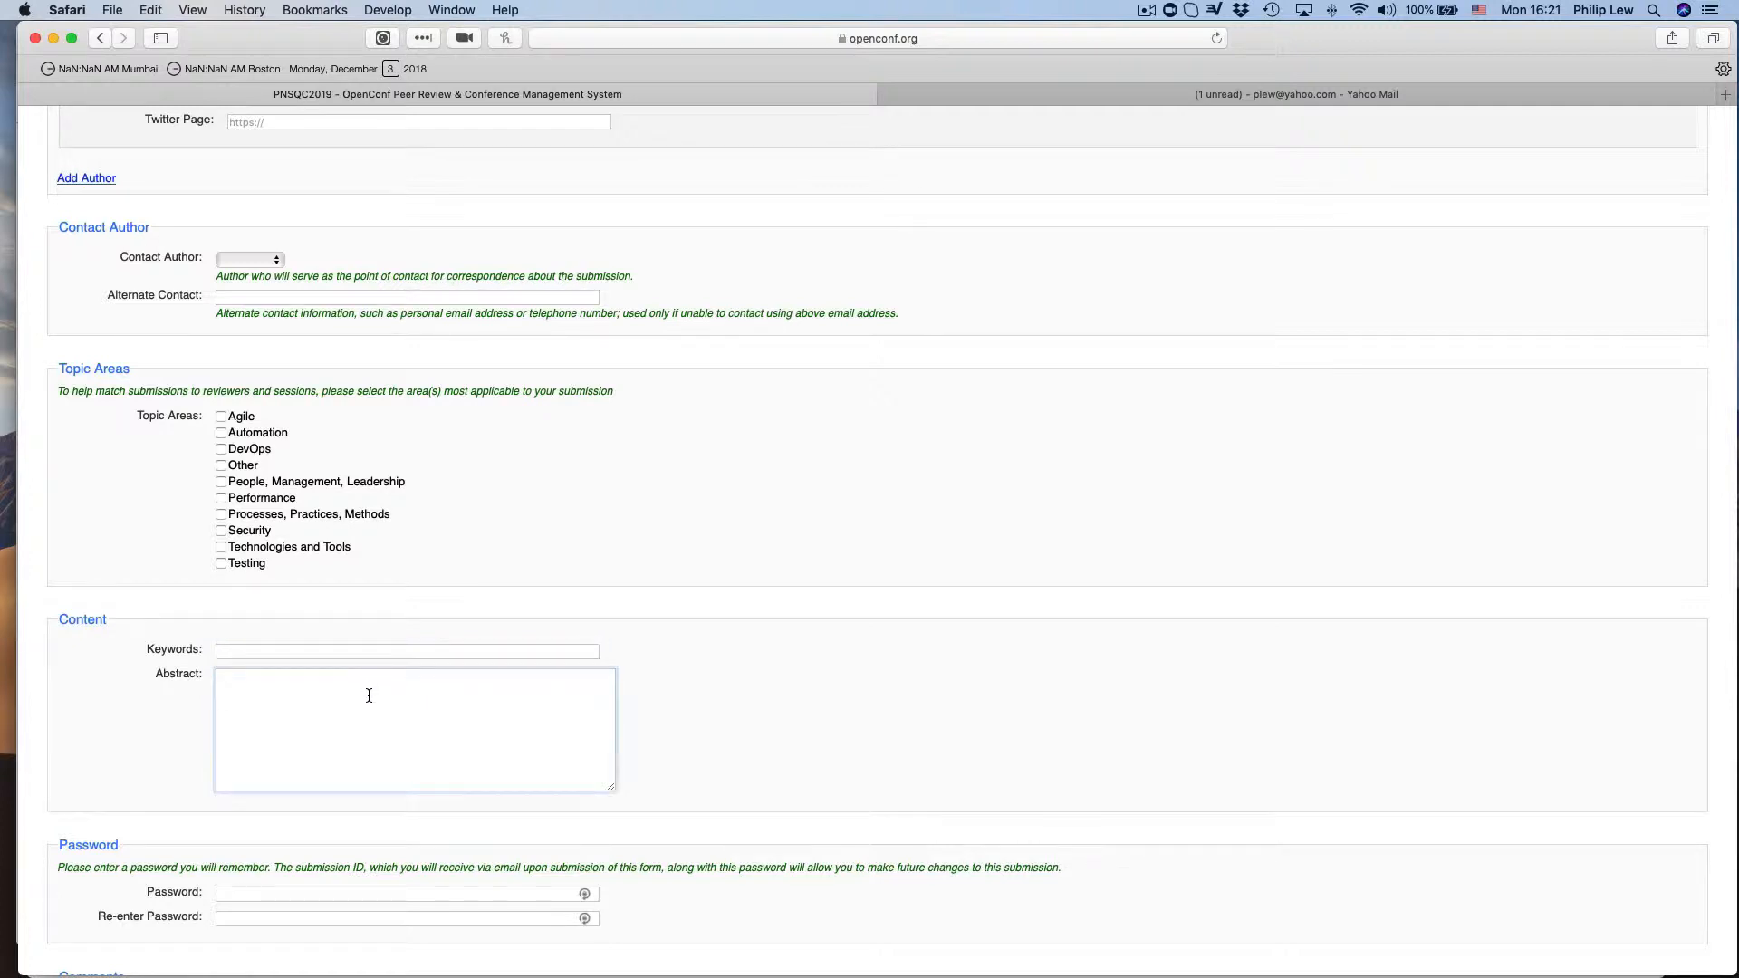
pyautogui.scroll(-3)
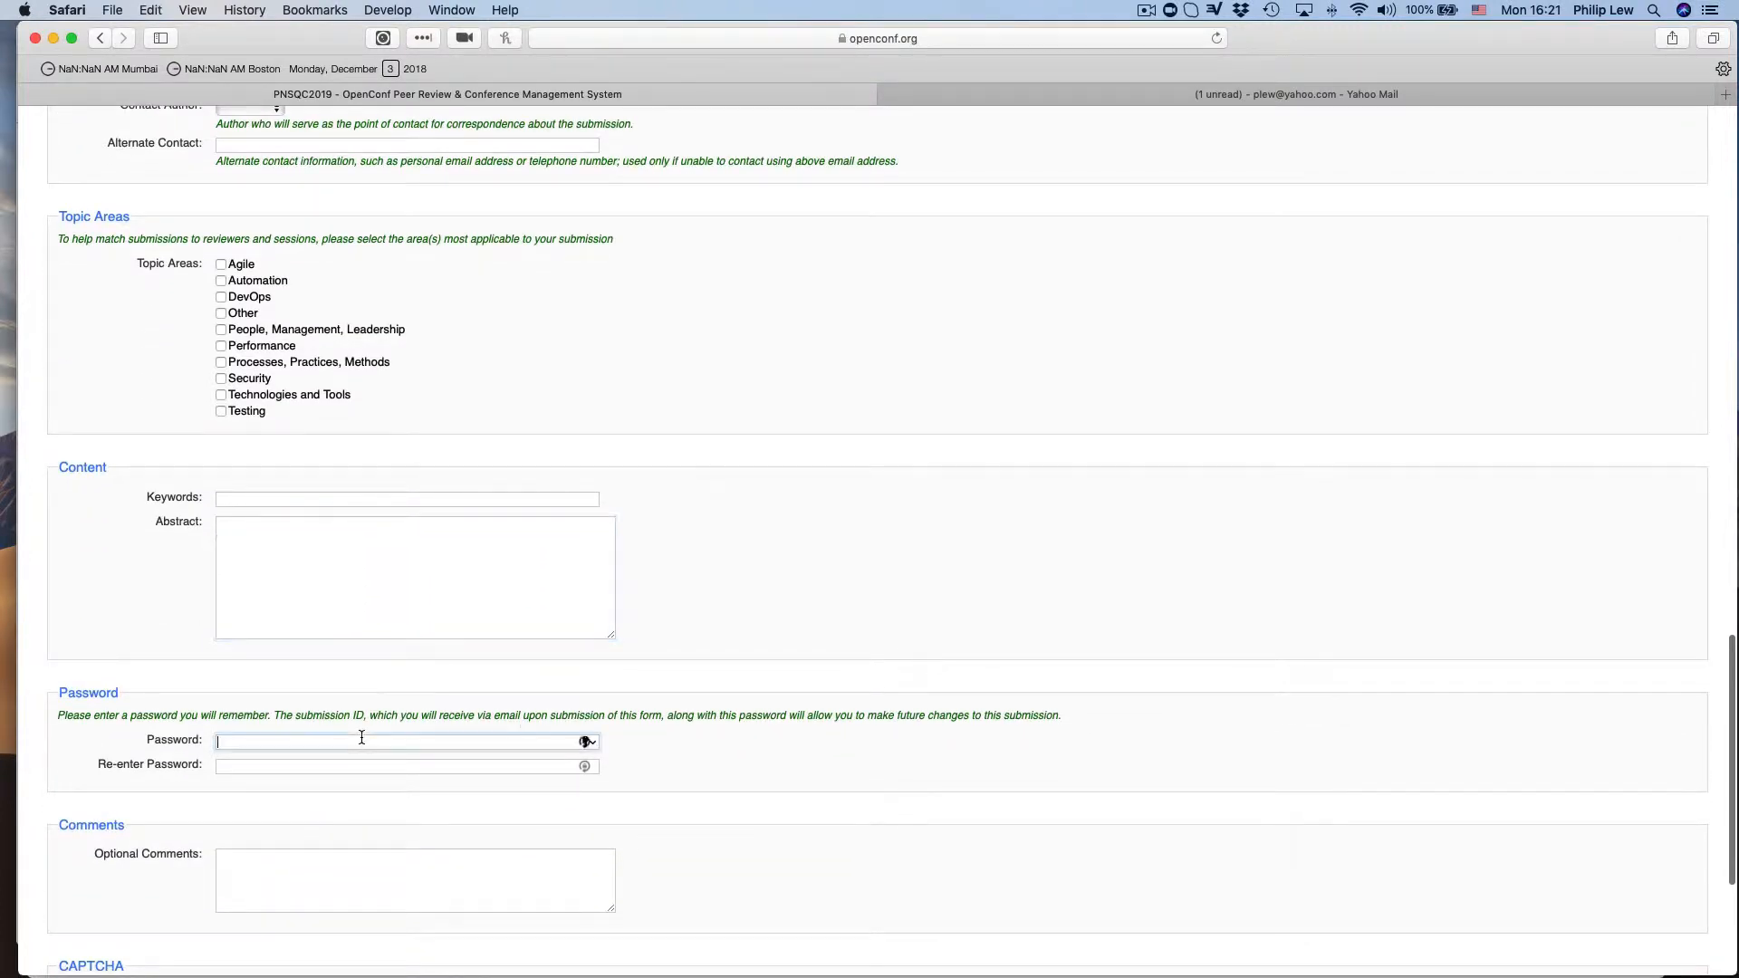
pyautogui.scroll(-3)
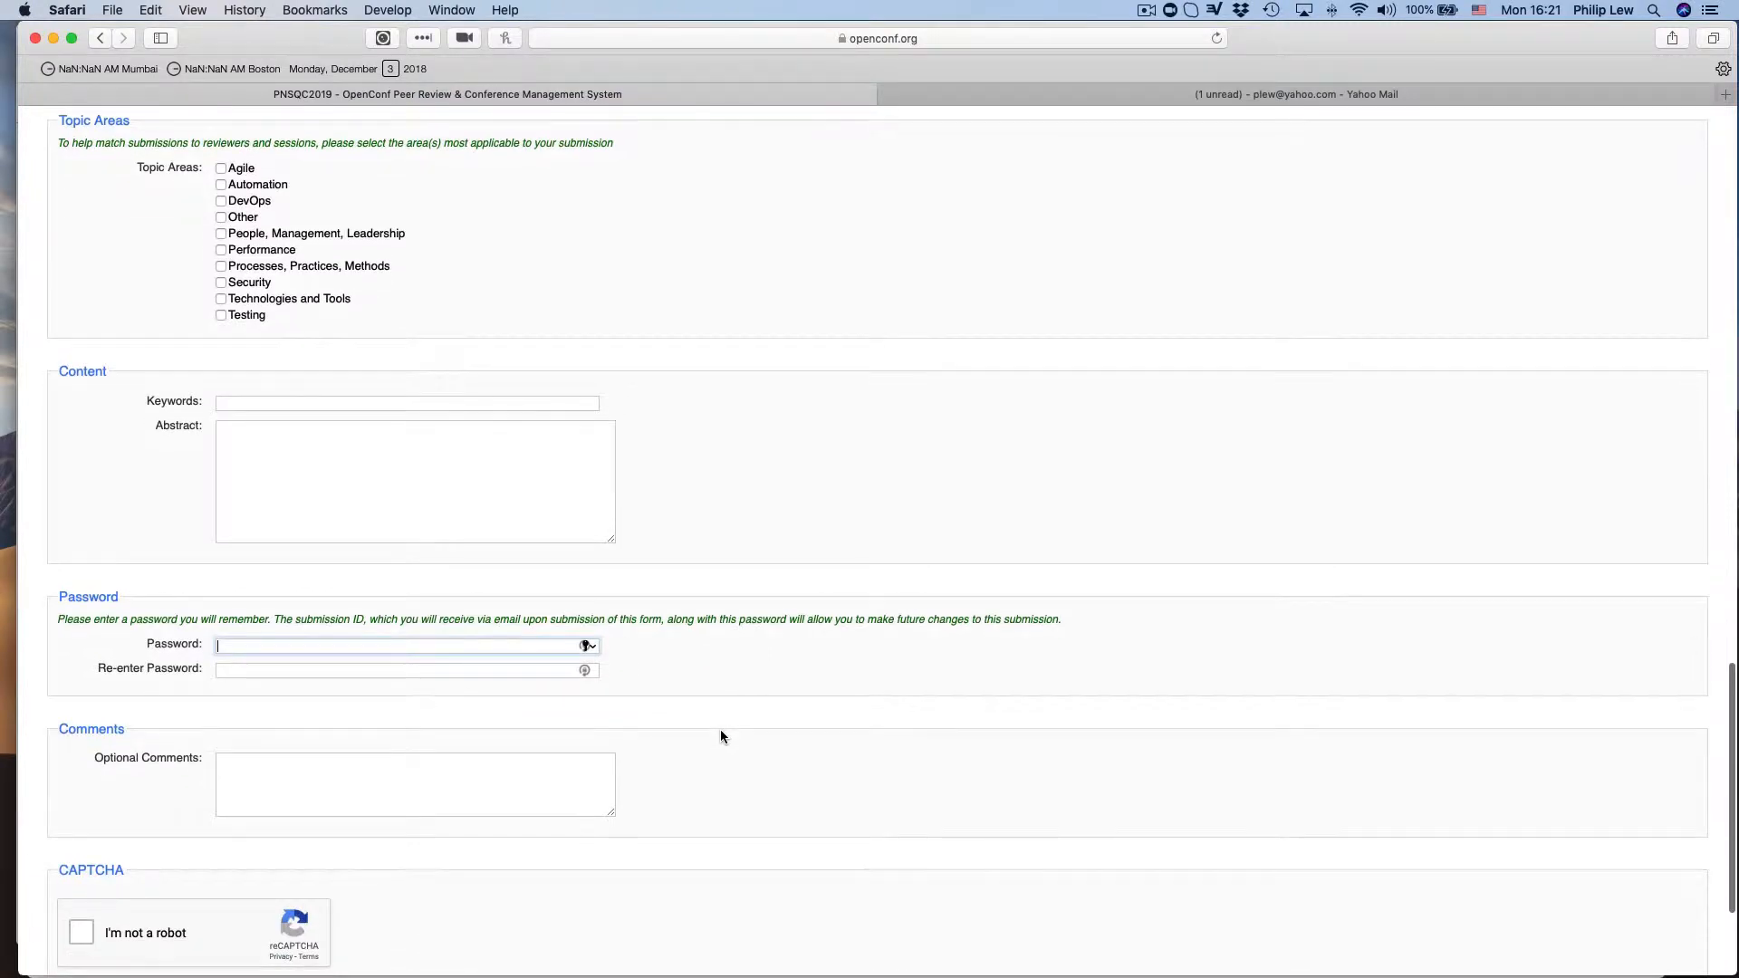
pyautogui.scroll(-3)
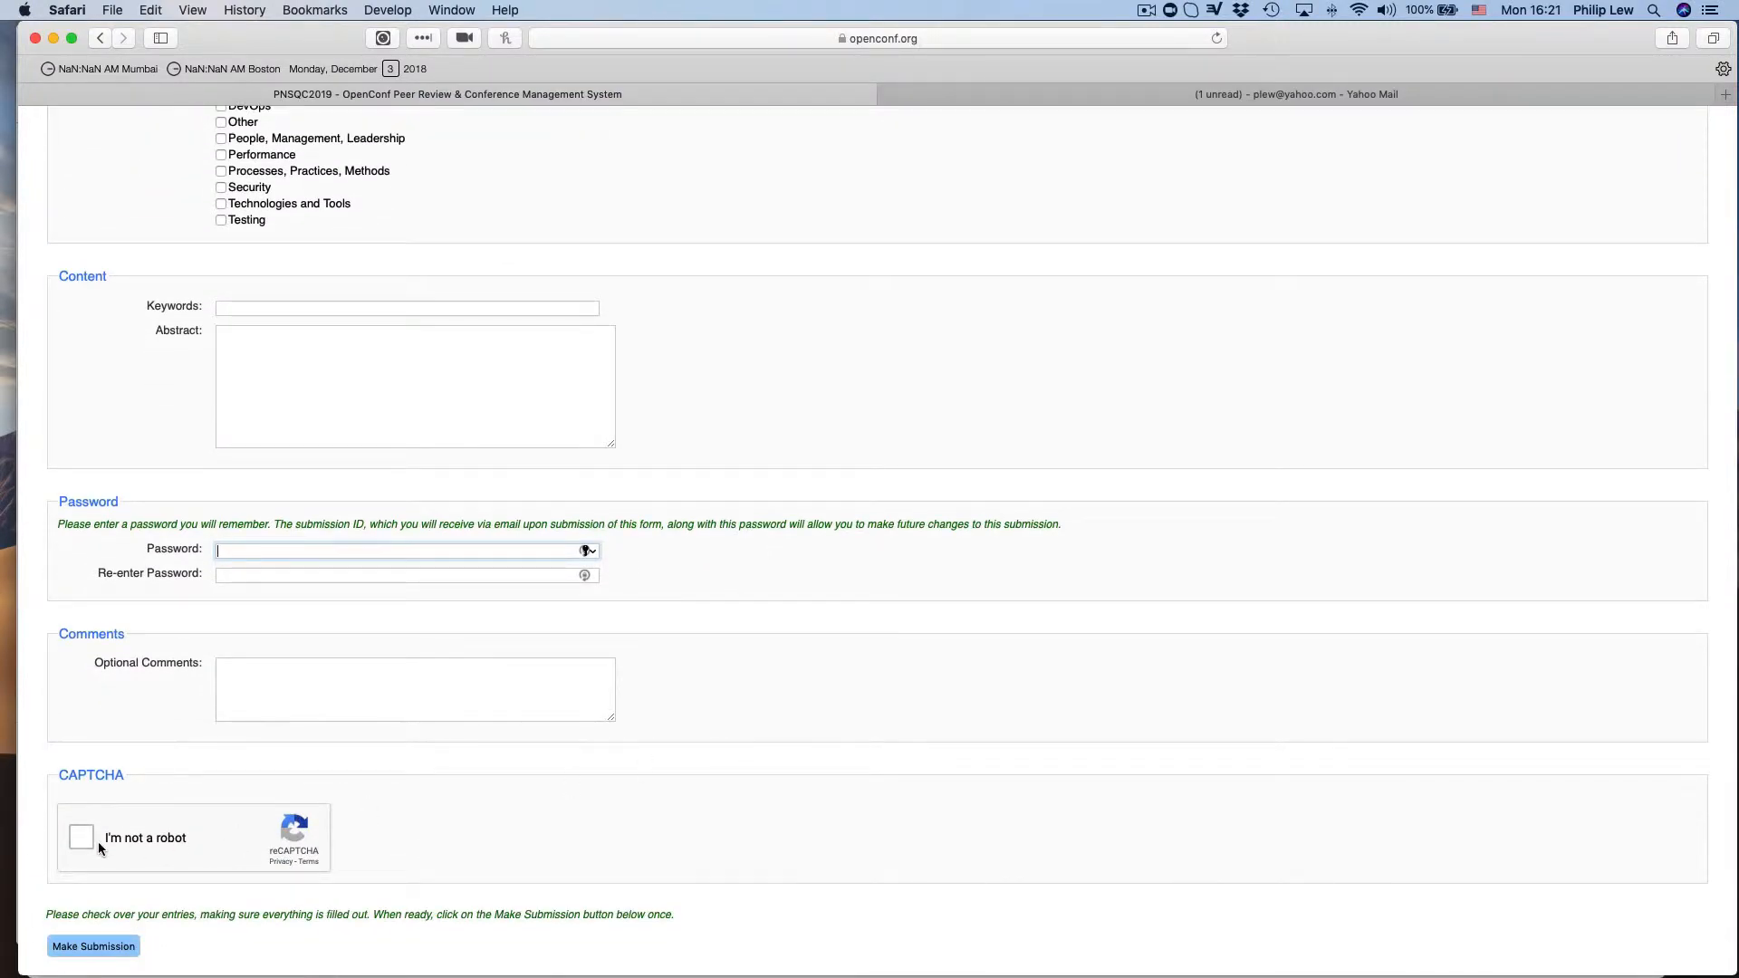
pyautogui.moveTo(542, 846)
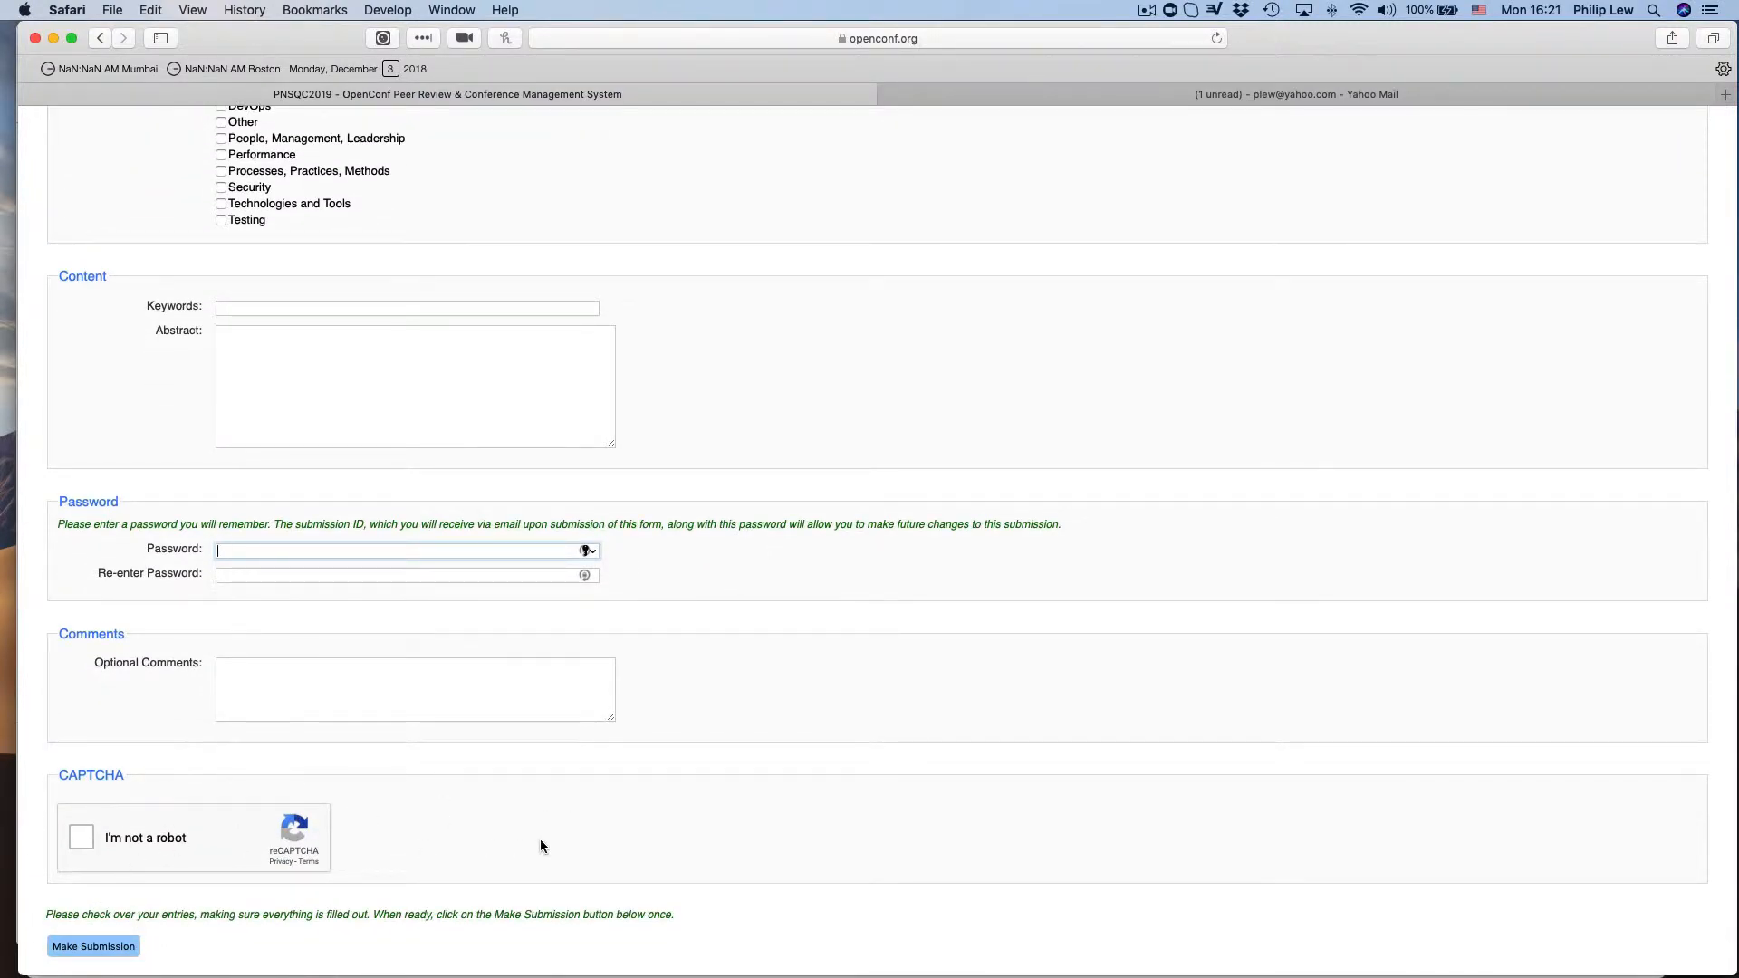
pyautogui.scroll(-3)
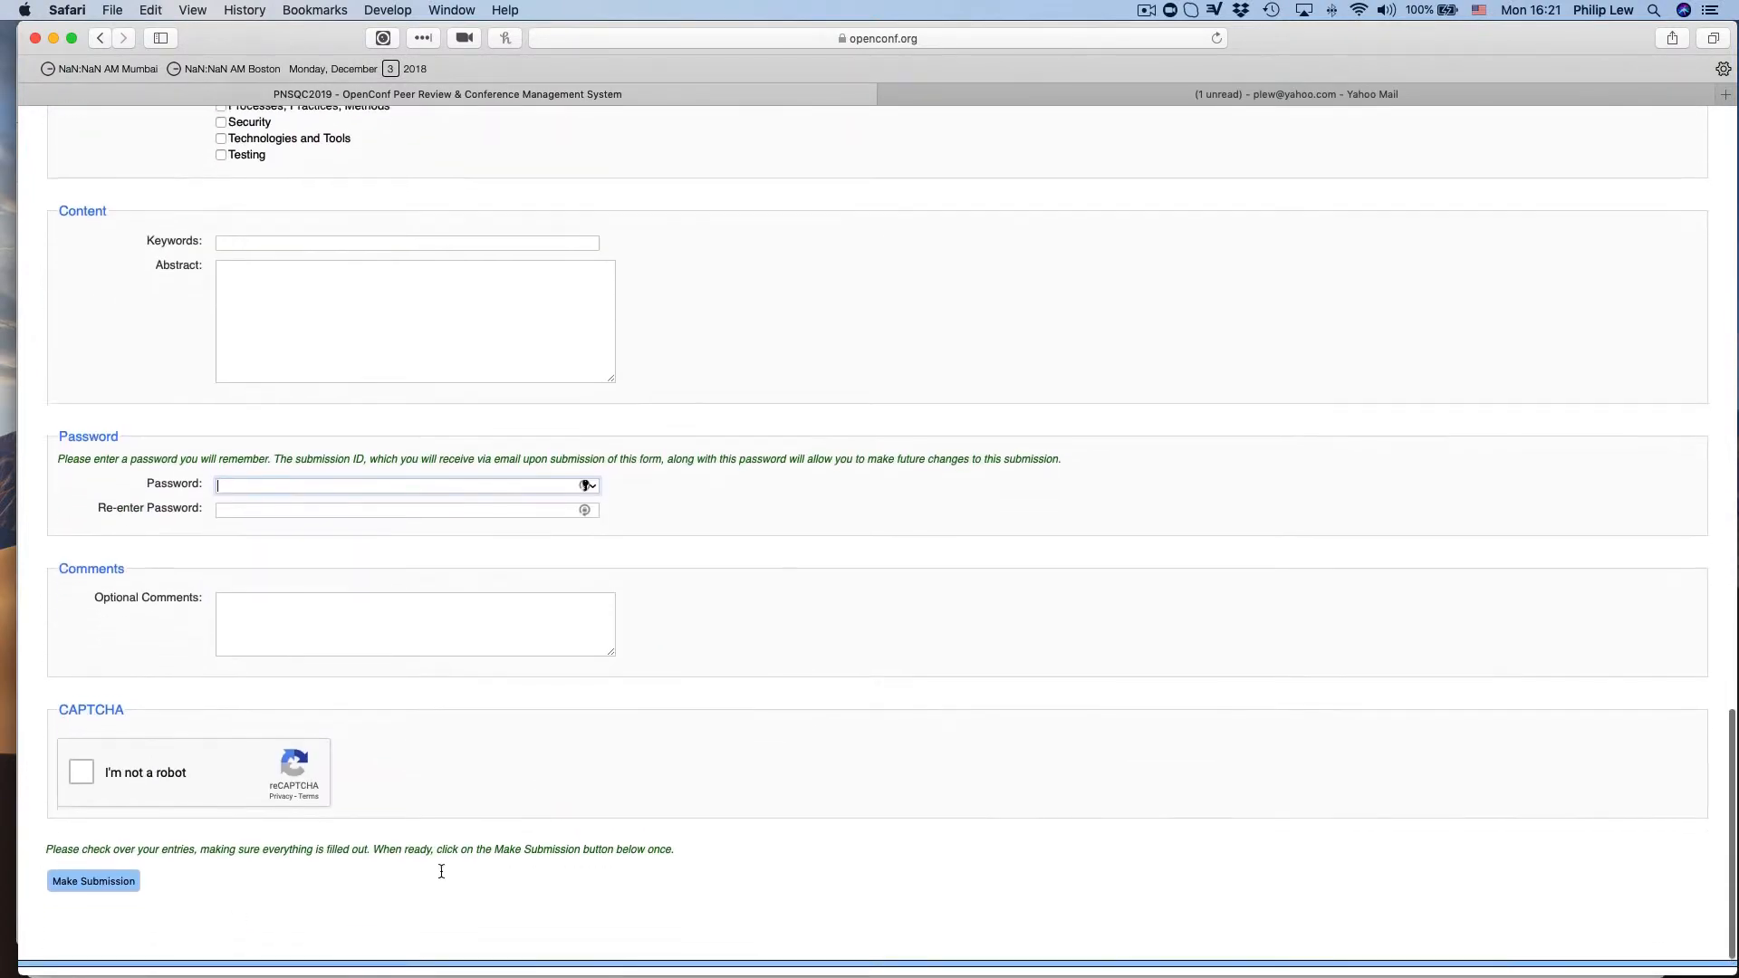
pyautogui.scroll(3)
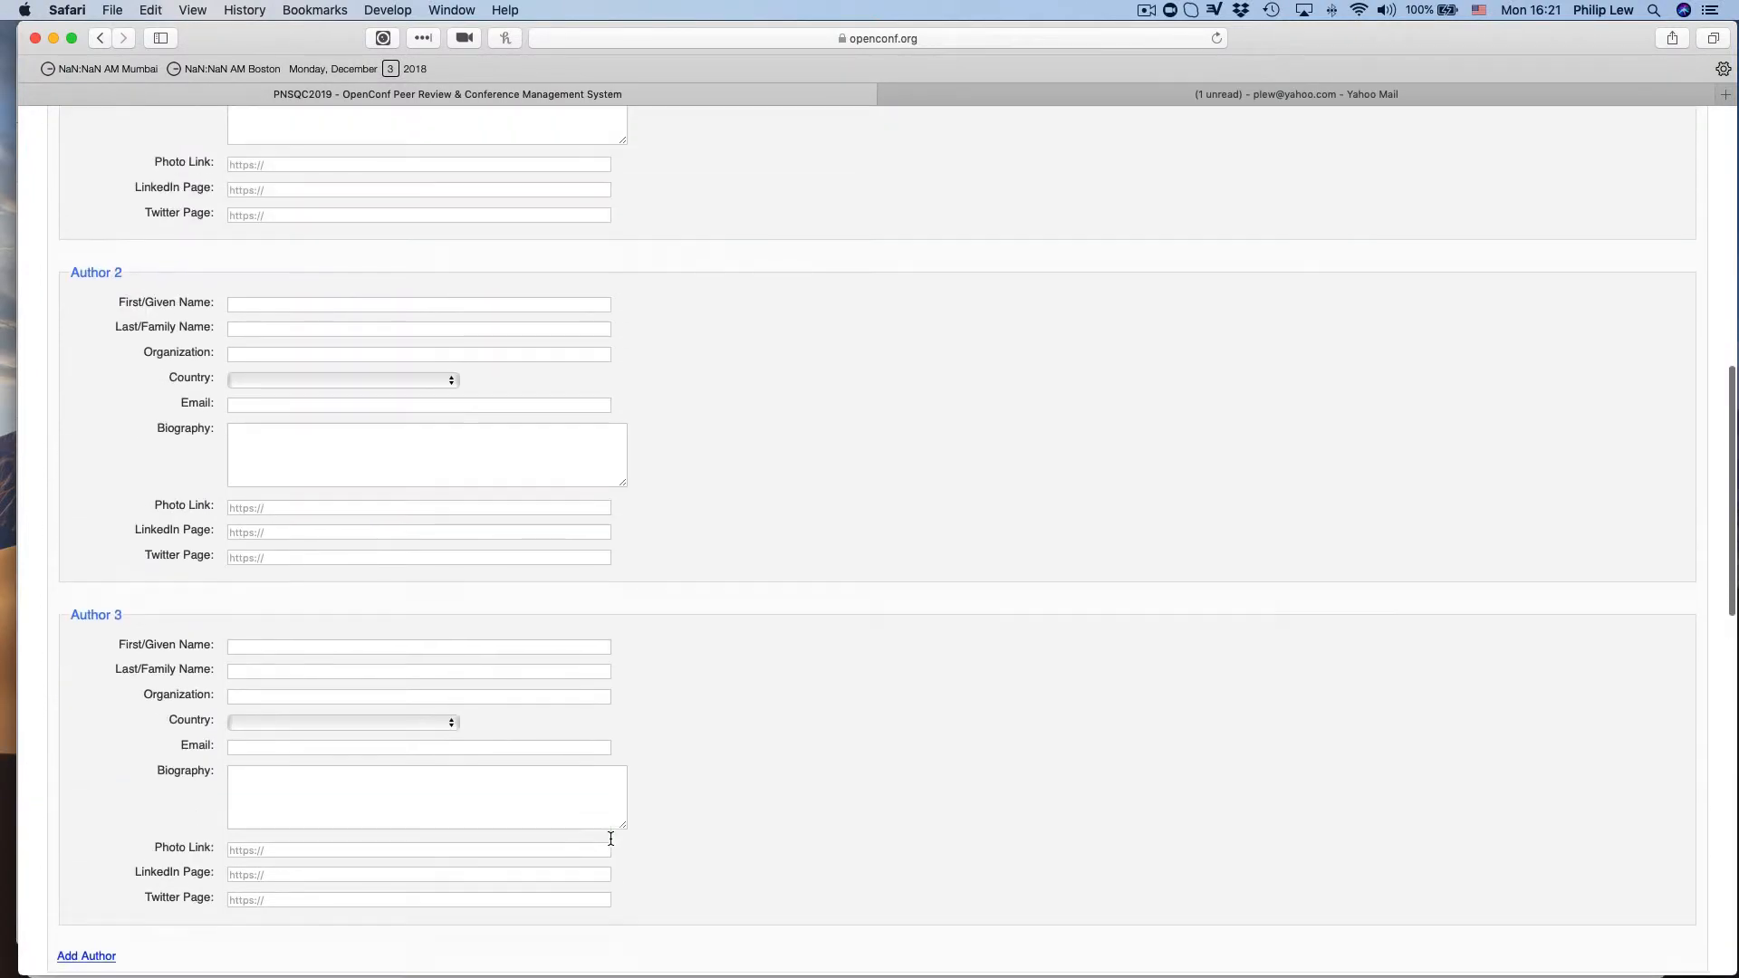
pyautogui.scroll(3)
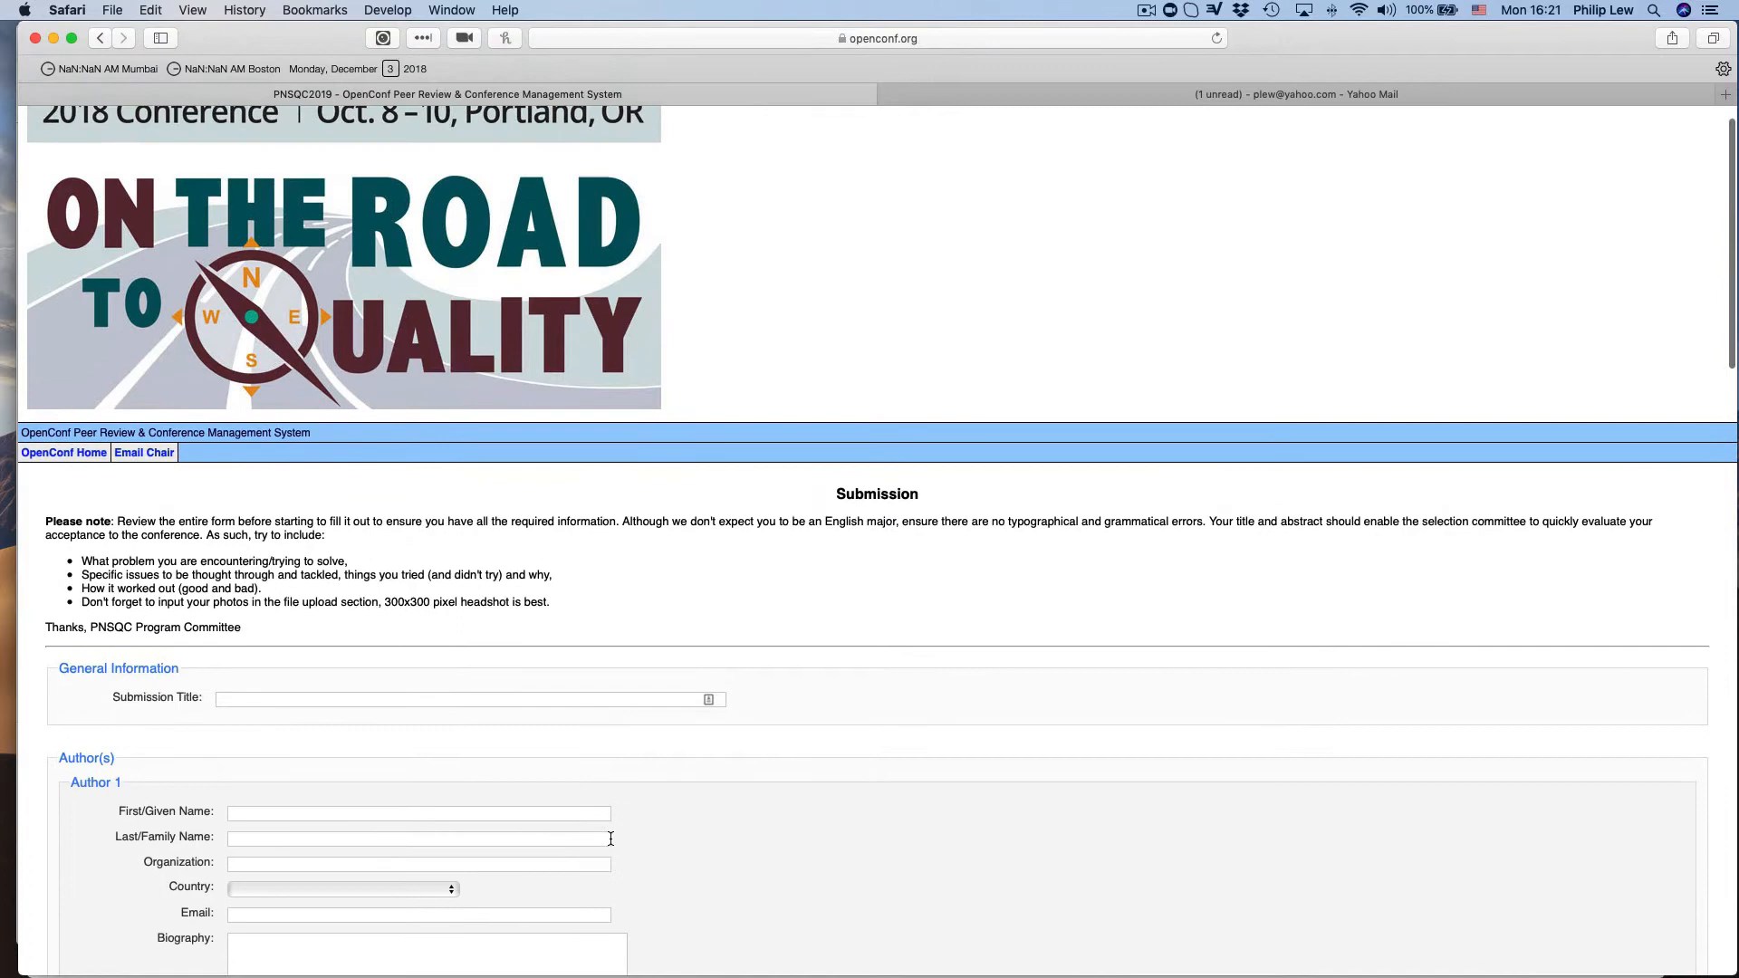
pyautogui.scroll(3)
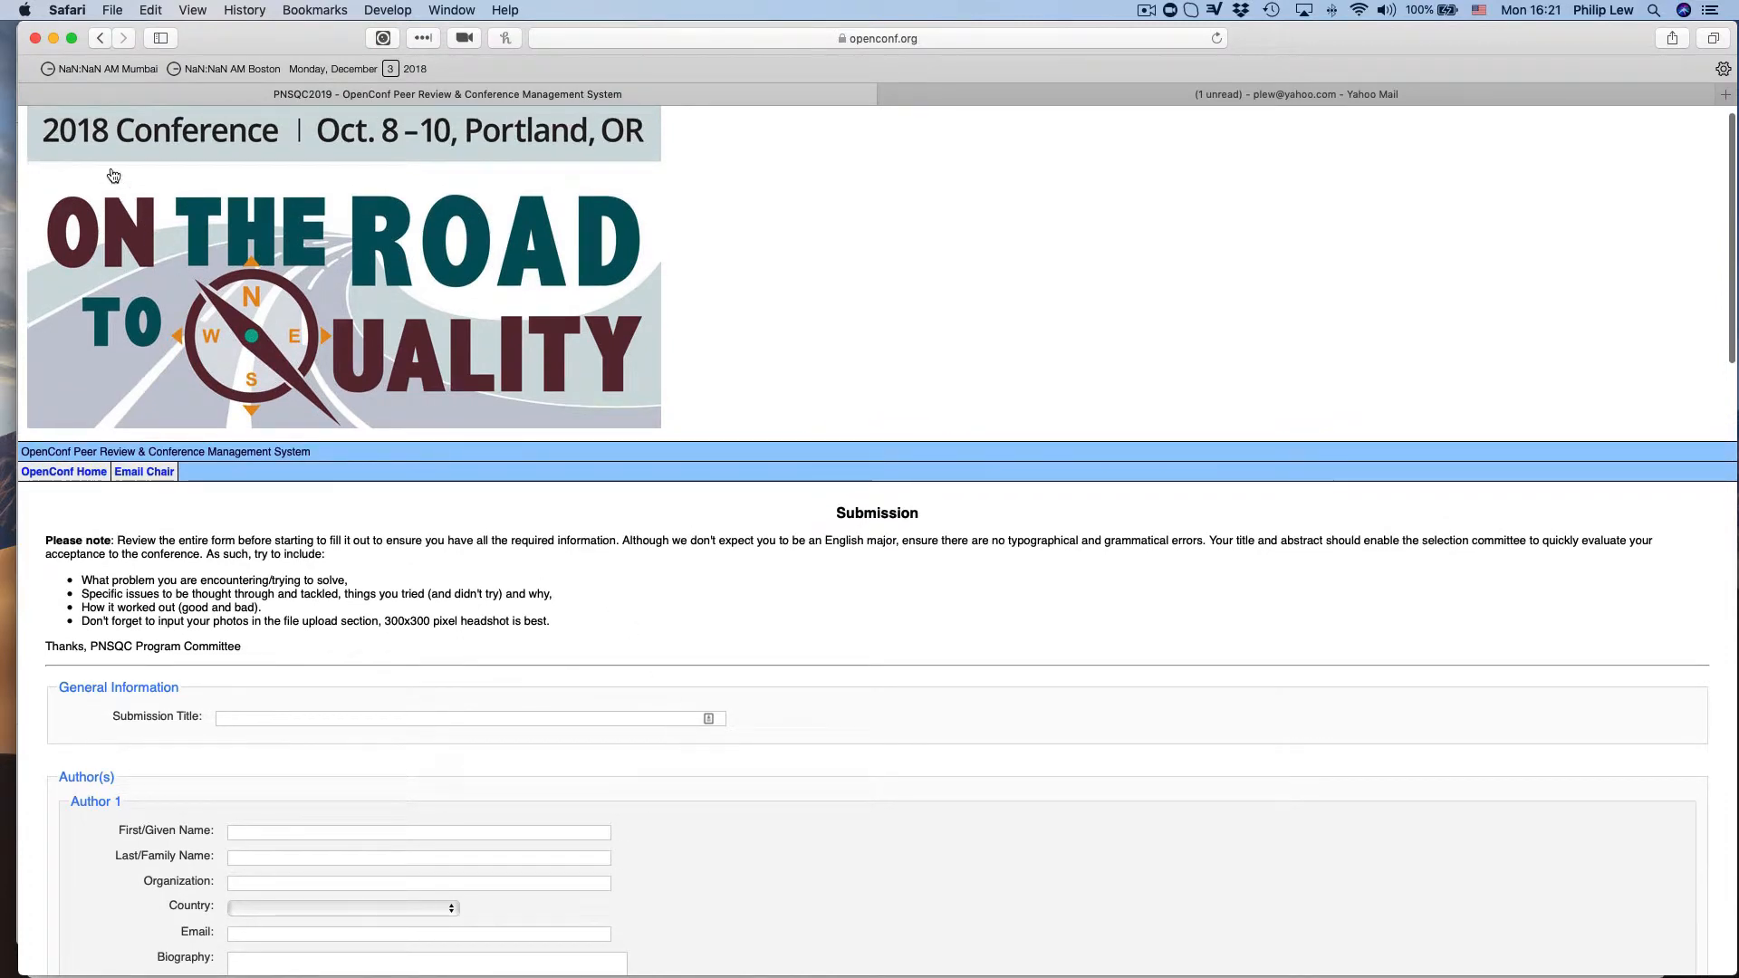
pyautogui.moveTo(100, 38)
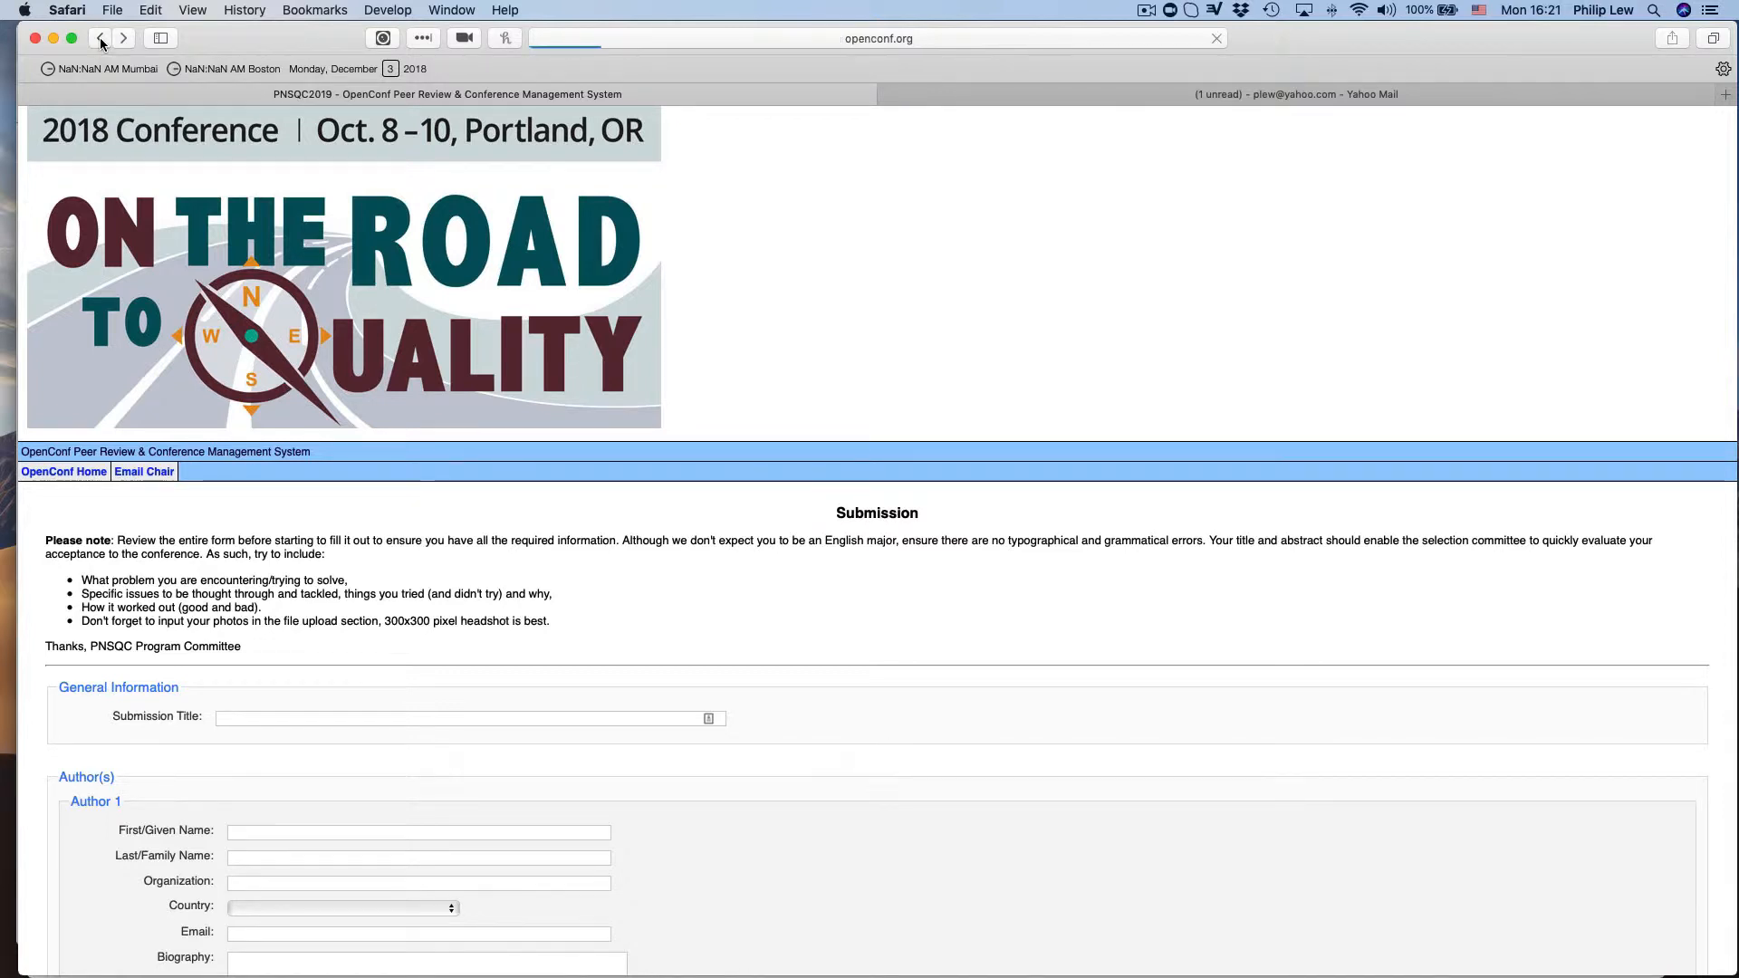
# Go back from the Submission form to the OpenConf home page without submitting.
pyautogui.click(99, 38)
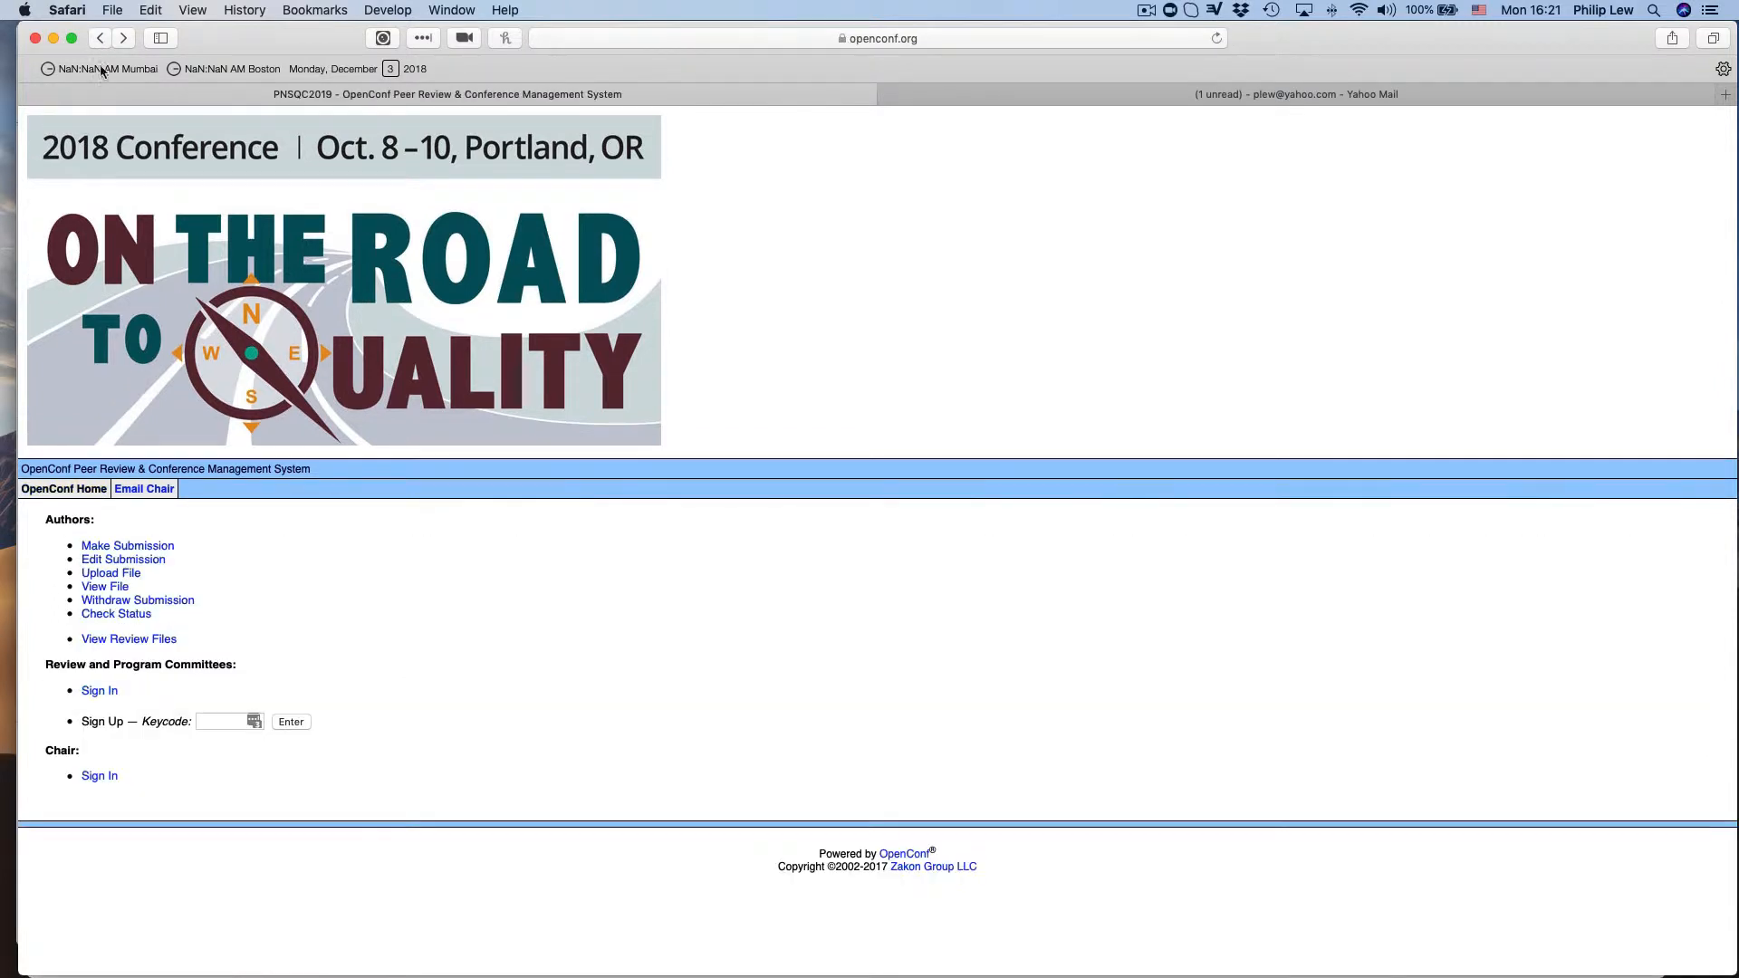
pyautogui.moveTo(181, 563)
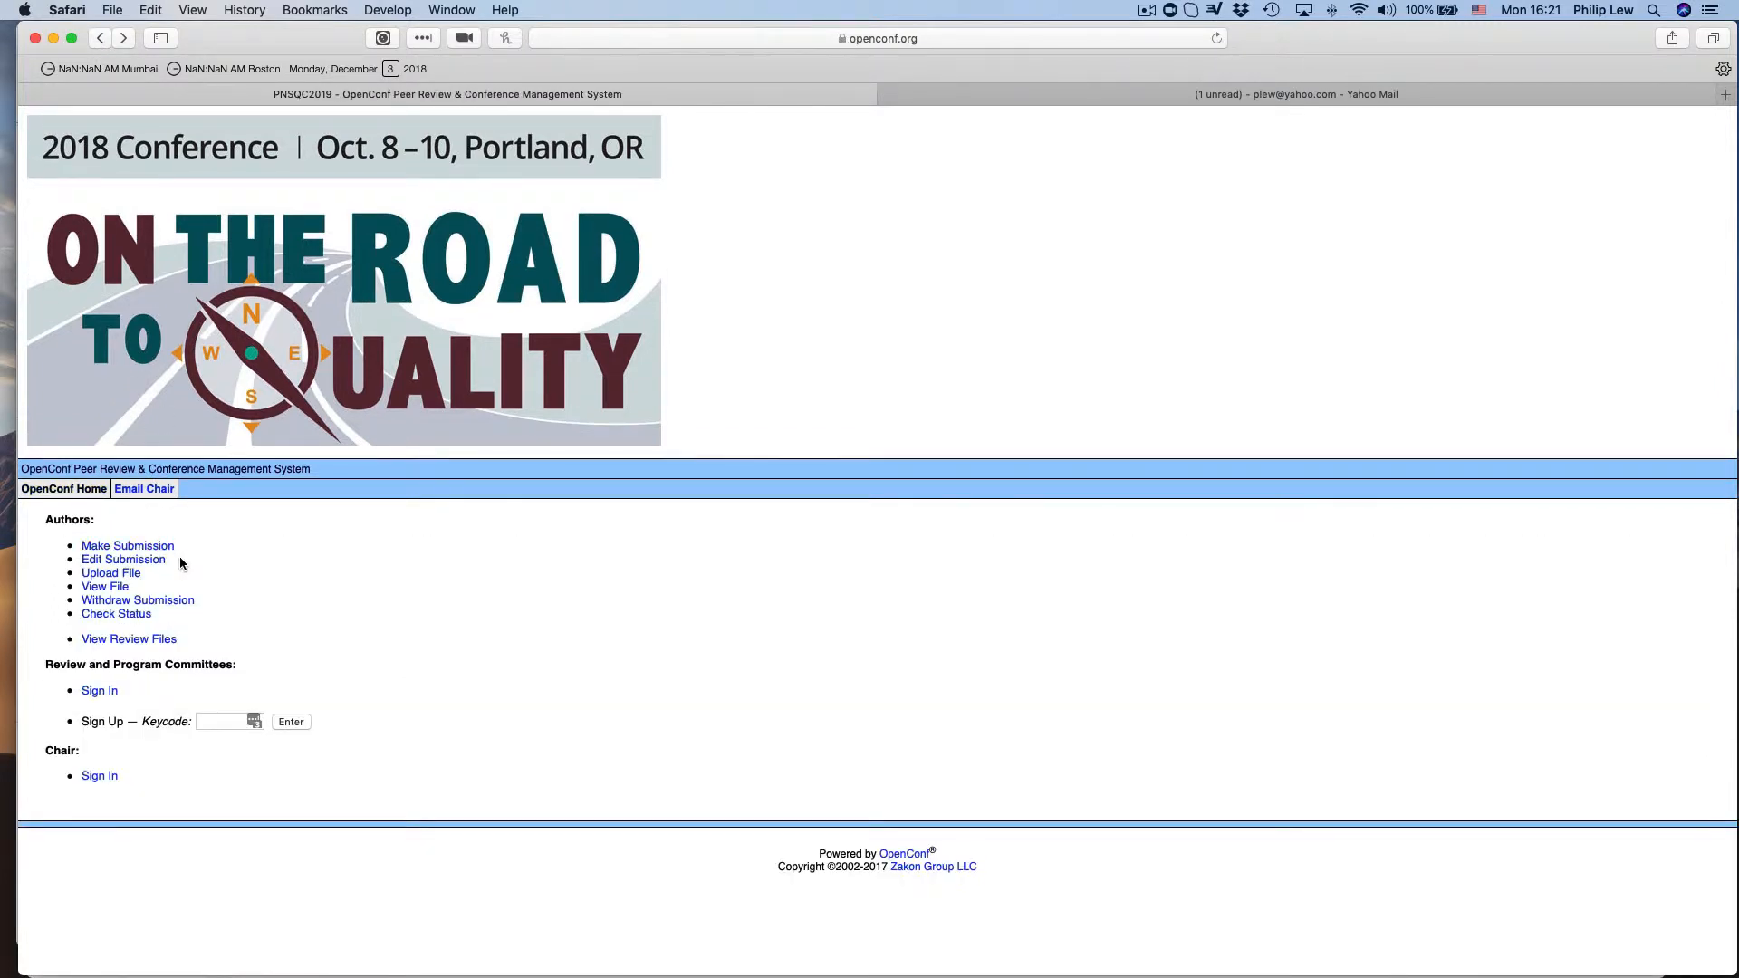
pyautogui.moveTo(123, 560)
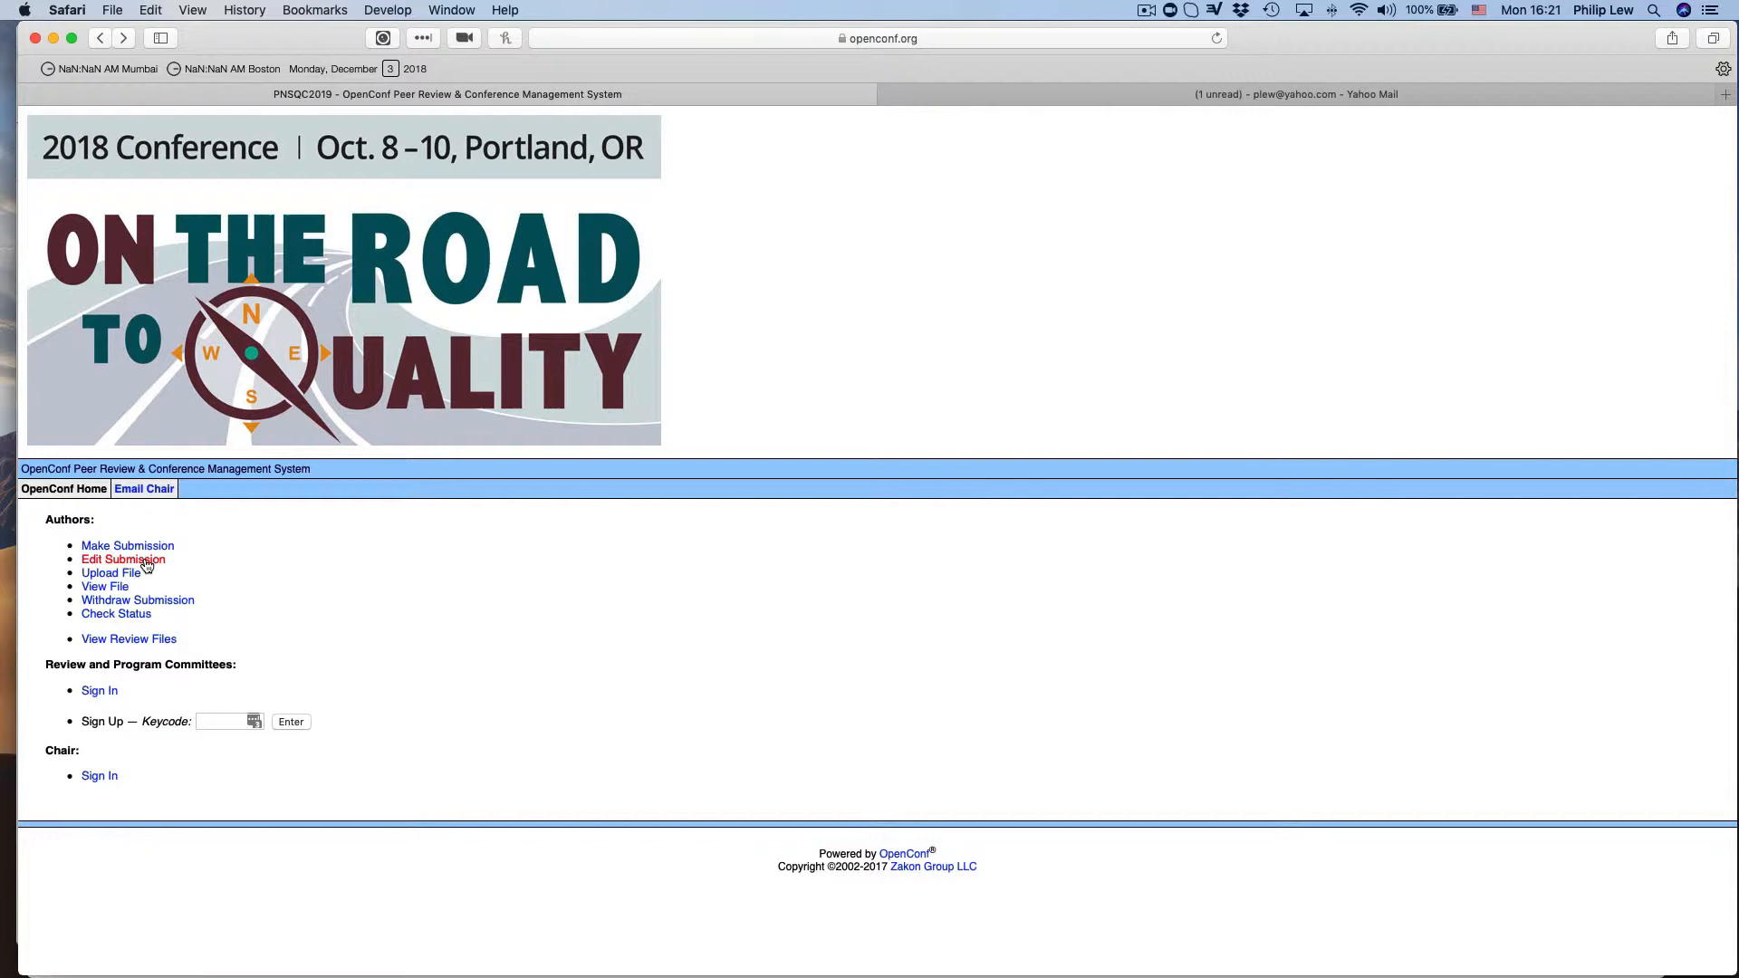
# Sign in to Edit Submission with ID 142 and its password, then review the saved title, author and Agile topic.
pyautogui.click(121, 560)
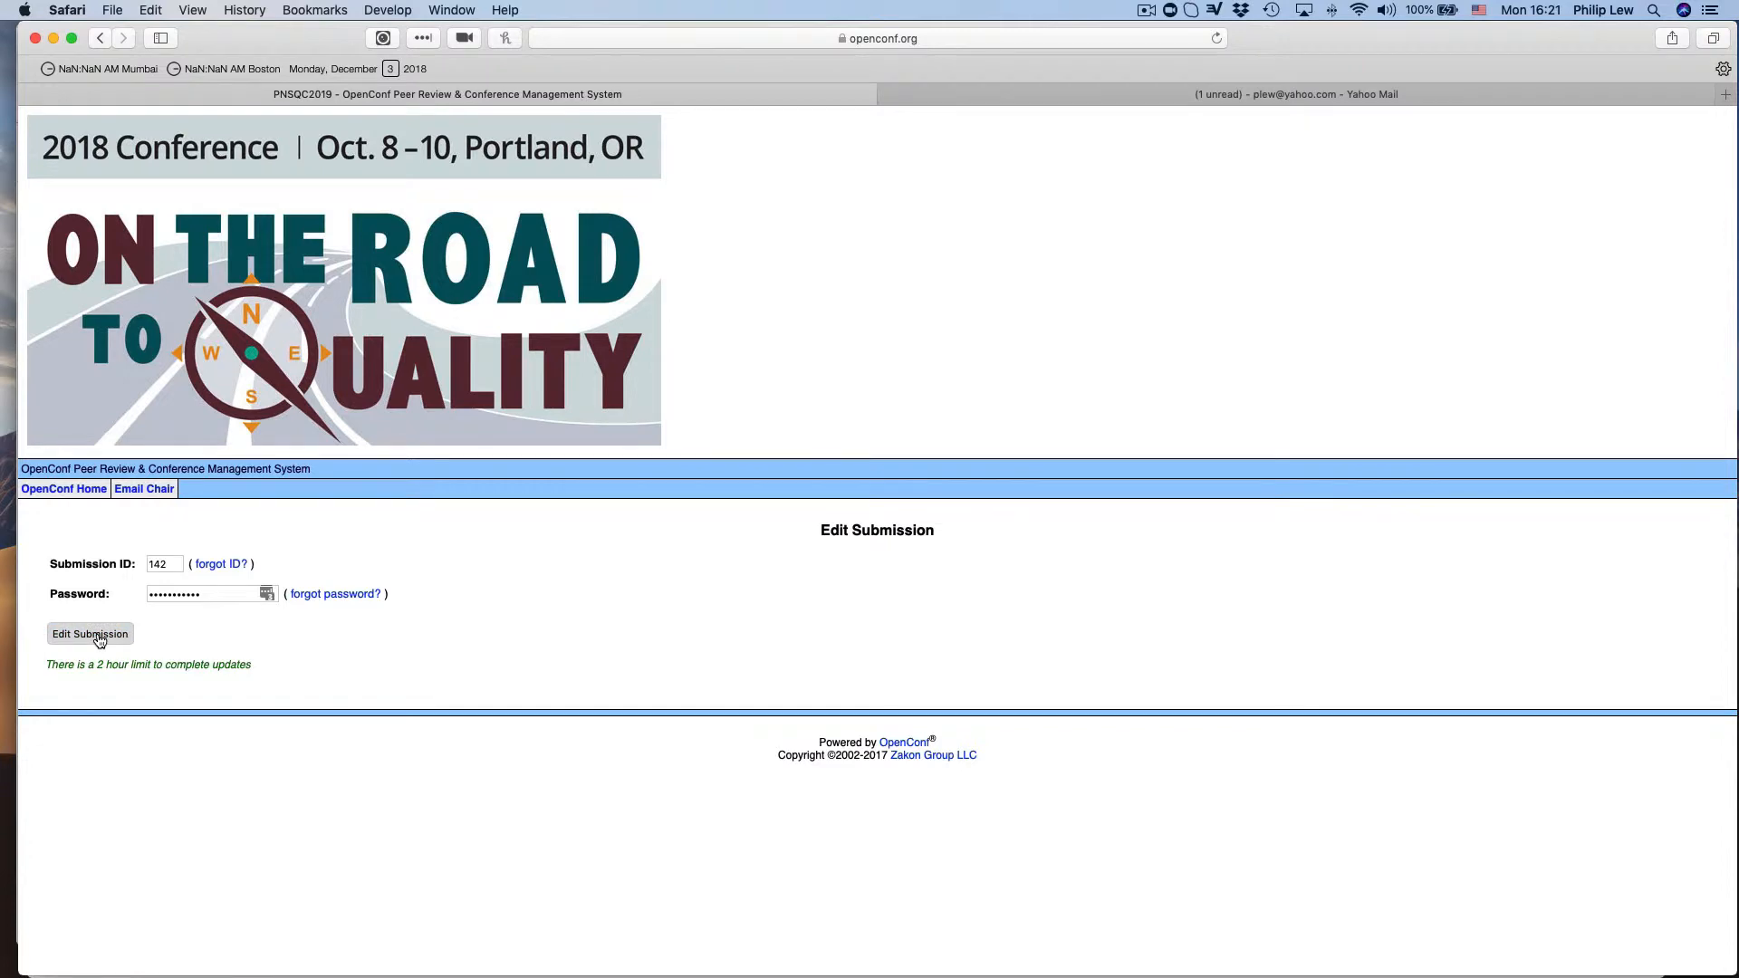
pyautogui.click(91, 634)
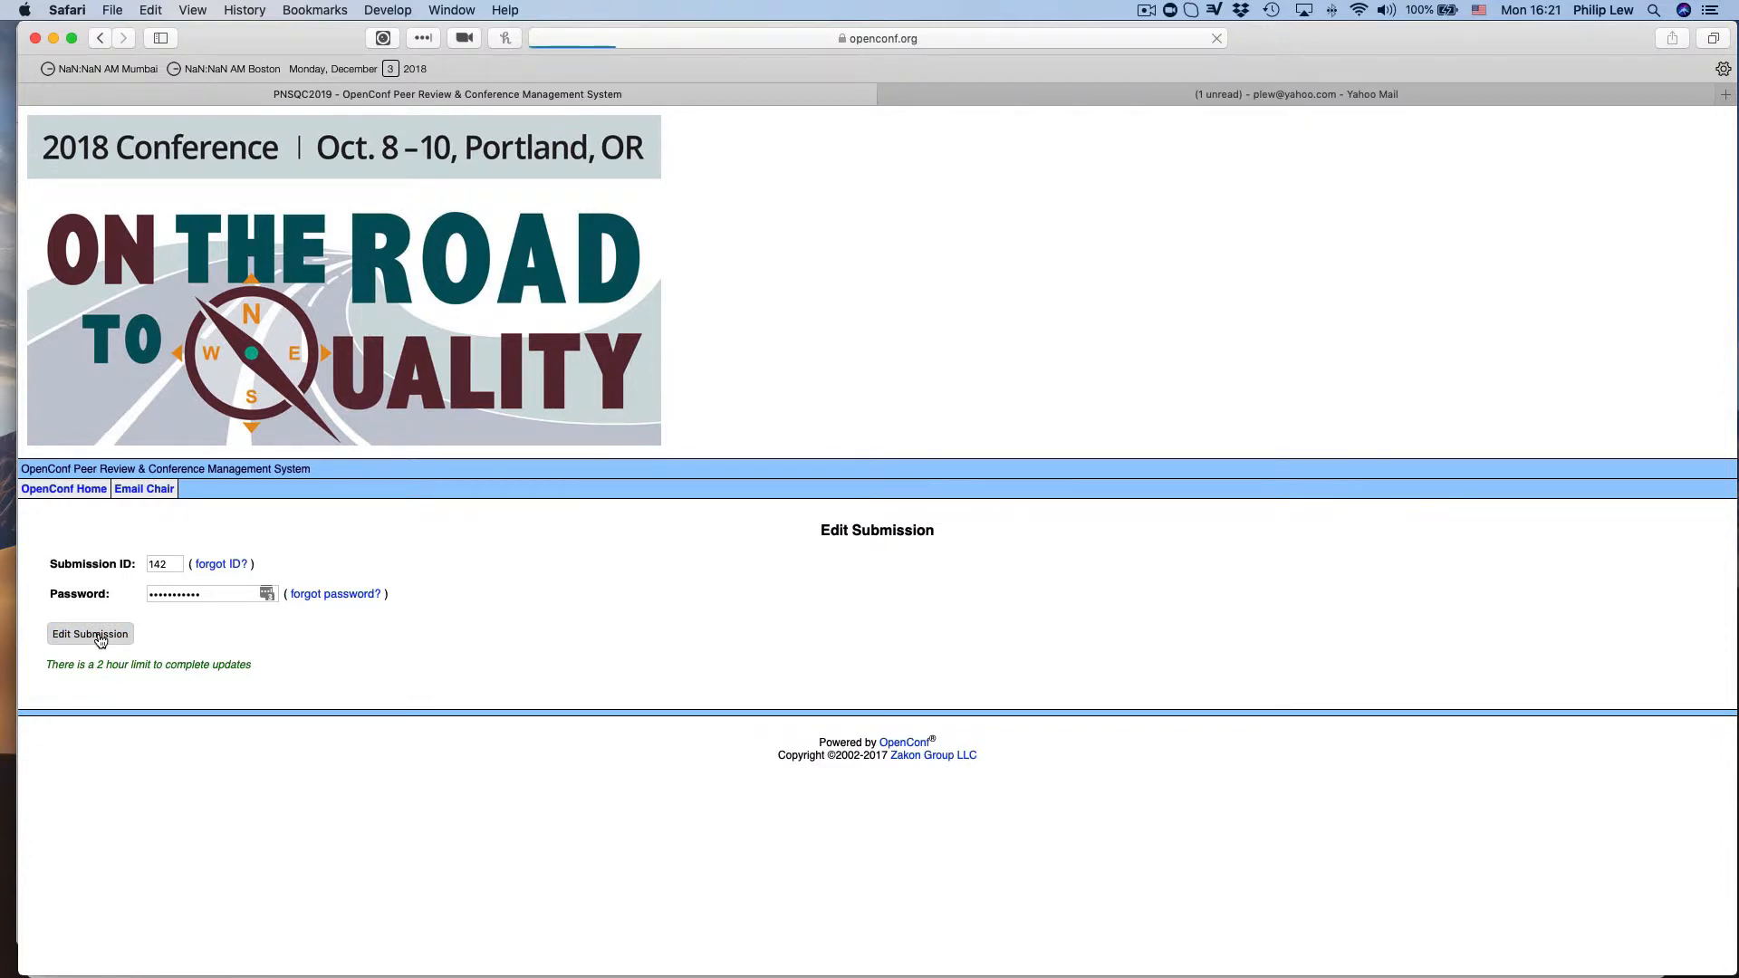
pyautogui.click(90, 634)
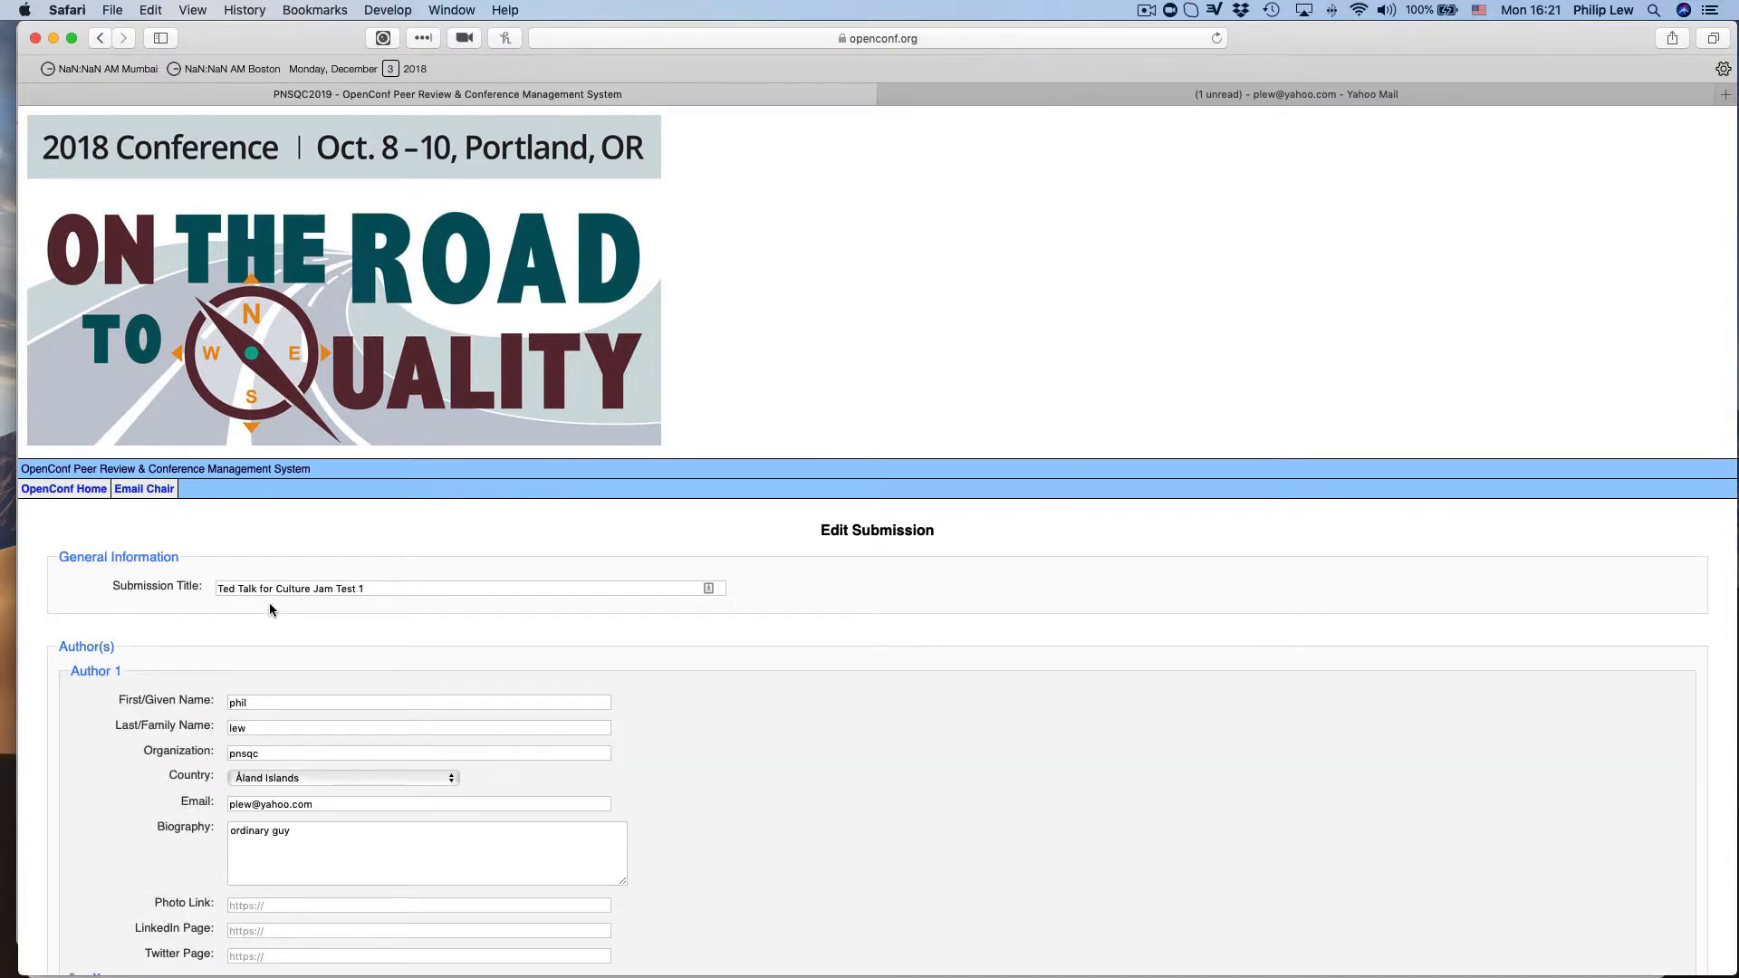
pyautogui.scroll(-3)
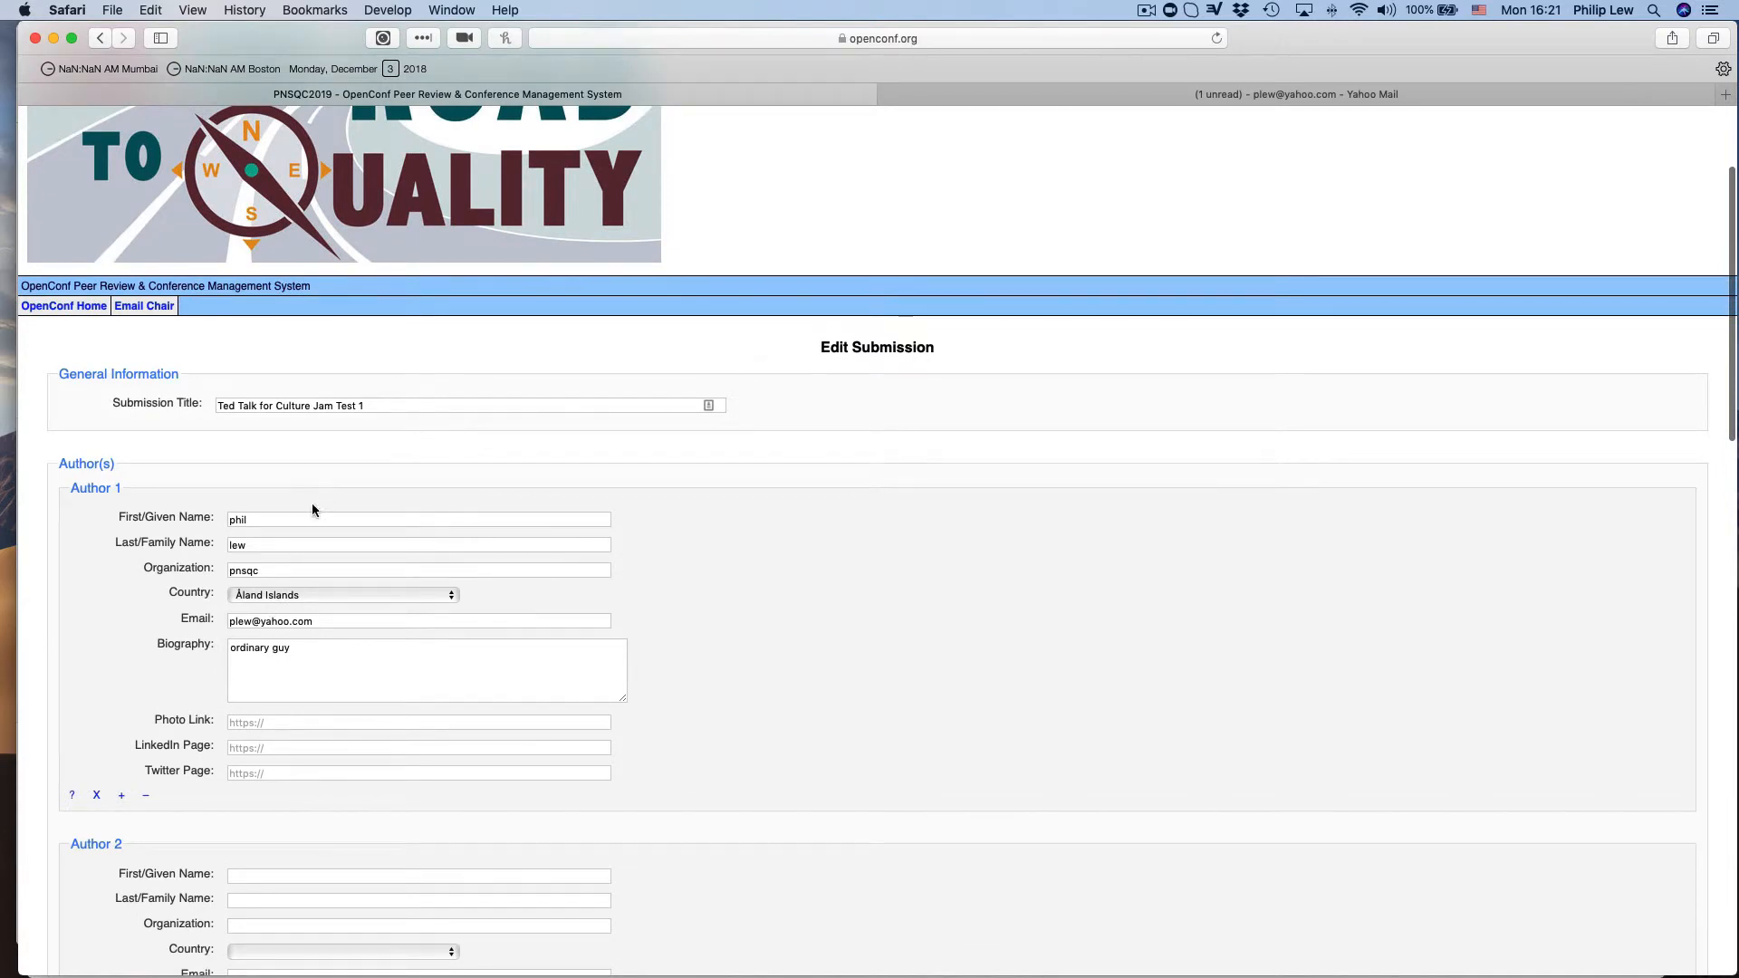
pyautogui.scroll(3)
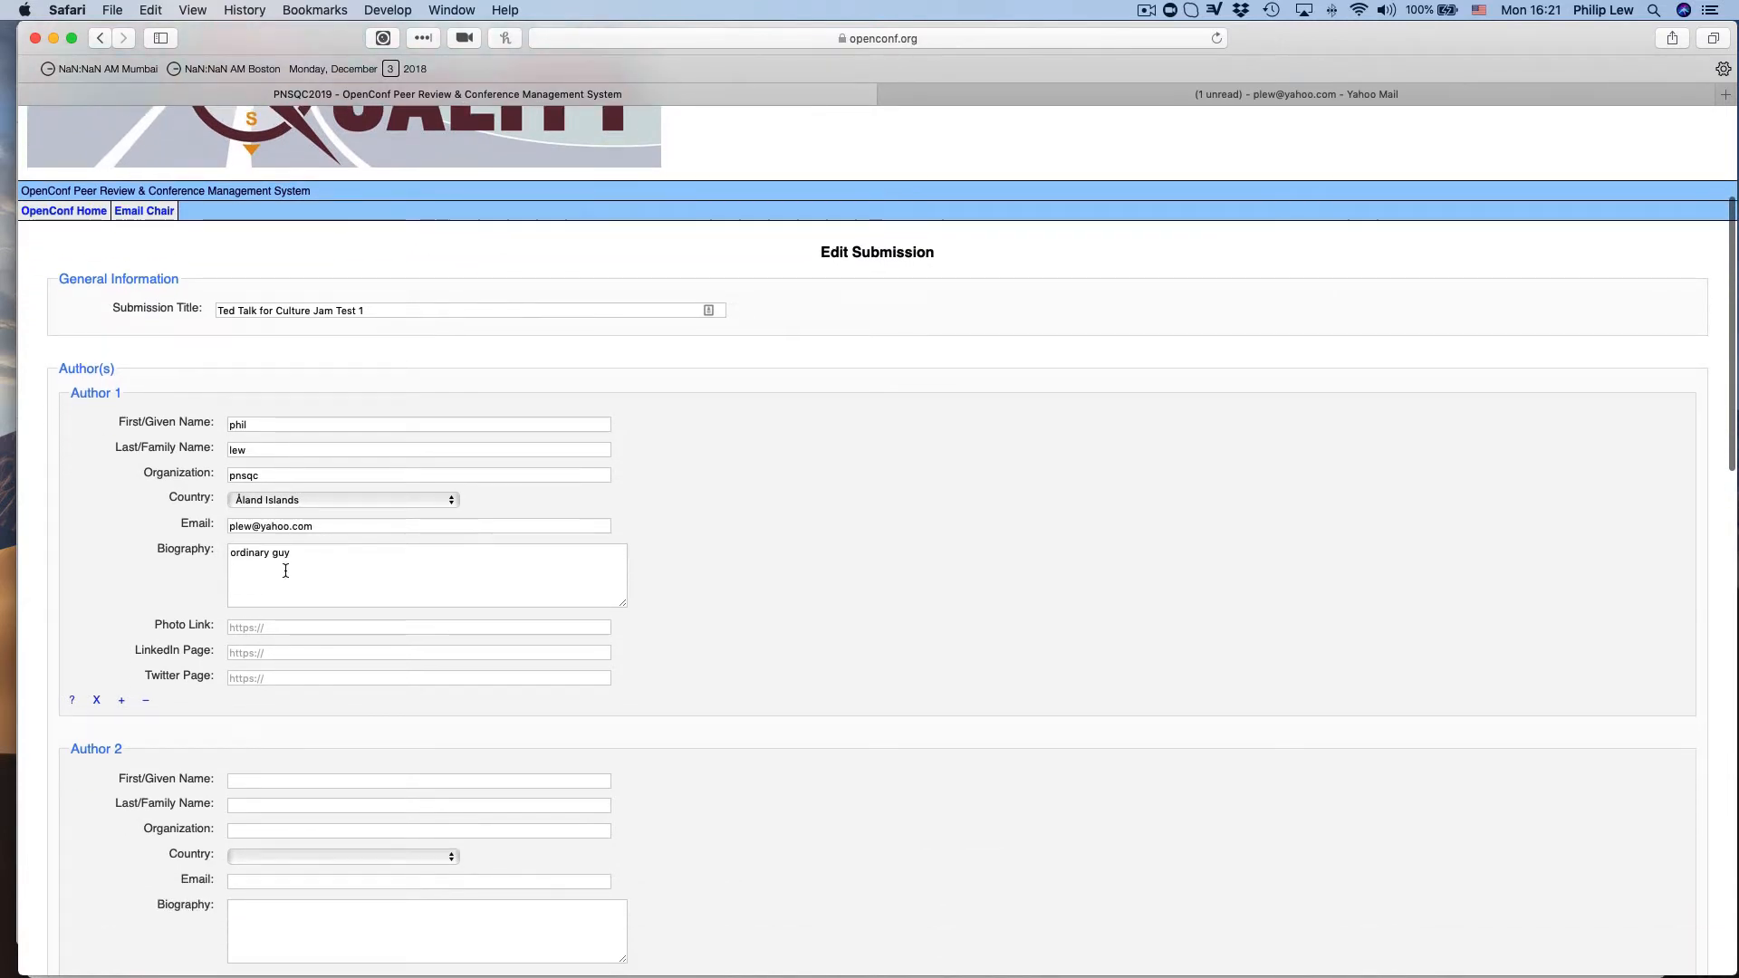
pyautogui.scroll(-3)
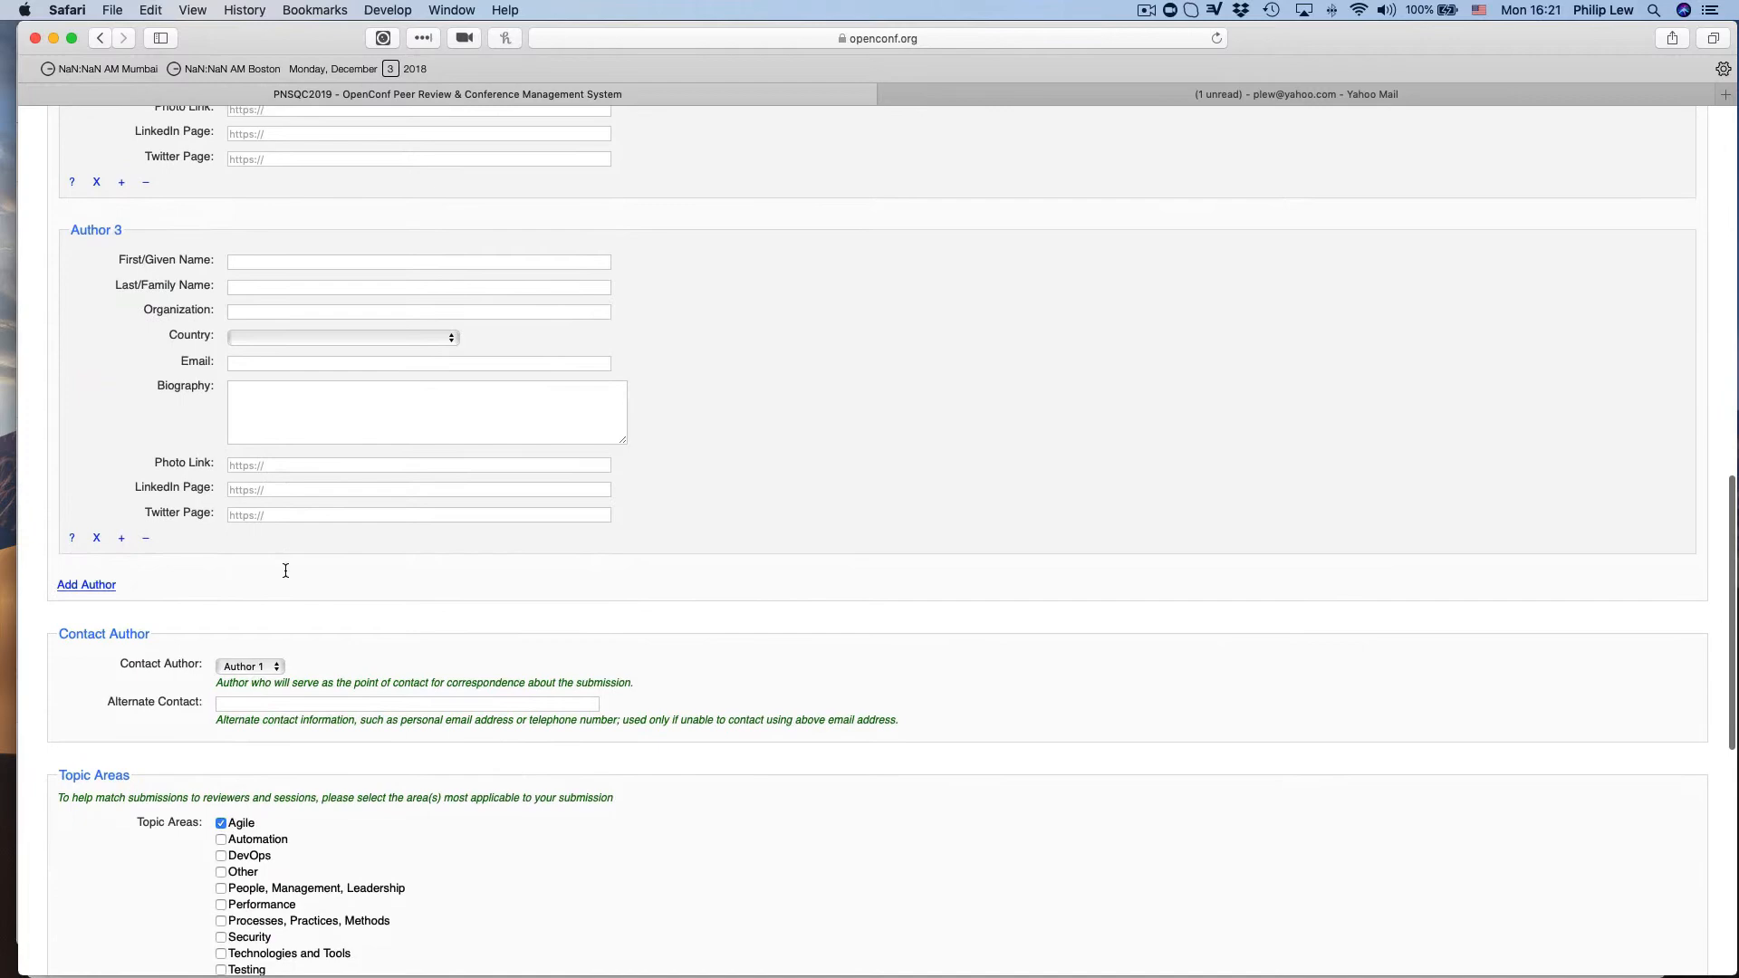
pyautogui.scroll(3)
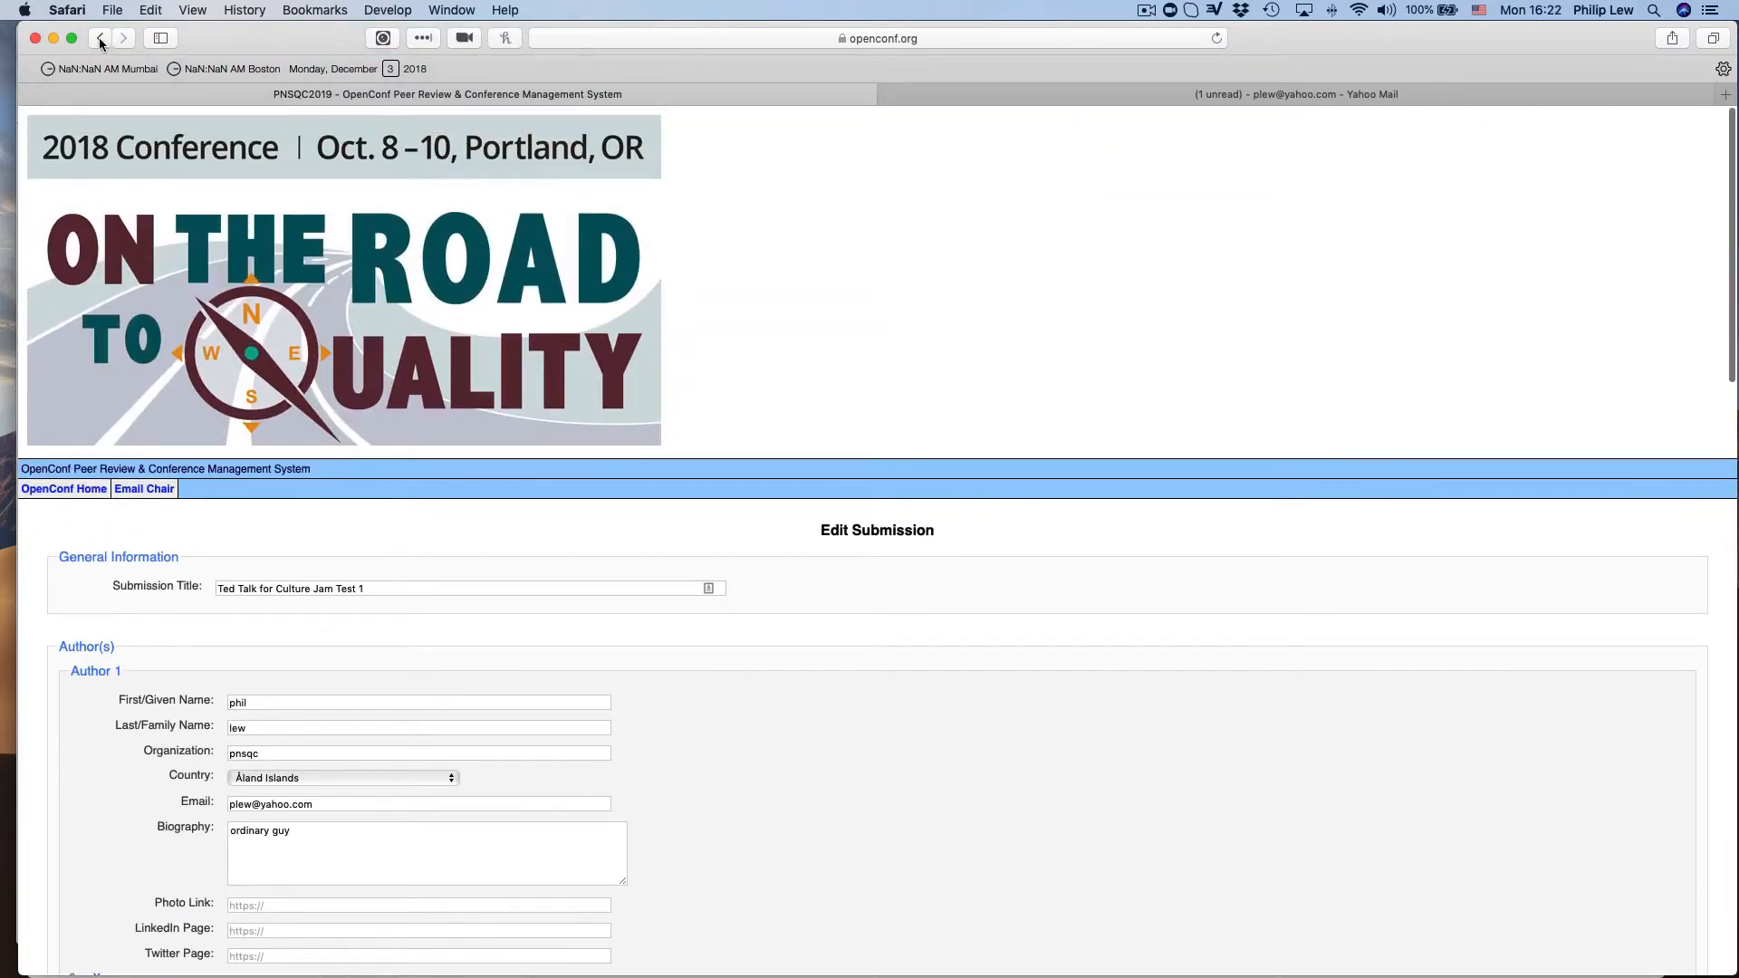
# Return to the OpenConf home page and go to the Upload File page.
pyautogui.click(100, 38)
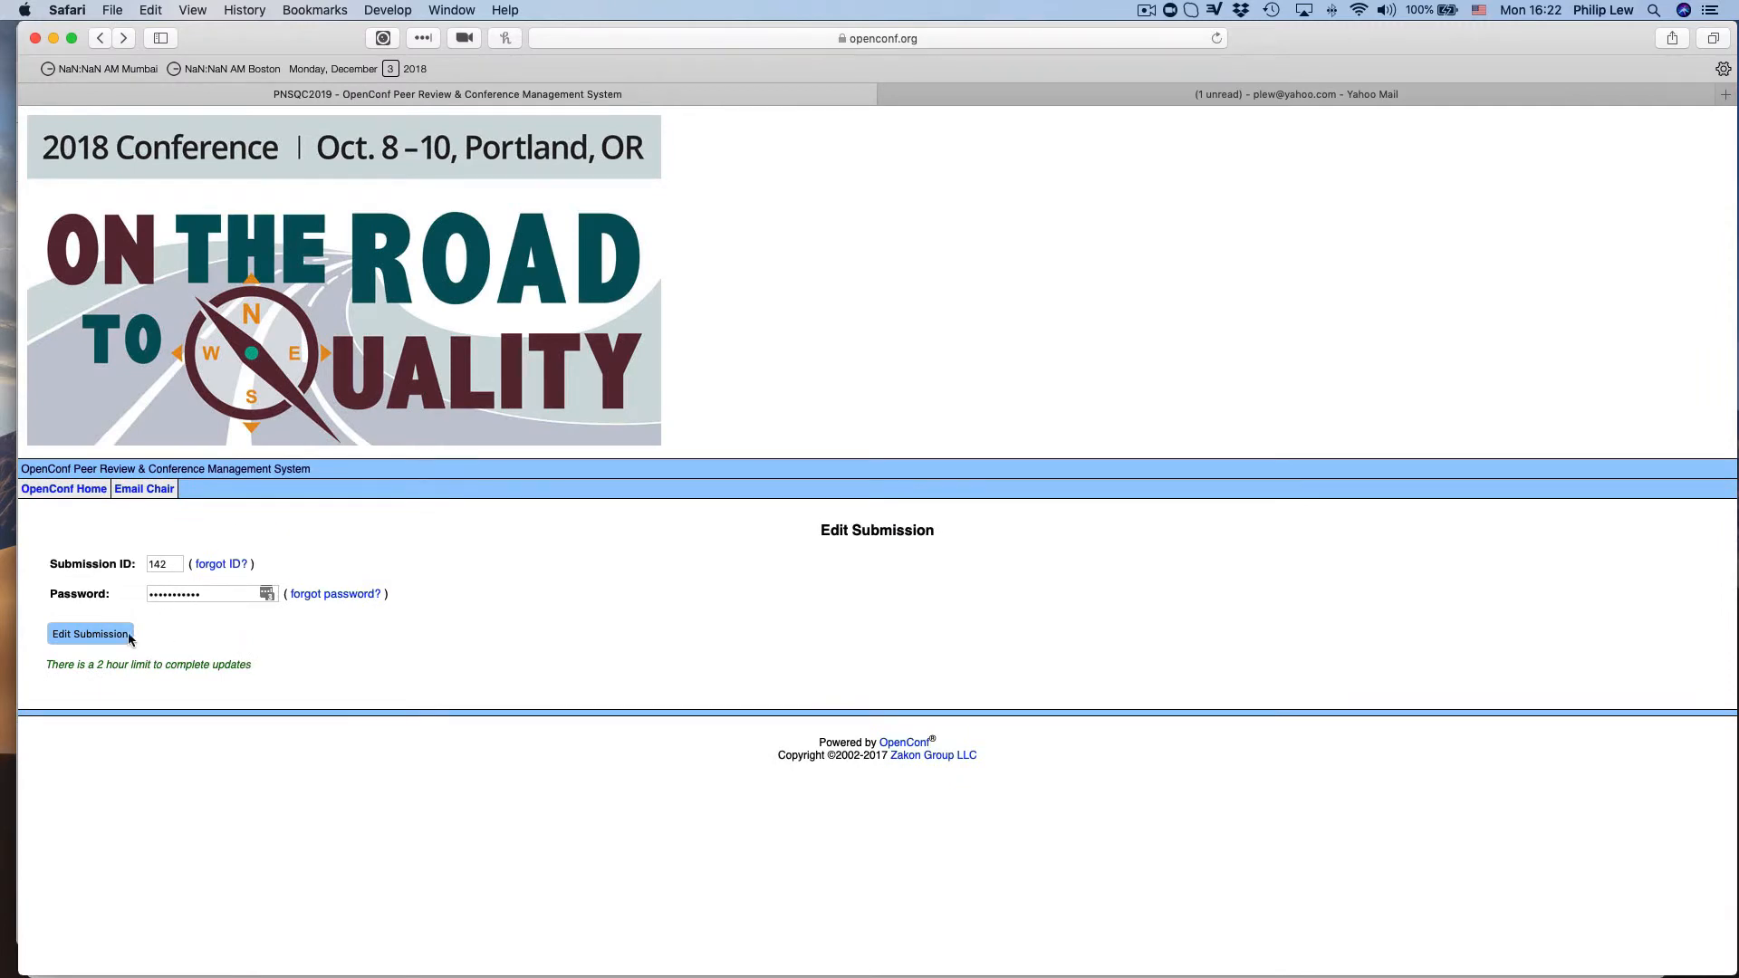
pyautogui.moveTo(63, 489)
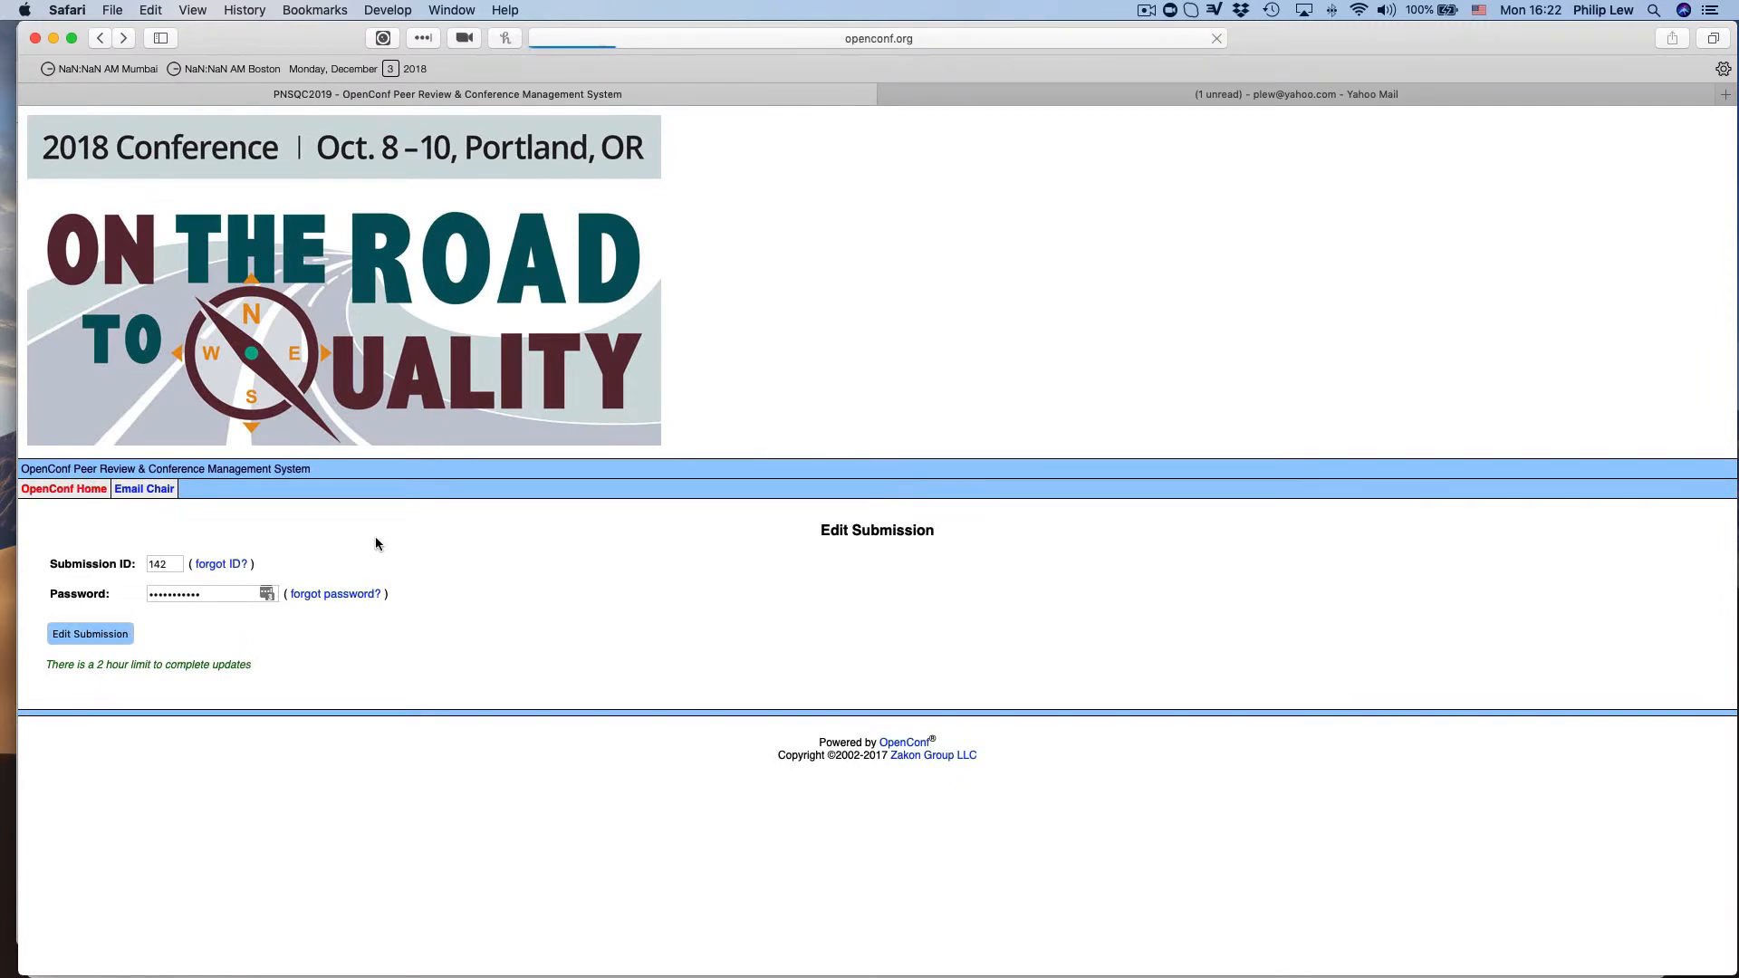
pyautogui.click(63, 487)
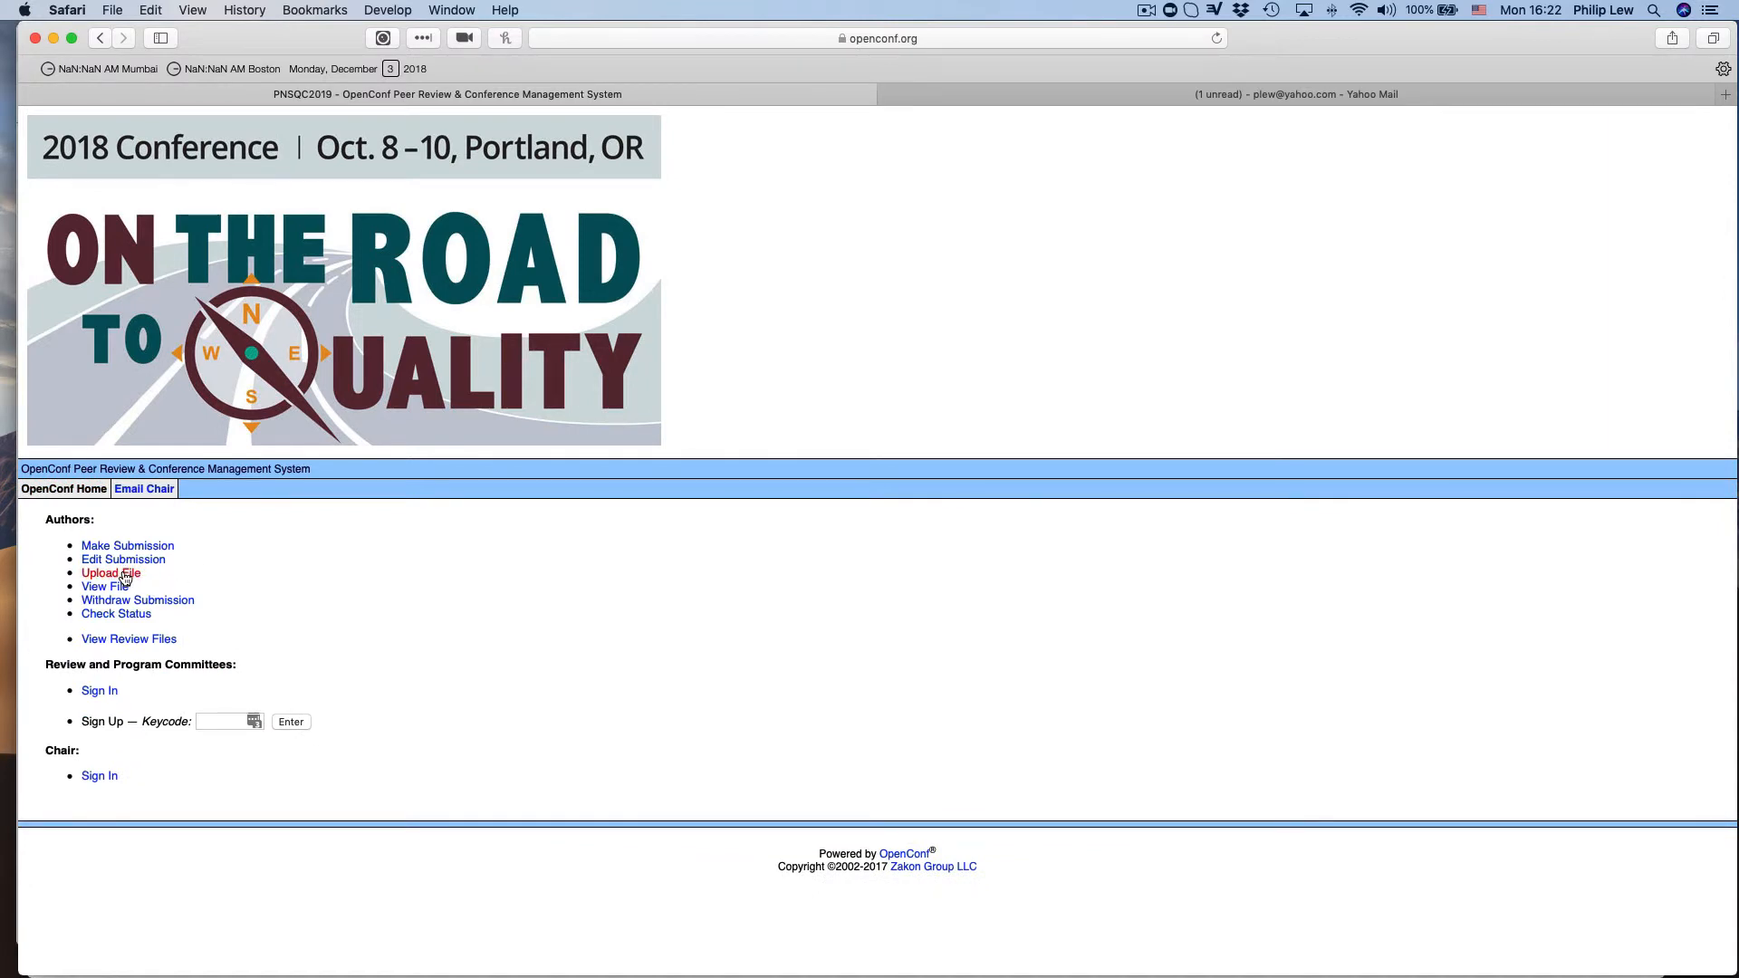
pyautogui.click(110, 572)
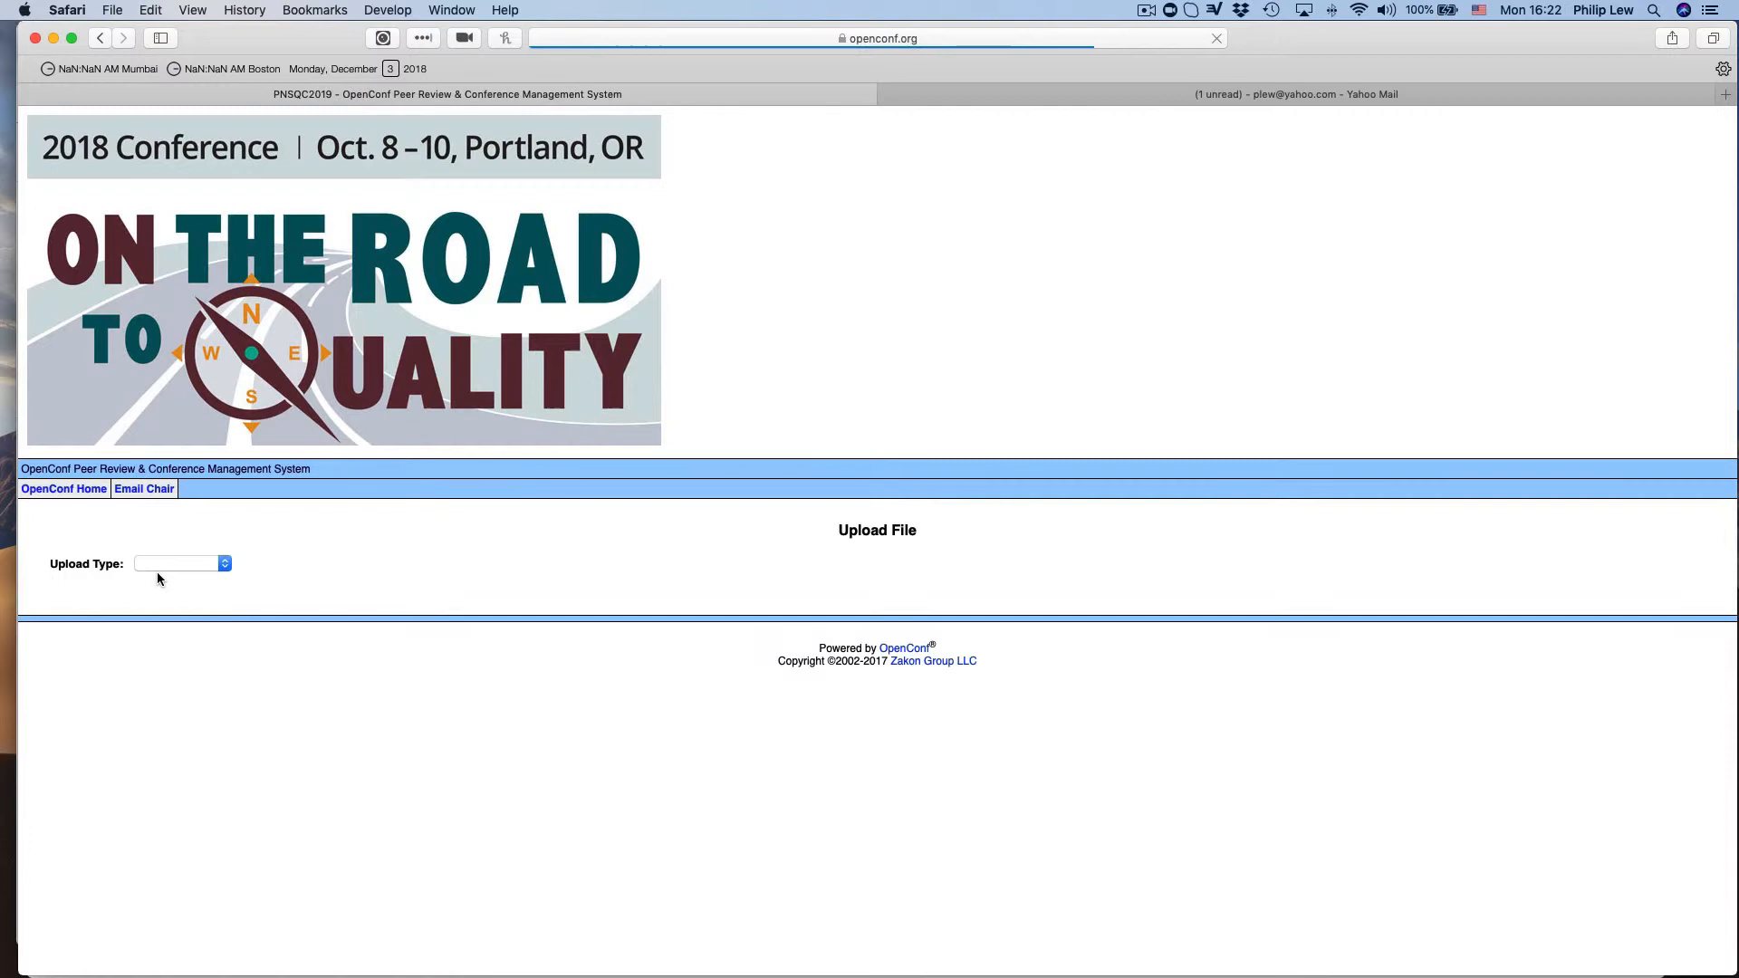
# Set the upload type to Photo for submission 142, then cancel the file picker without choosing a file.
pyautogui.click(182, 563)
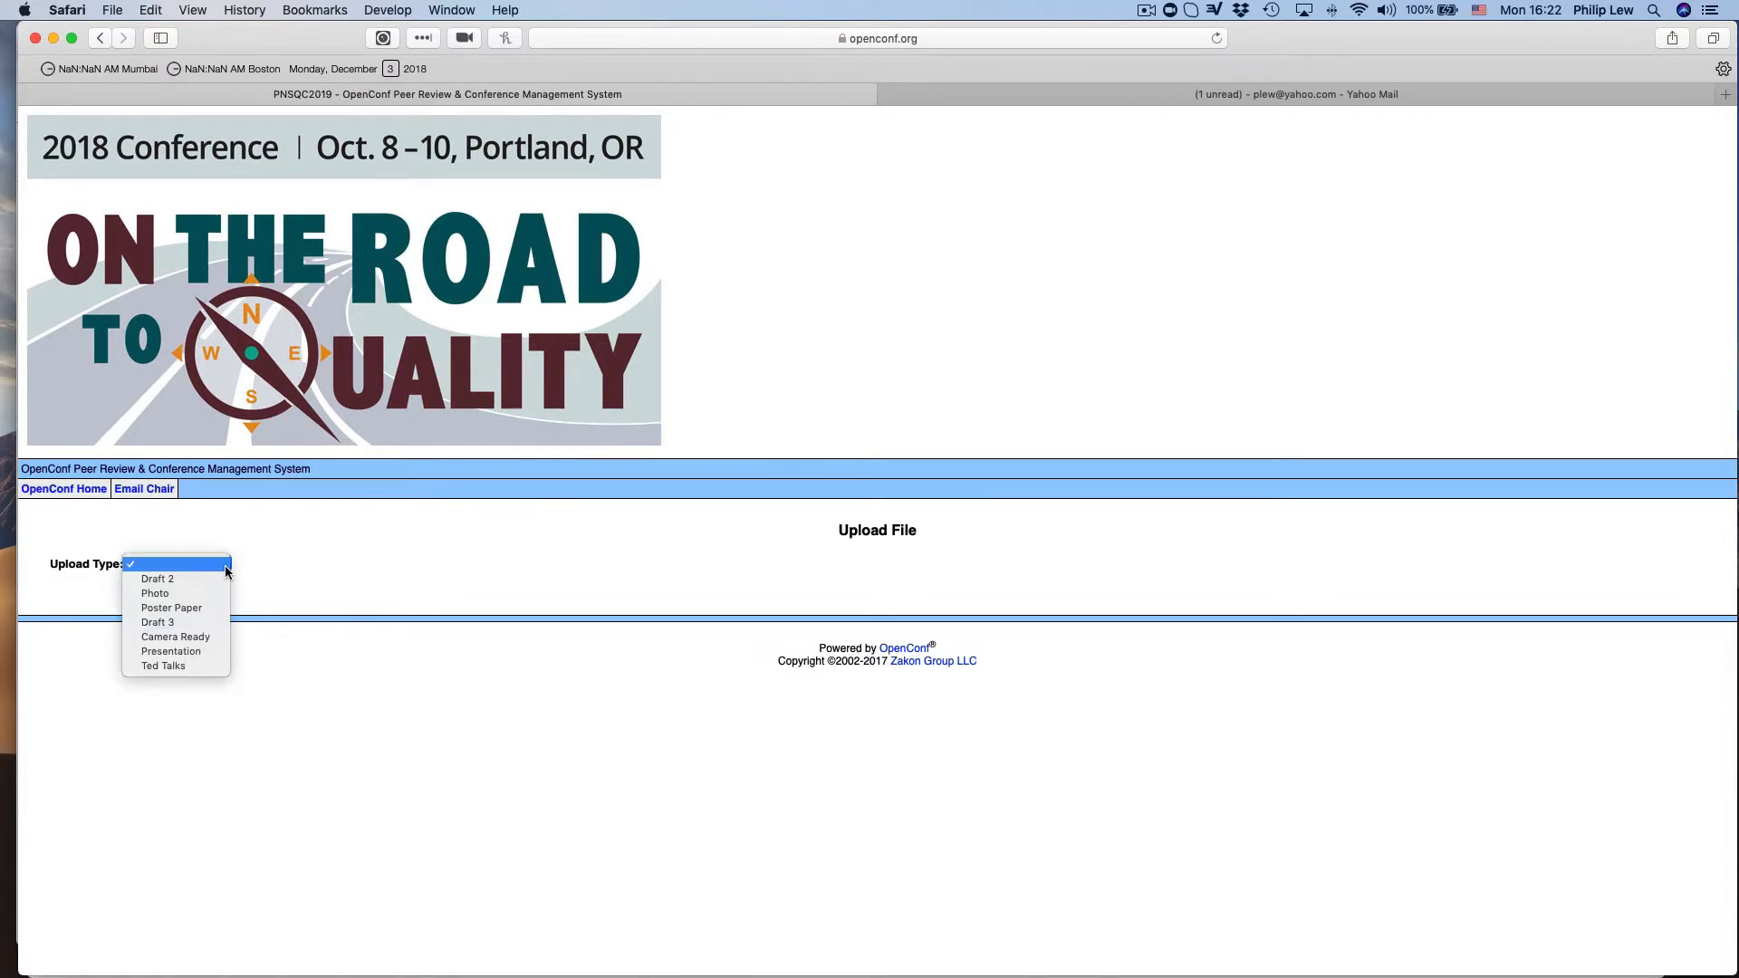
pyautogui.moveTo(248, 569)
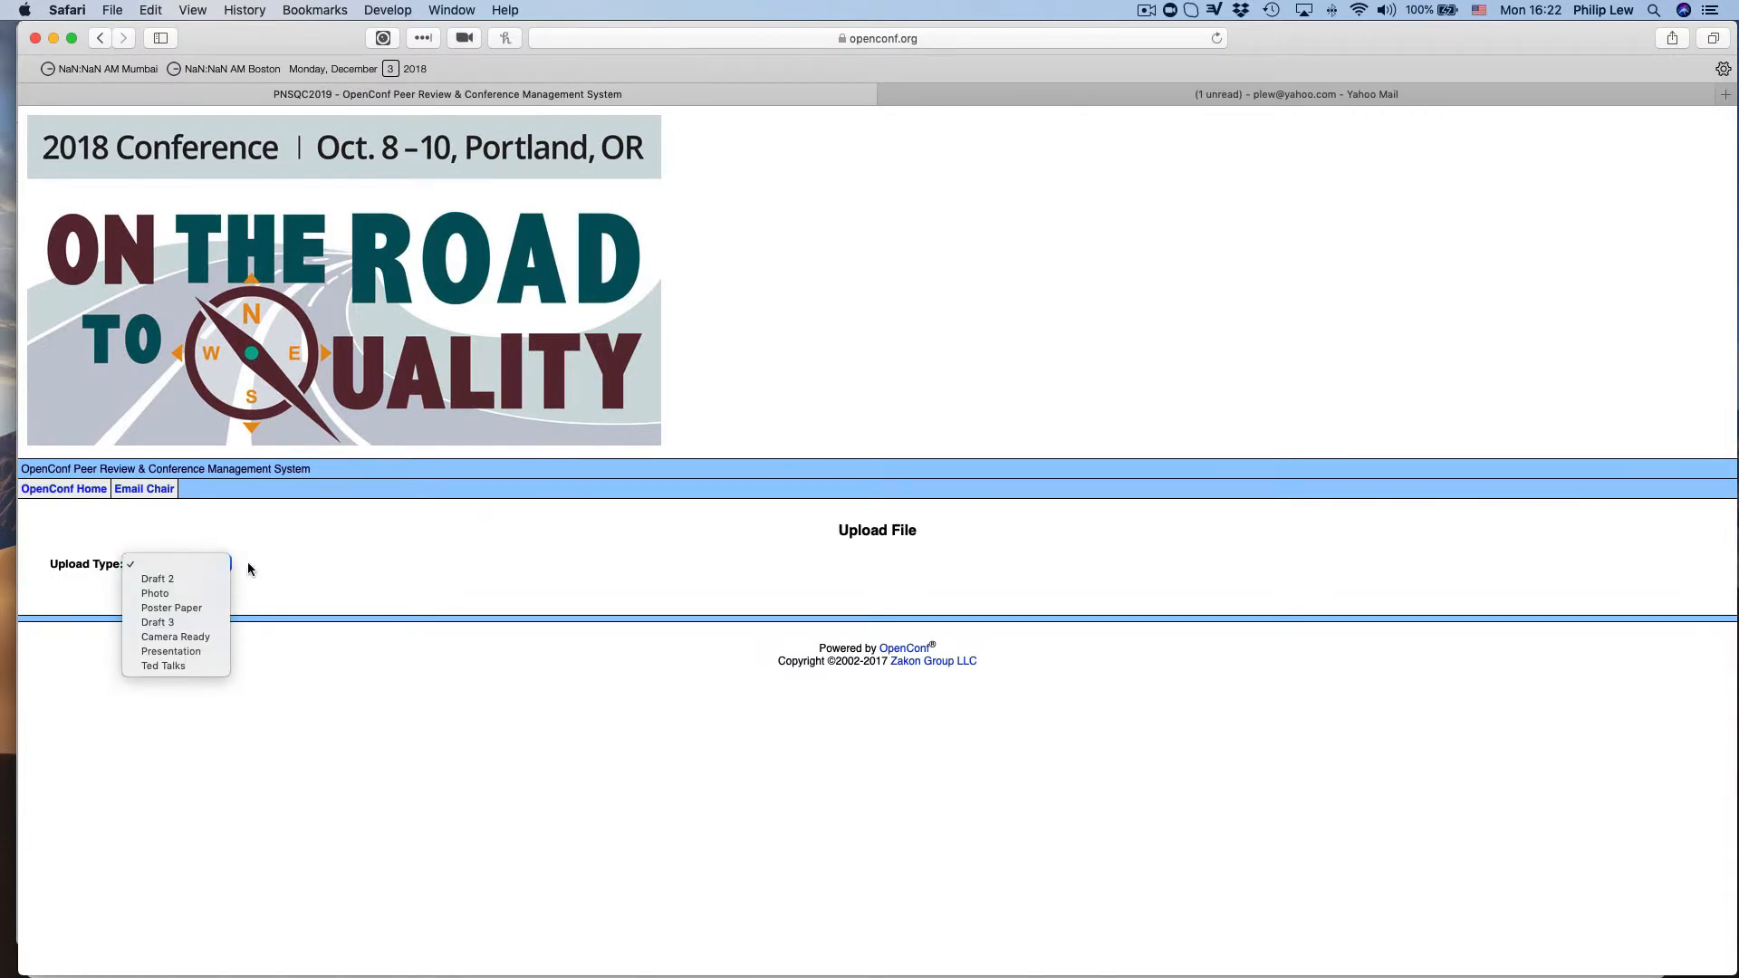
pyautogui.moveTo(161, 665)
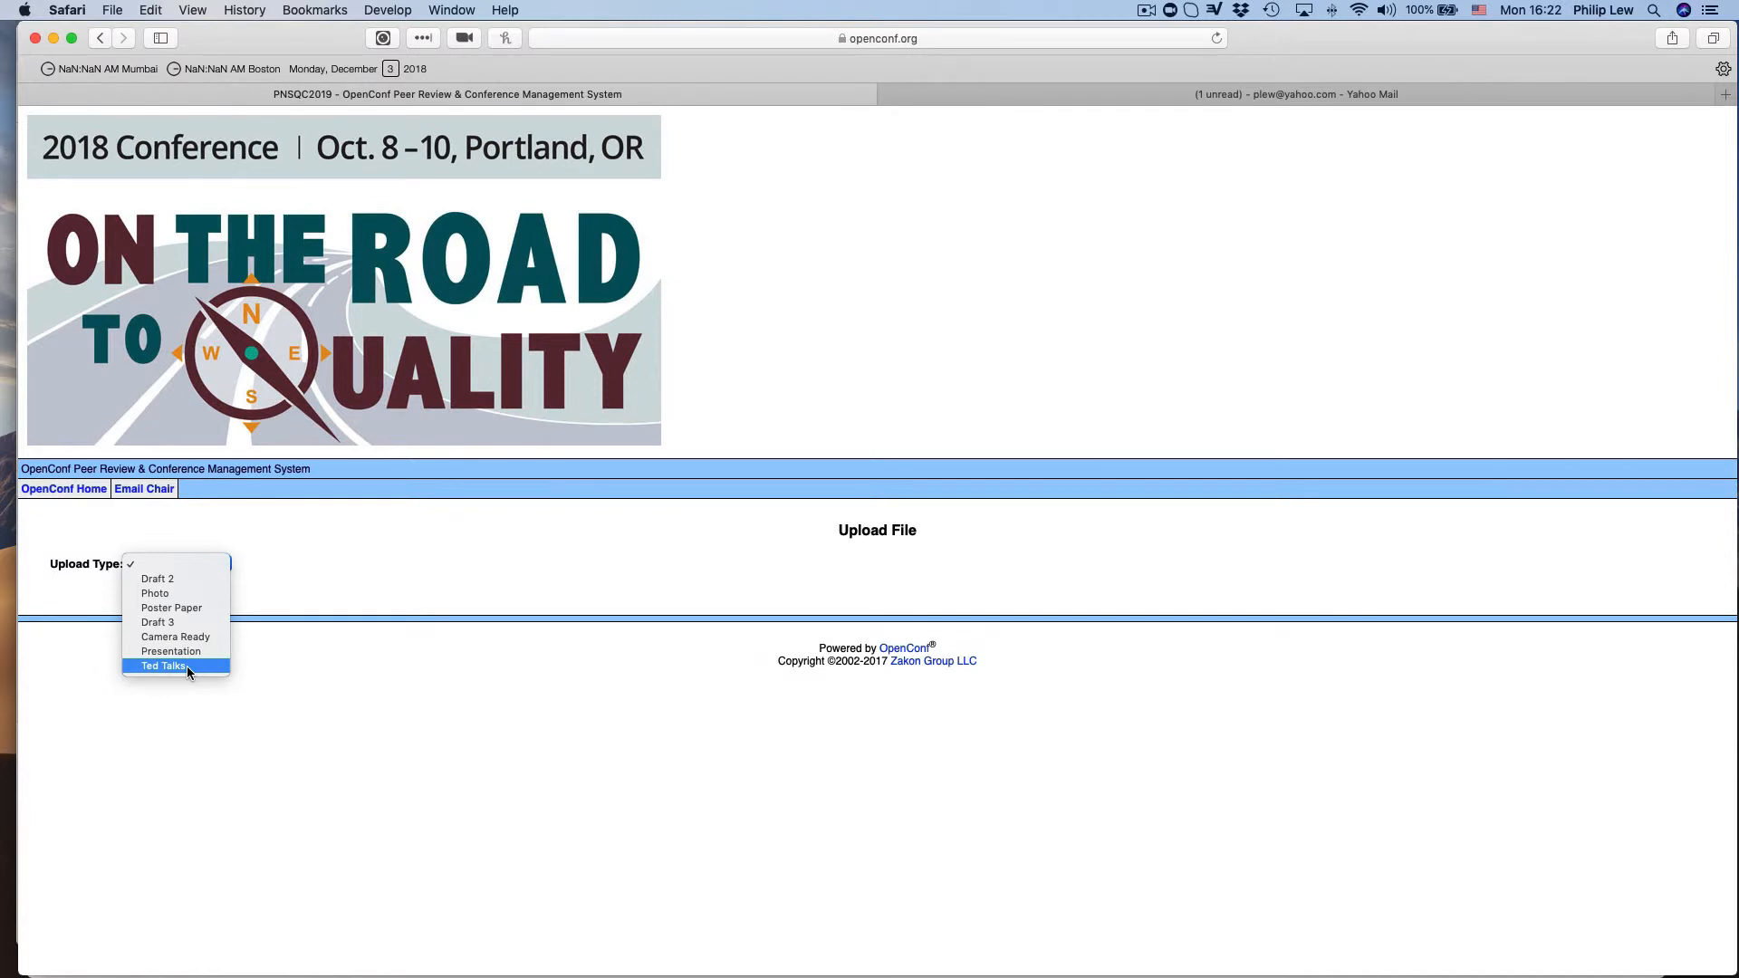
pyautogui.click(154, 594)
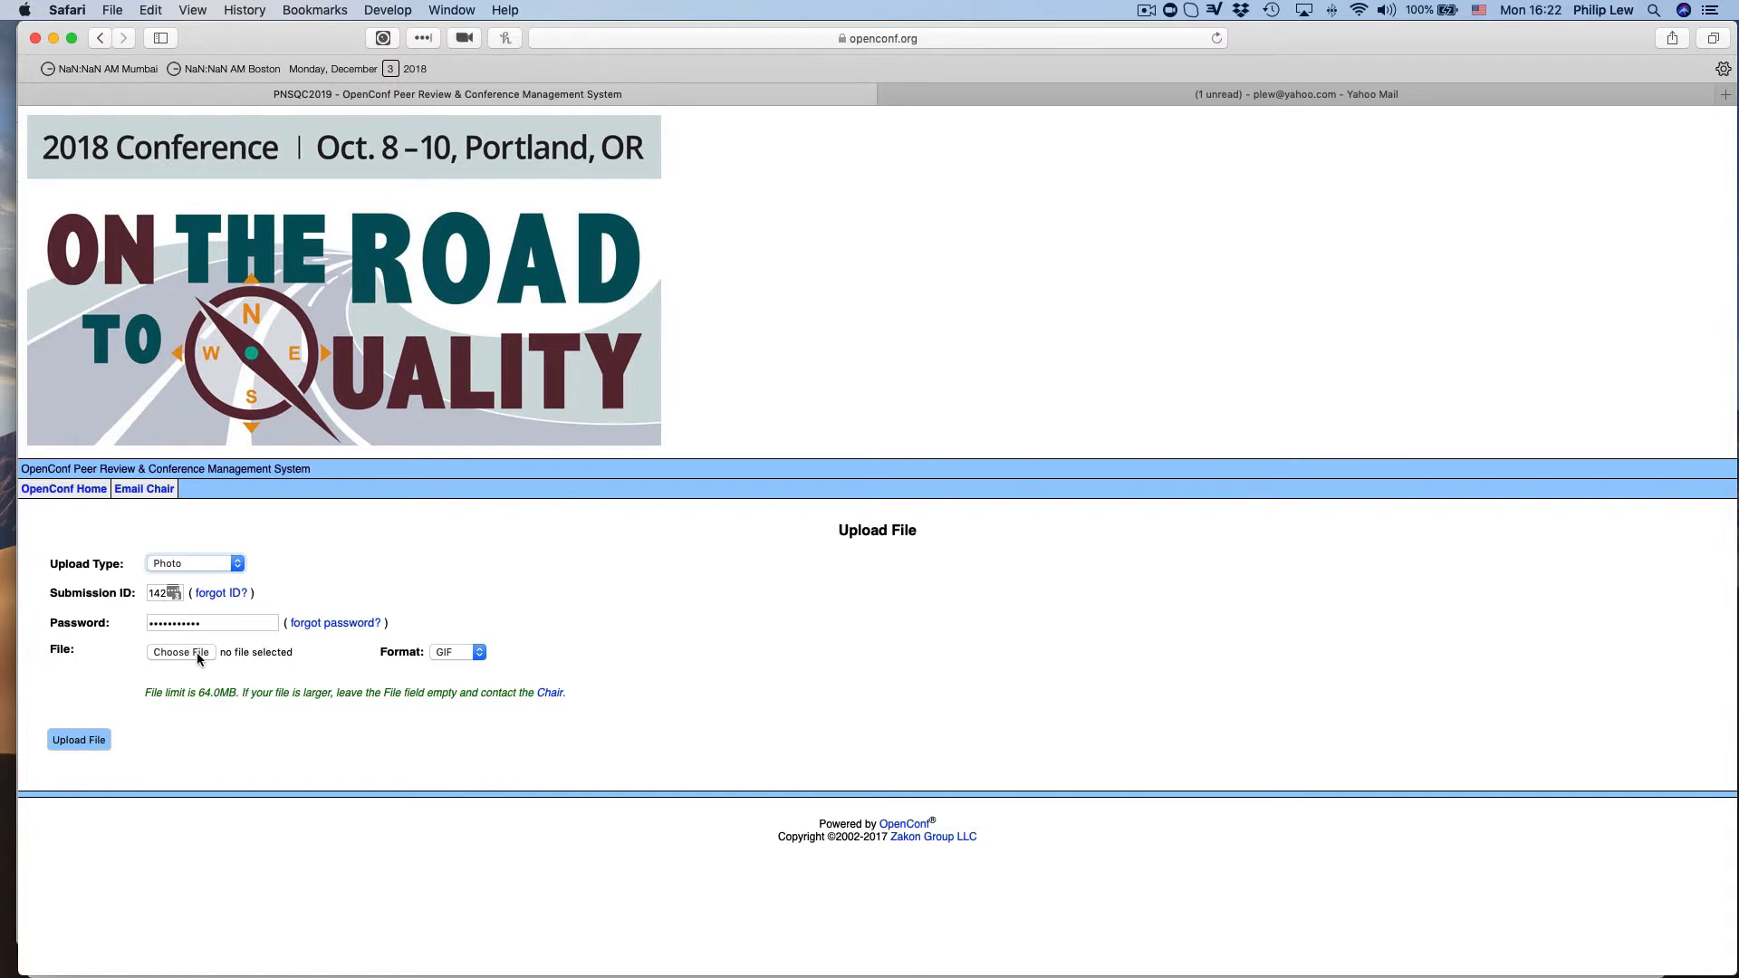
pyautogui.click(179, 652)
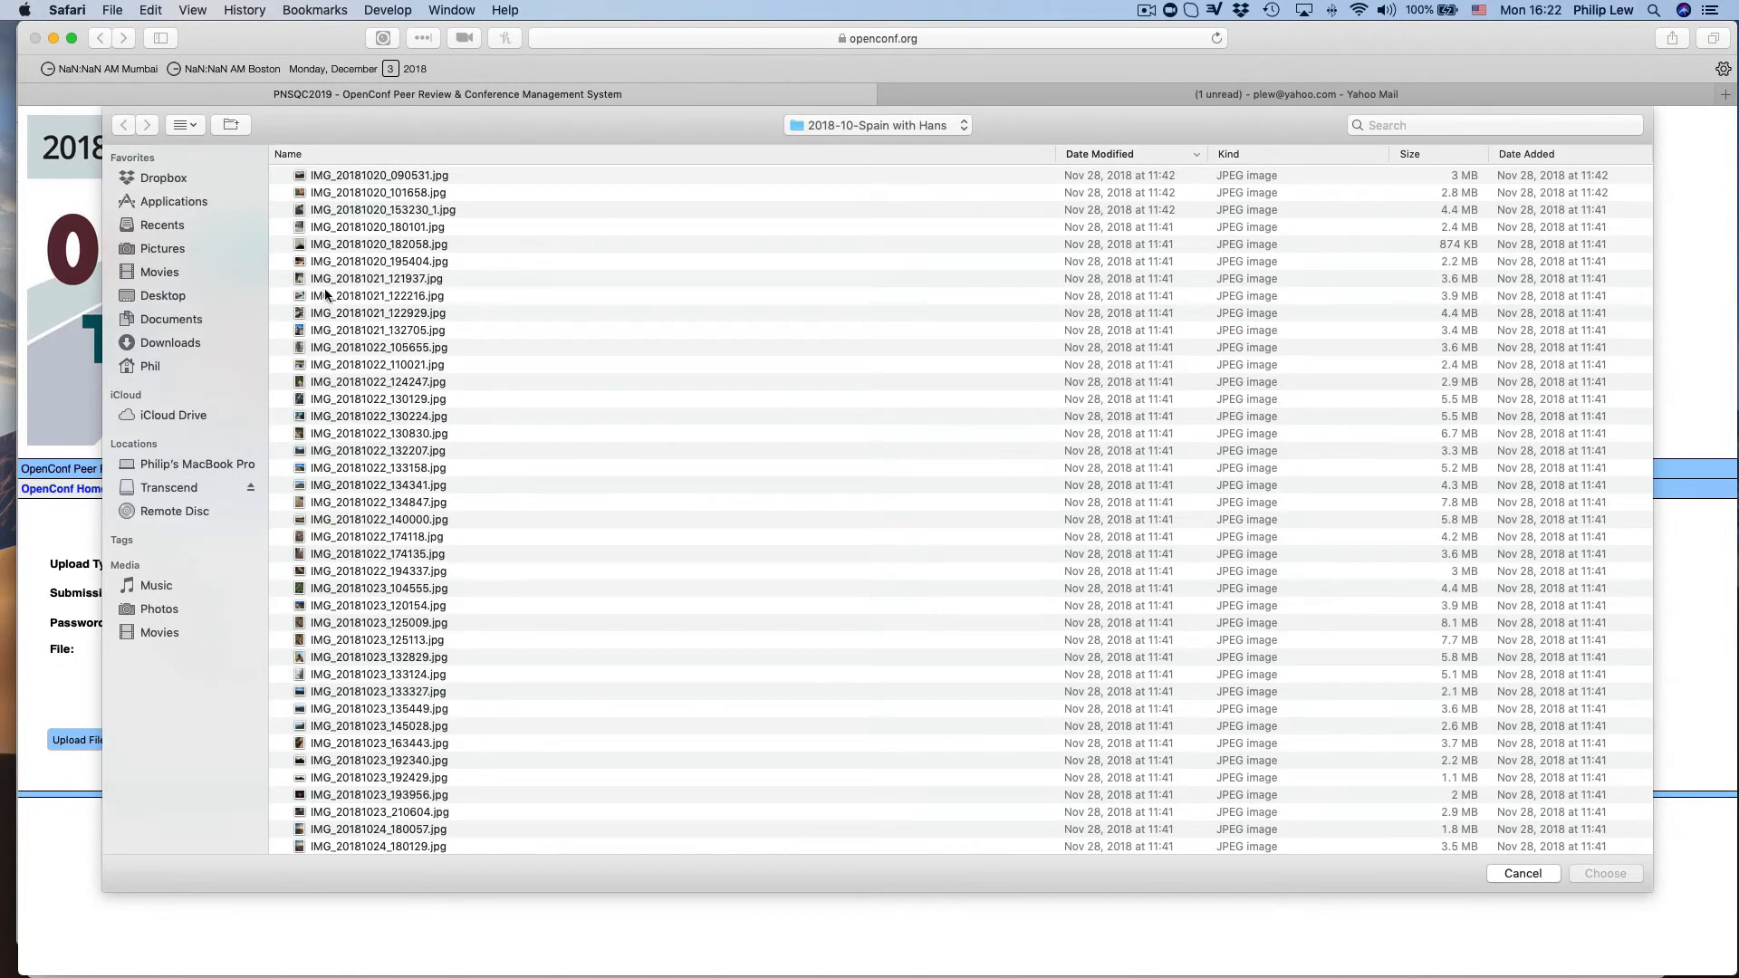
pyautogui.moveTo(748, 272)
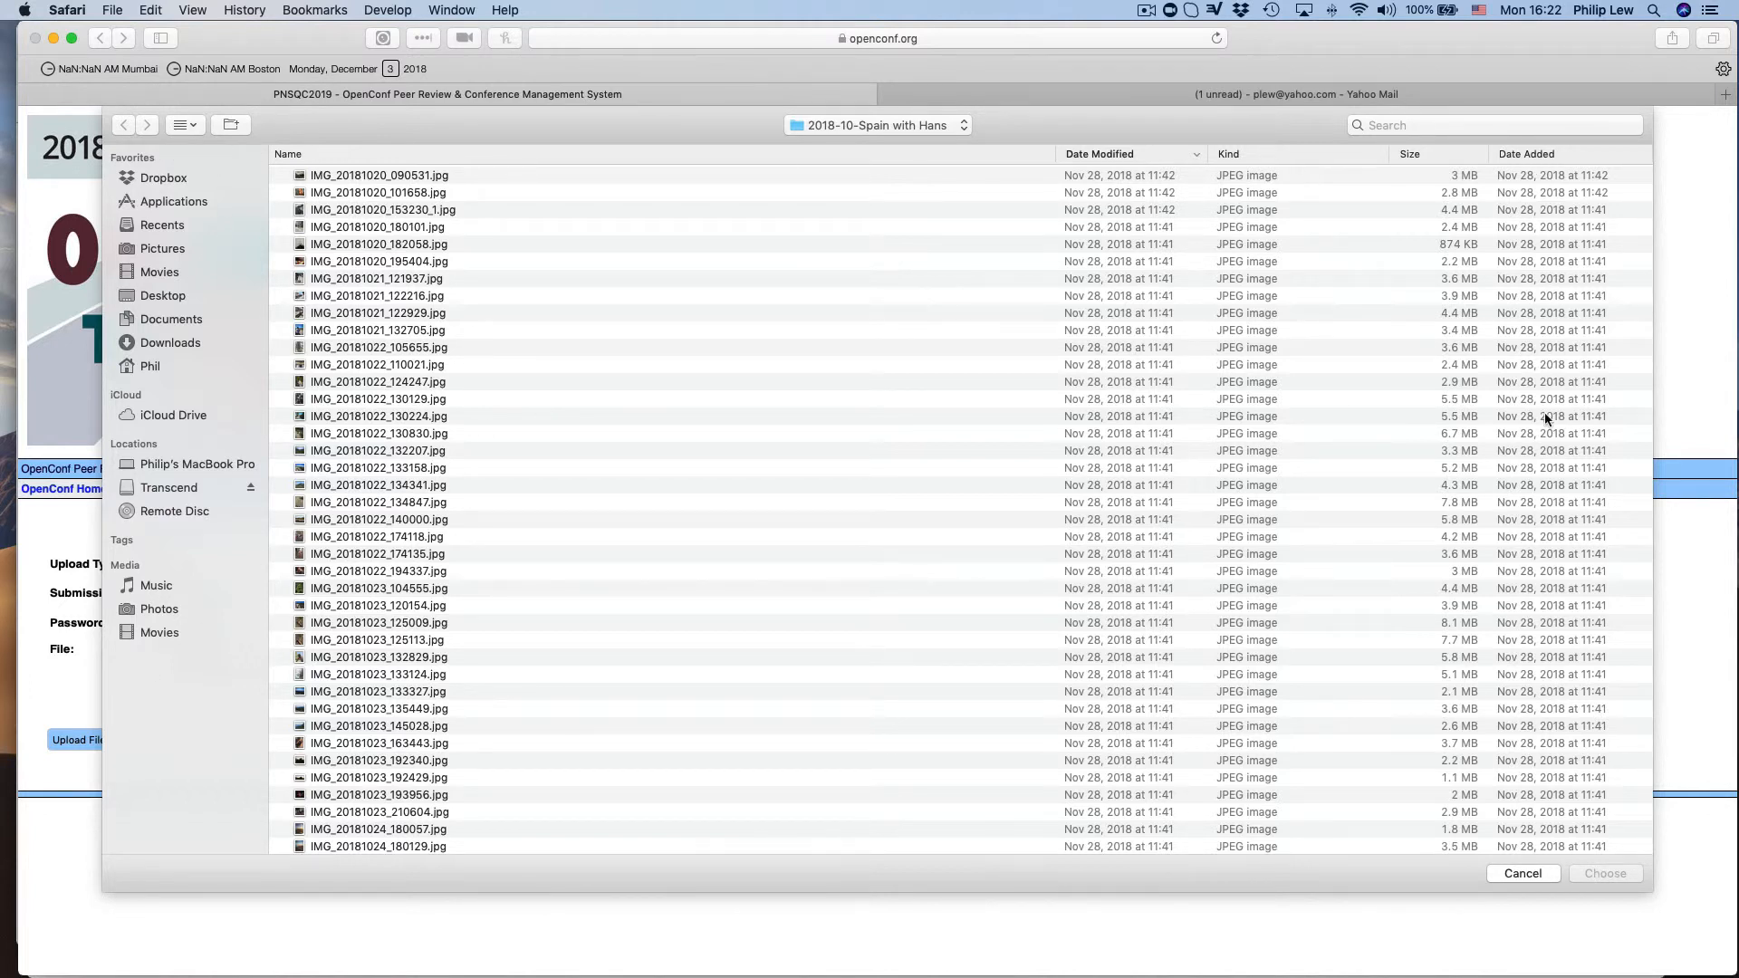
pyautogui.click(1522, 873)
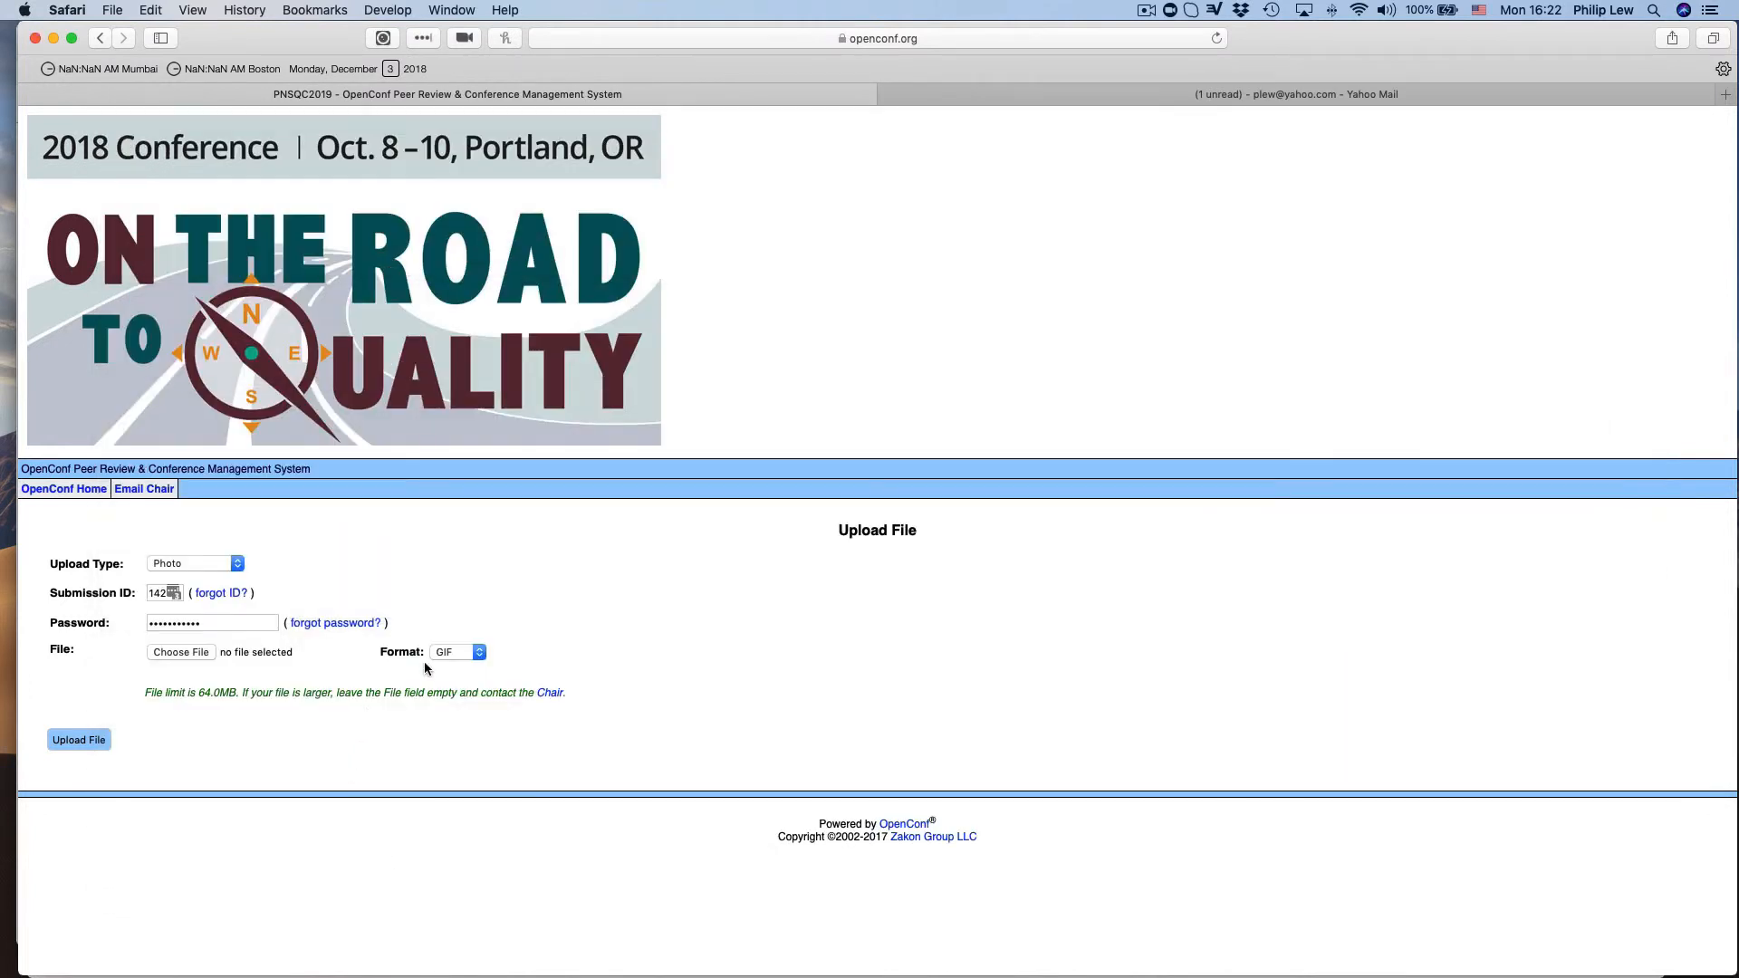
# Check the available file formats, then switch the upload type to Presentation so the format becomes PowerPoint.
pyautogui.click(456, 650)
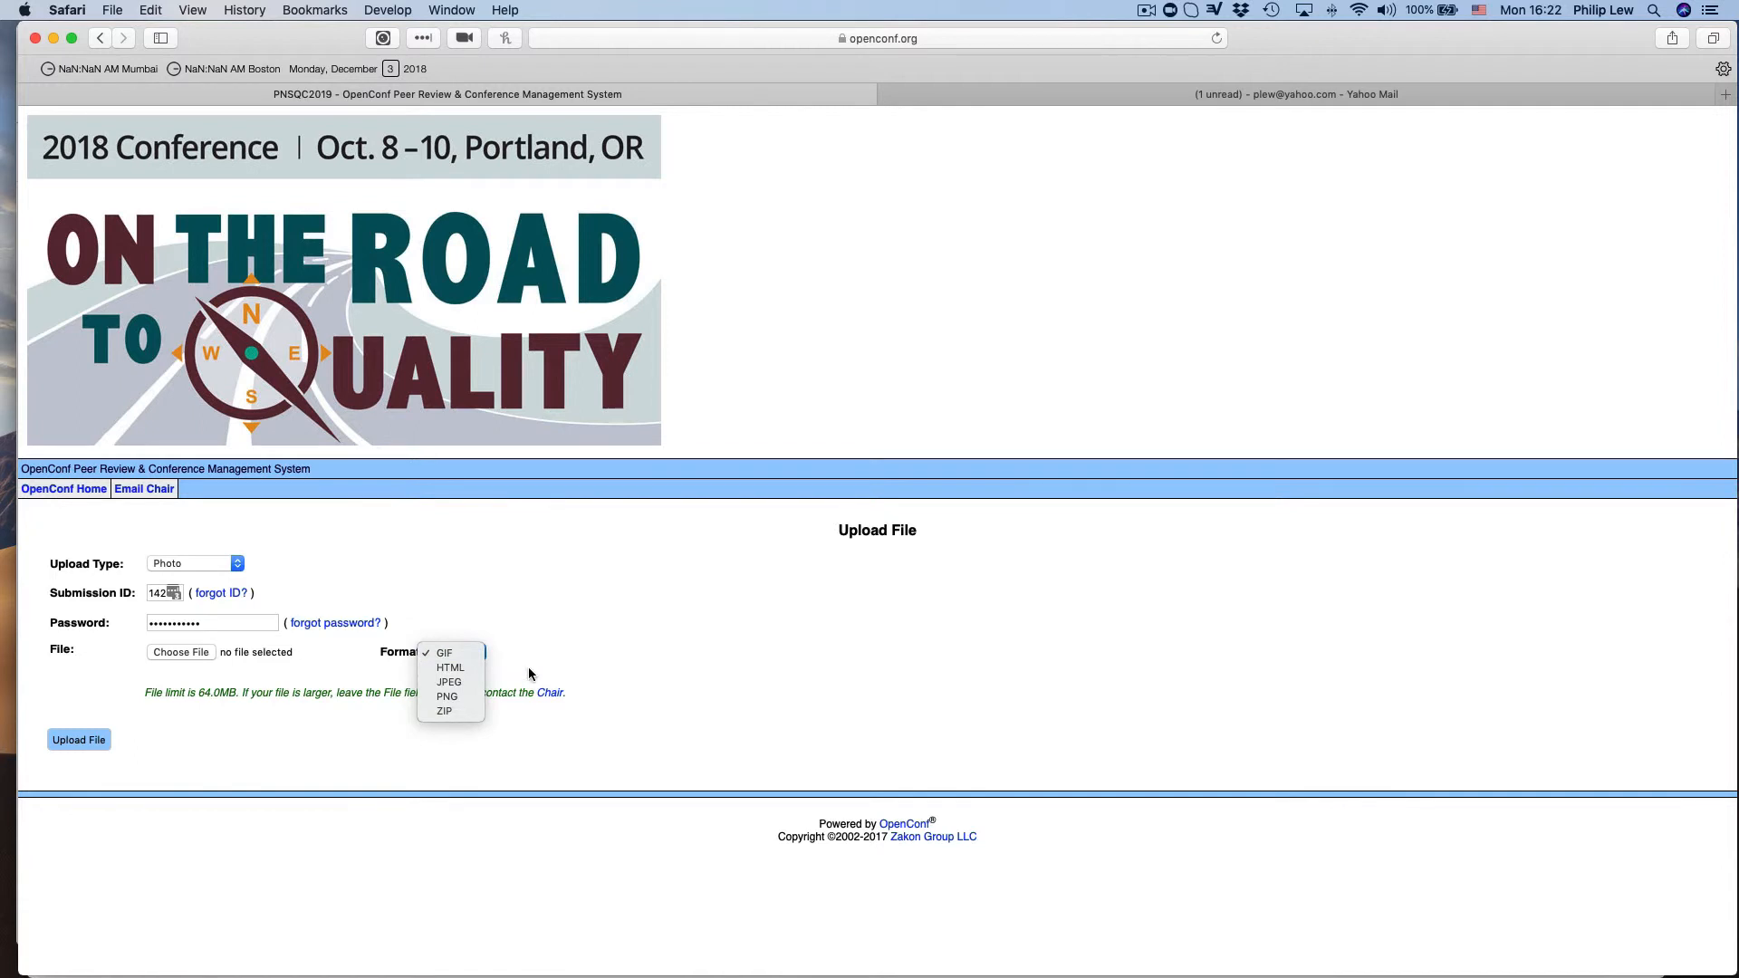
pyautogui.click(446, 652)
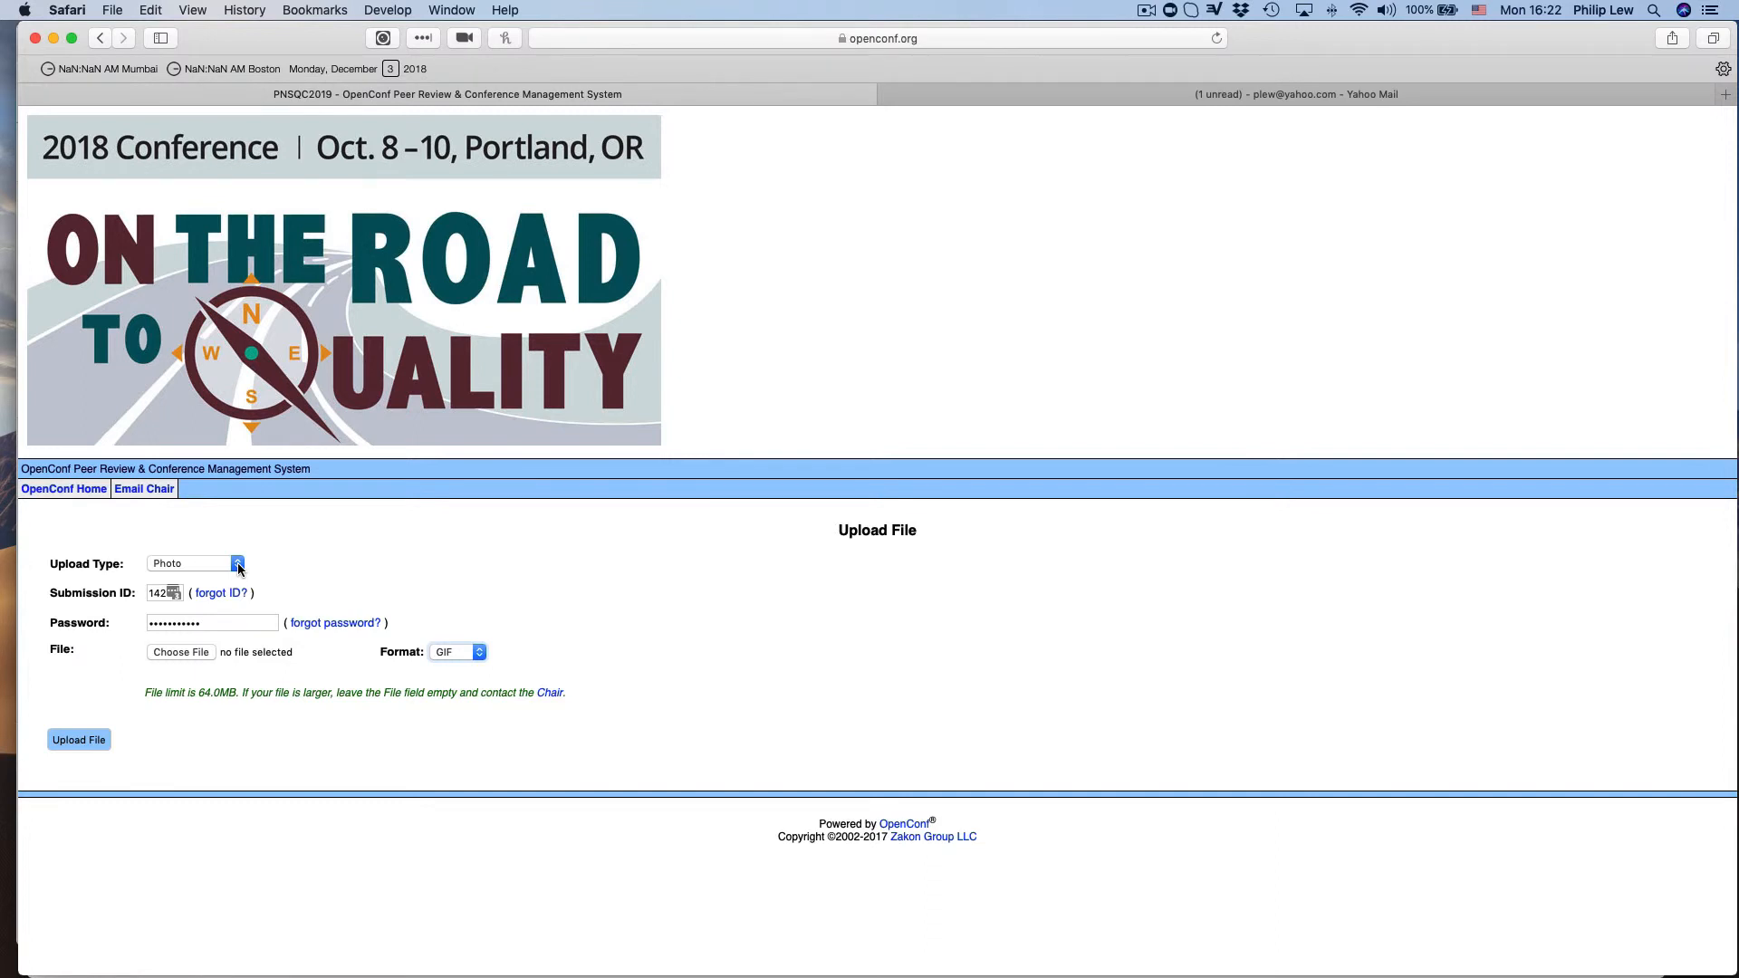
pyautogui.click(195, 563)
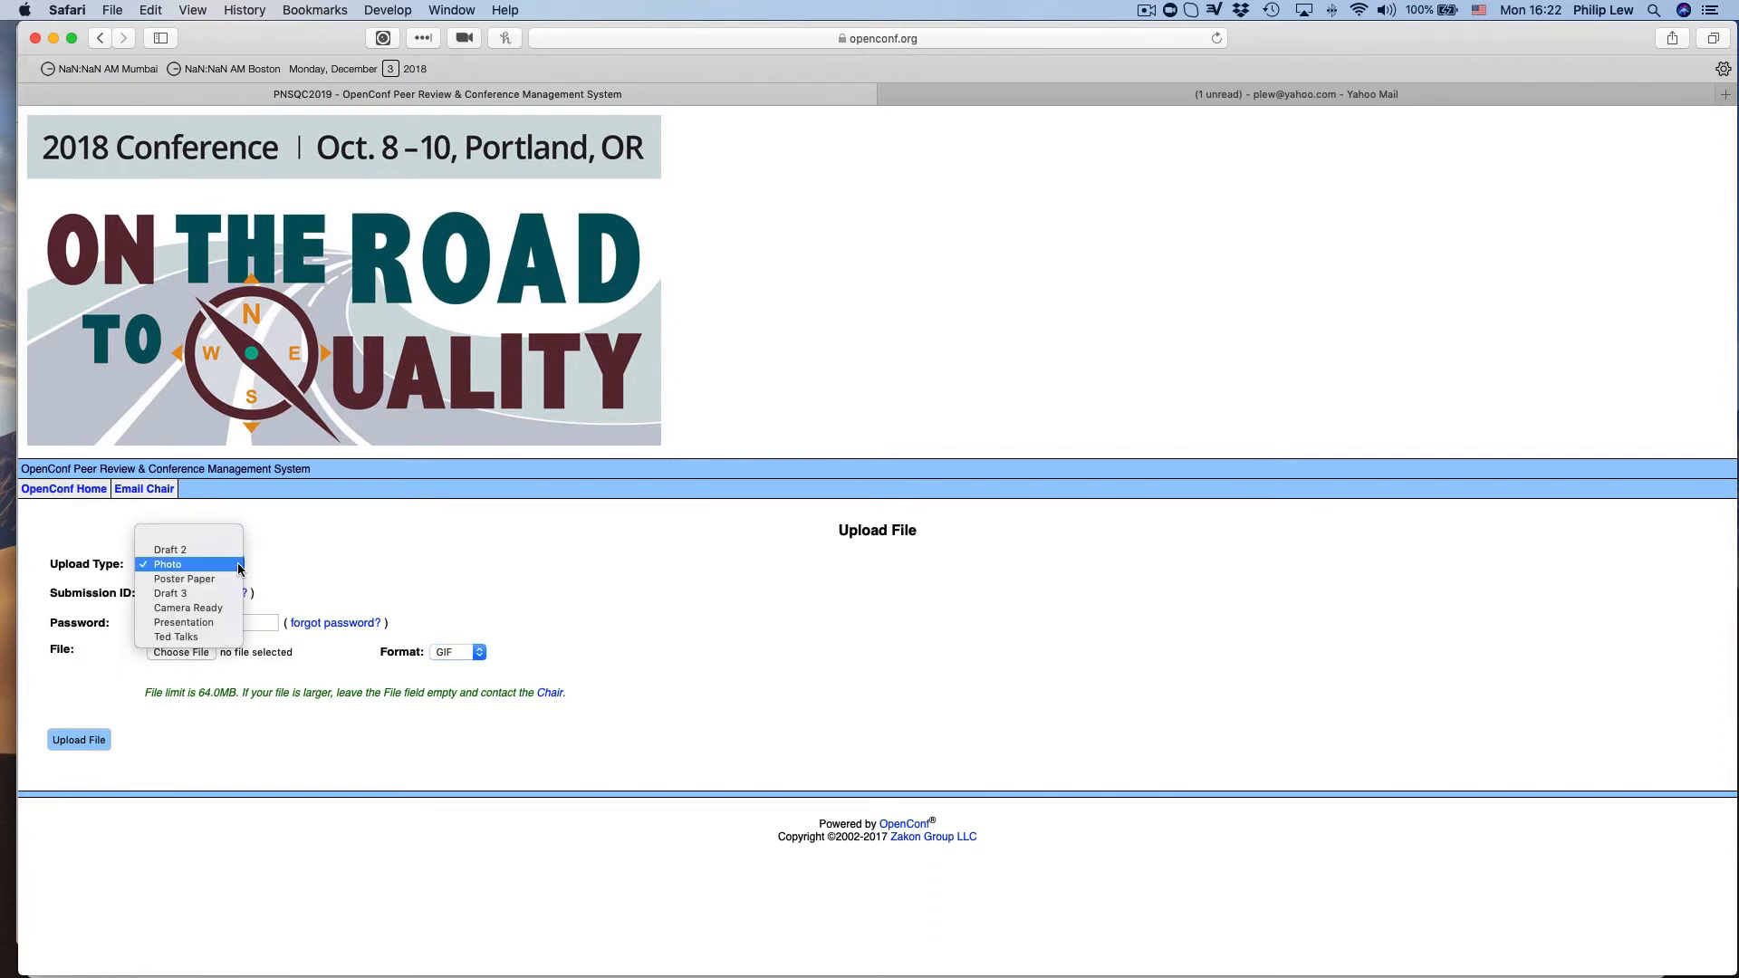
pyautogui.click(167, 563)
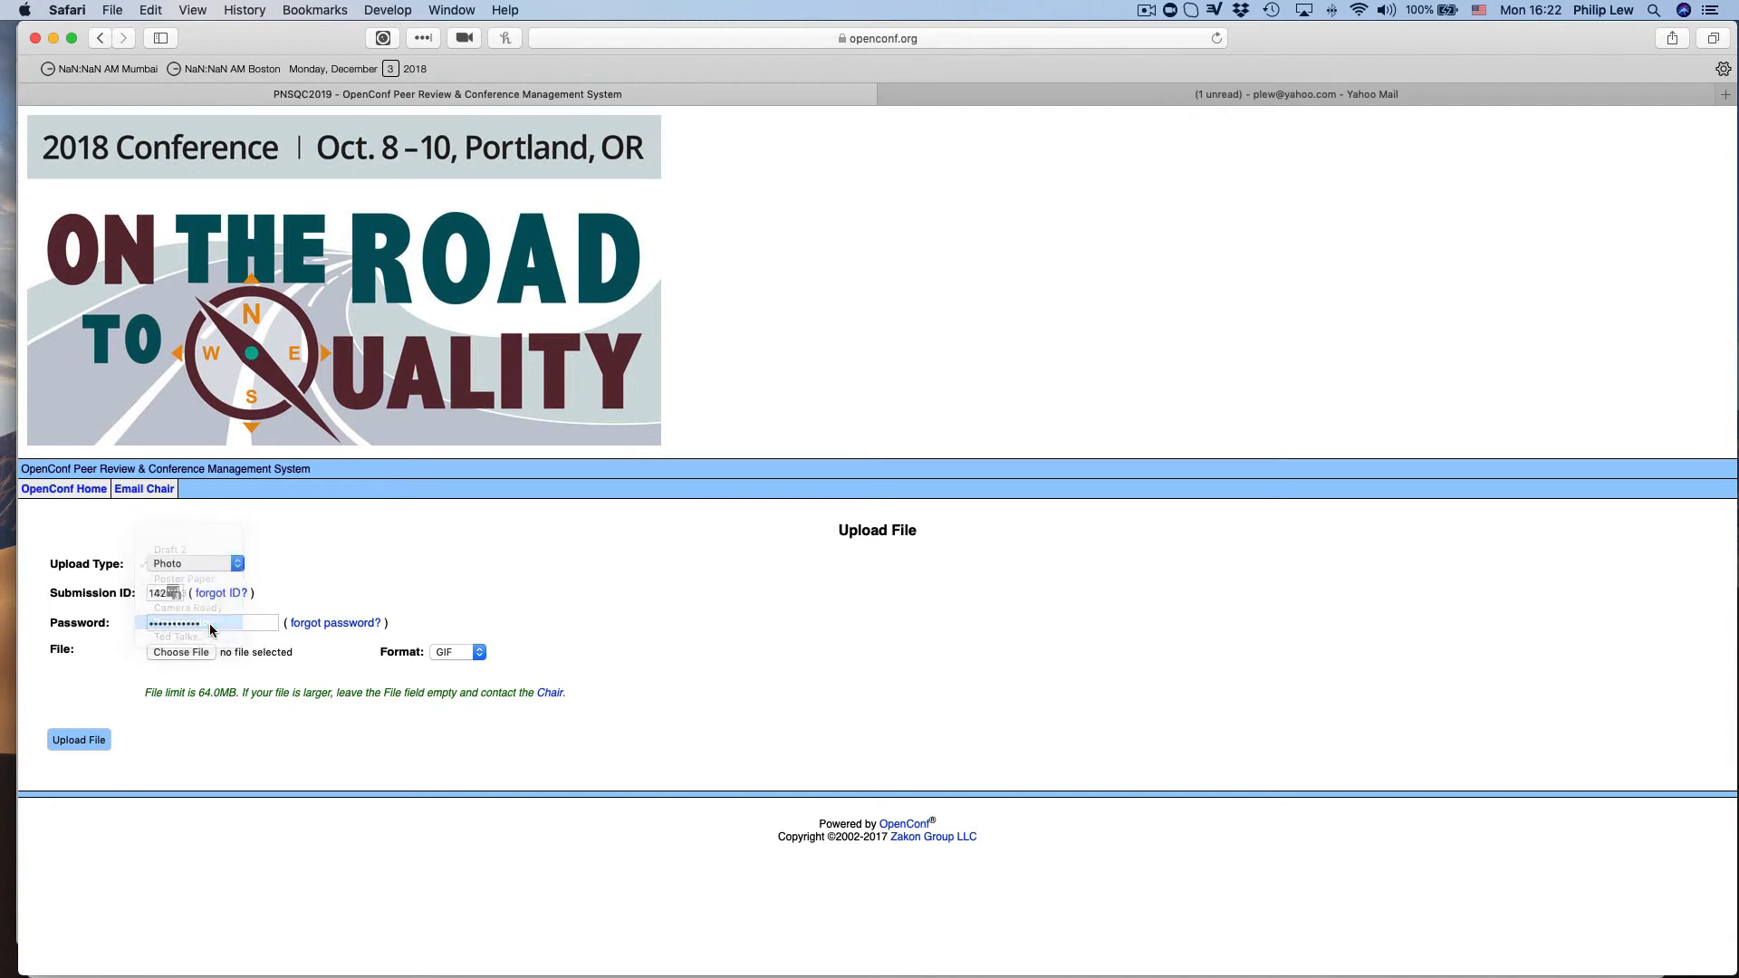
pyautogui.click(188, 563)
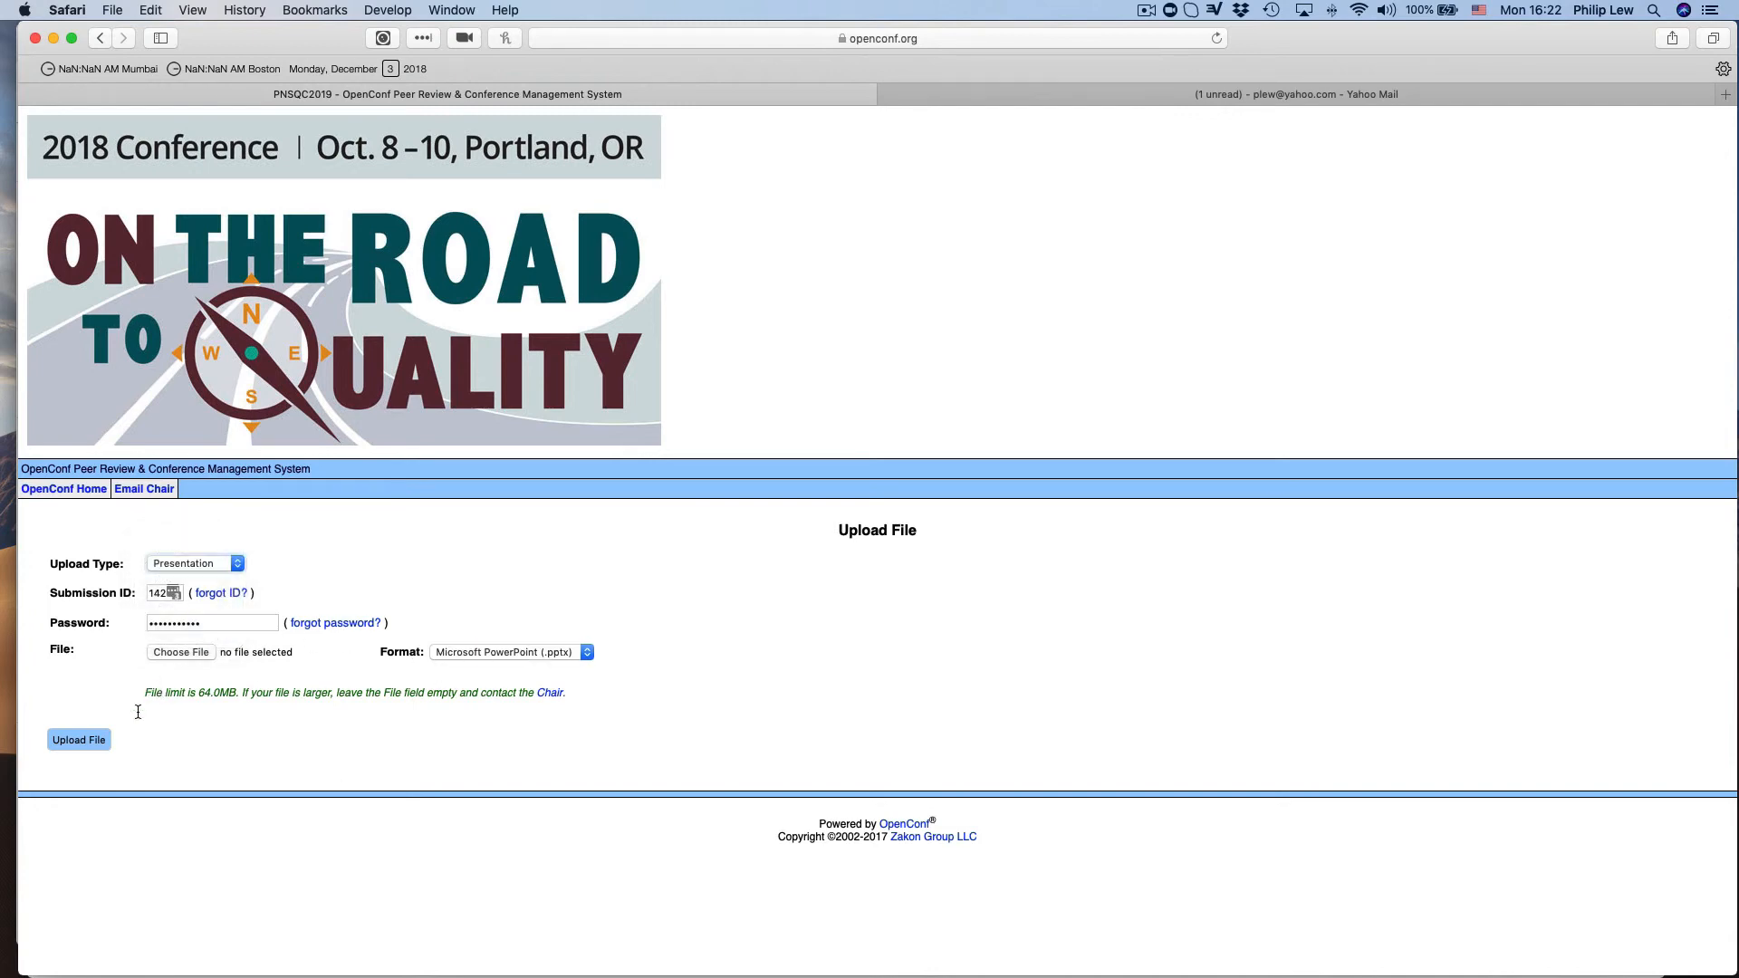
pyautogui.moveTo(544, 670)
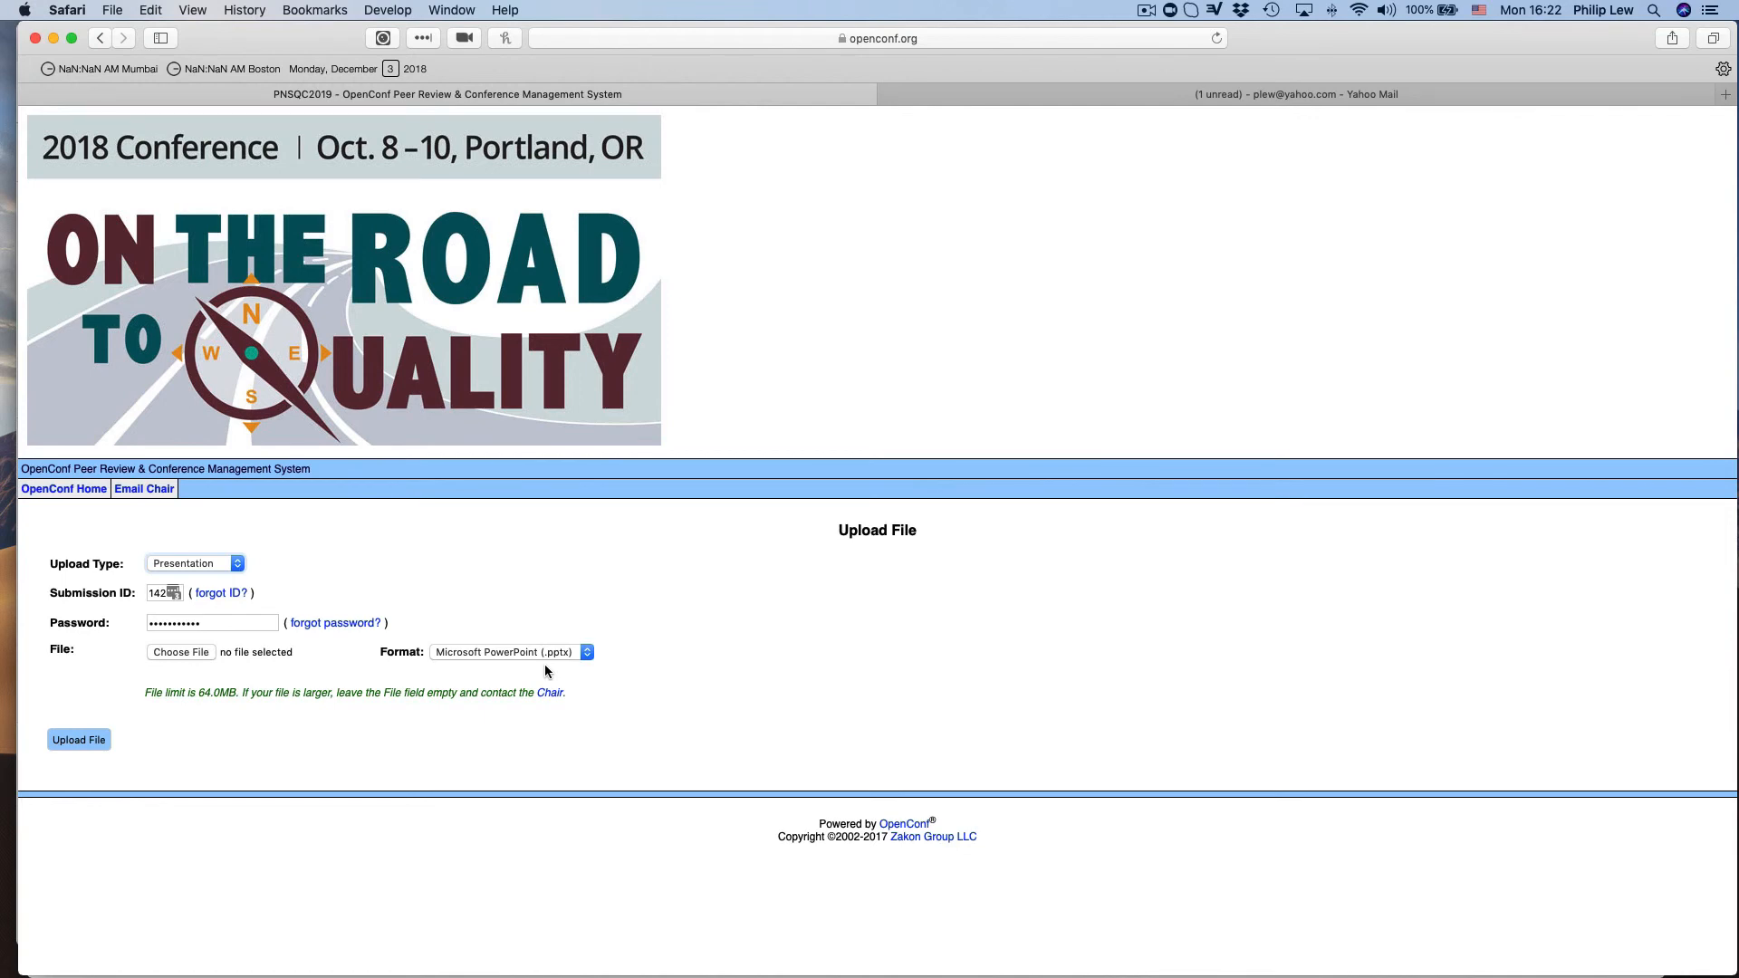
pyautogui.moveTo(125, 605)
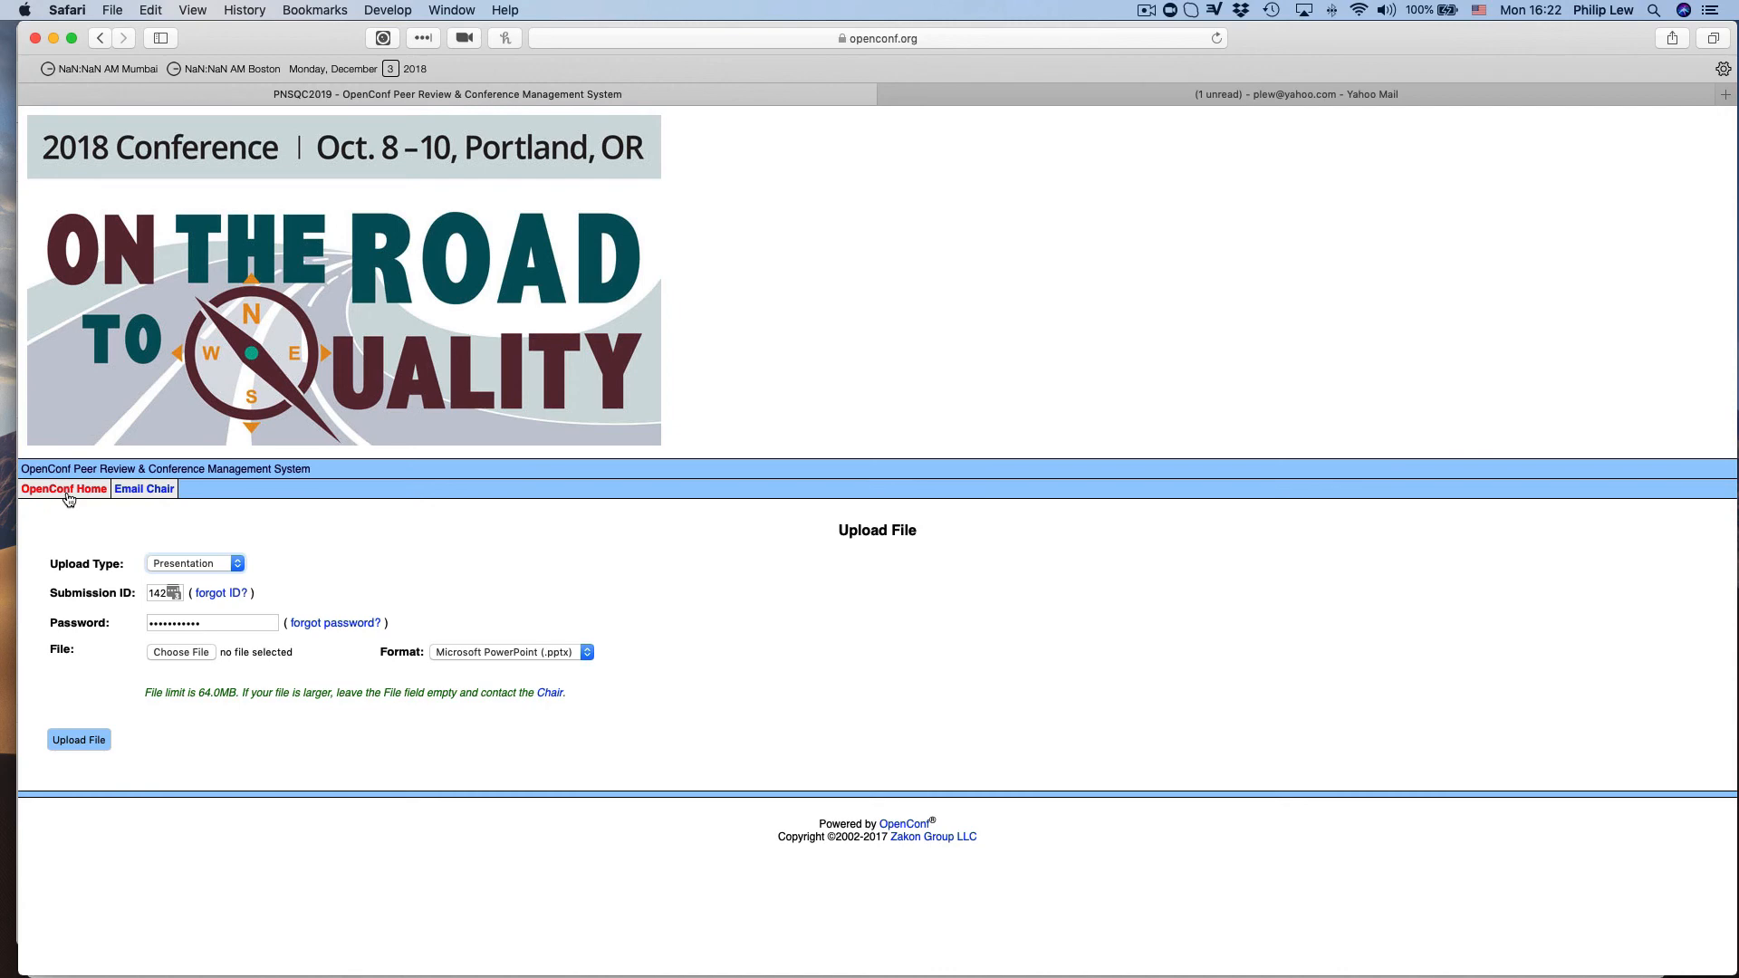
pyautogui.moveTo(808, 565)
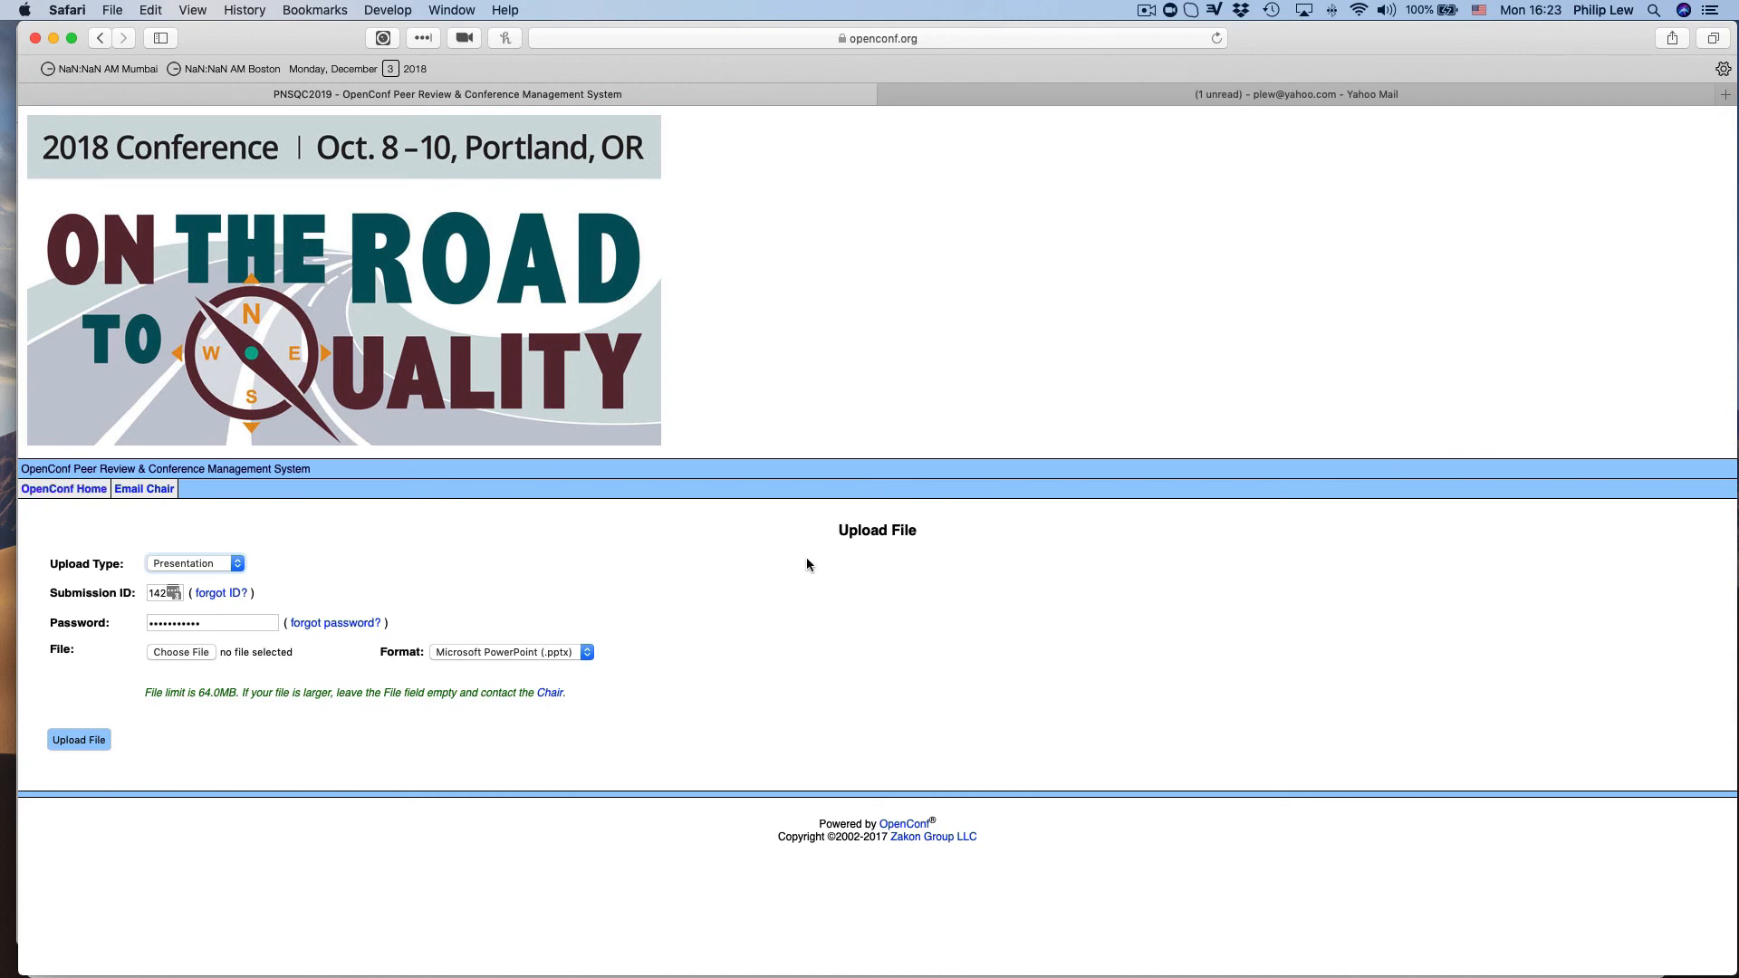